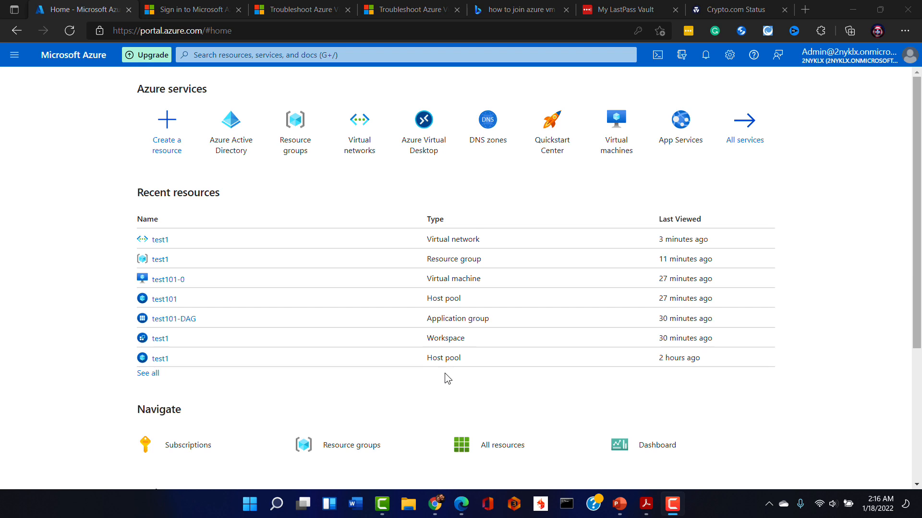
mouse_move(523, 373)
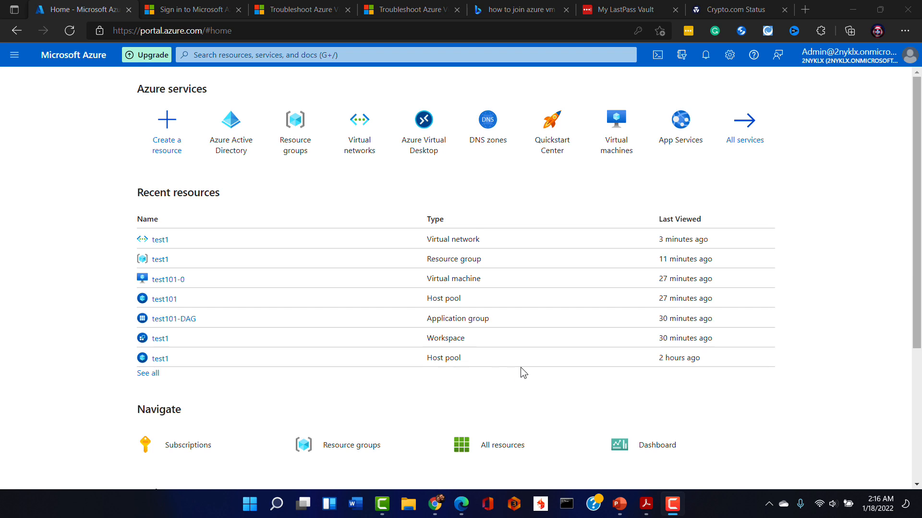
mouse_move(429, 208)
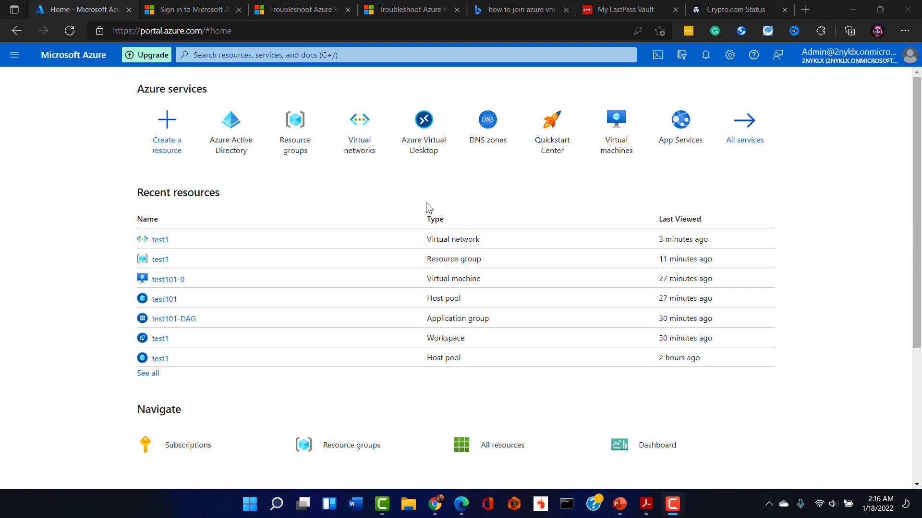
mouse_move(409, 189)
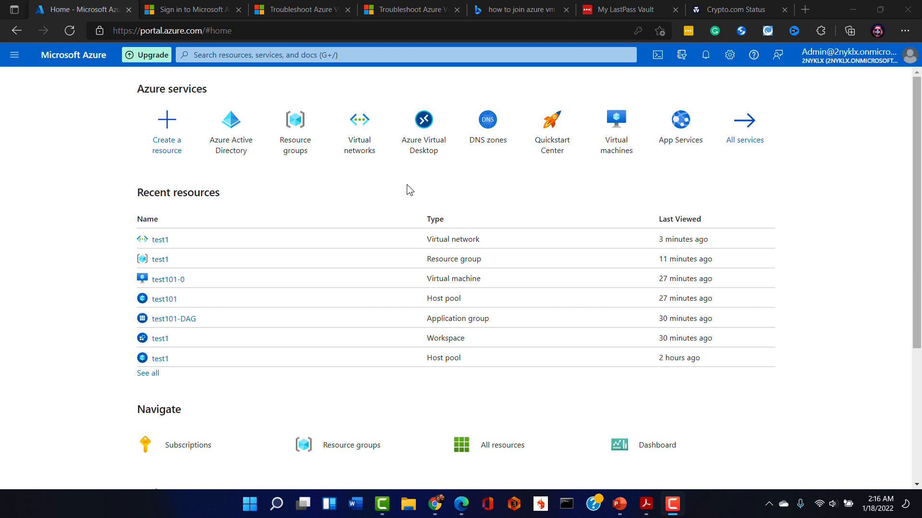
mouse_move(346, 187)
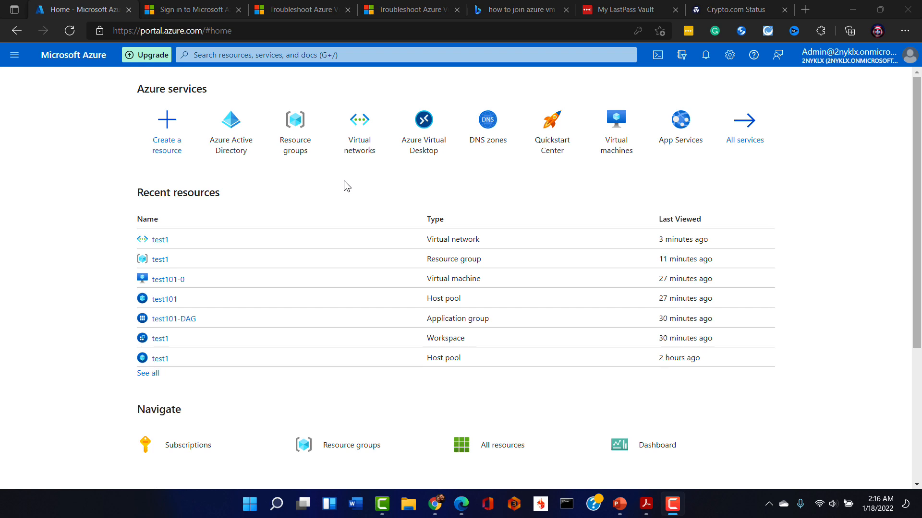
mouse_move(400, 186)
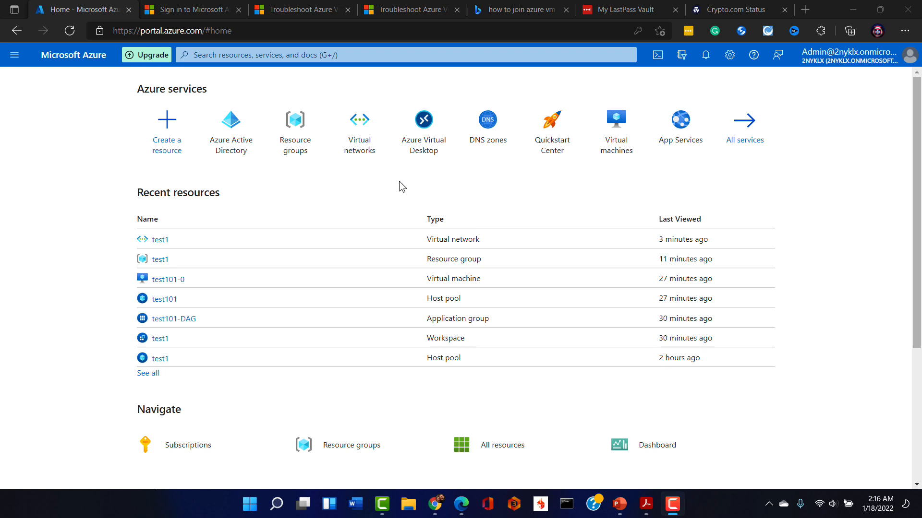
mouse_move(294, 123)
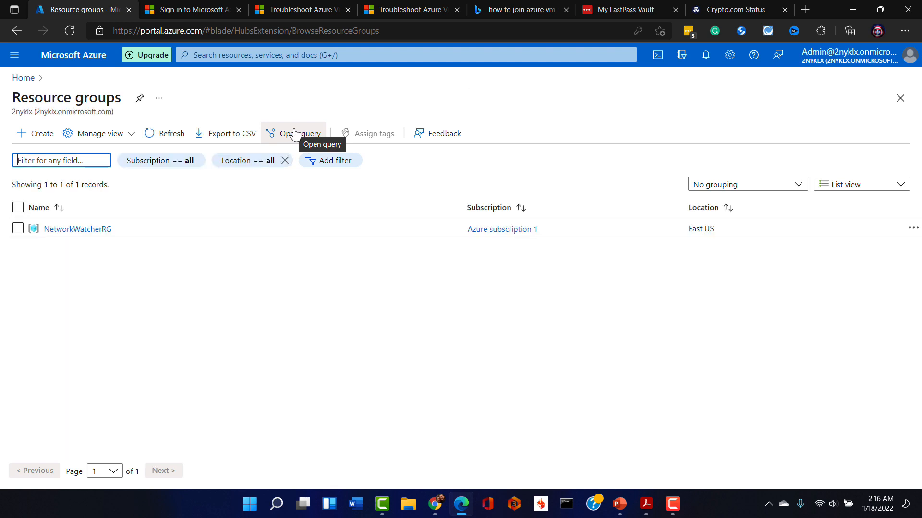
mouse_move(265, 239)
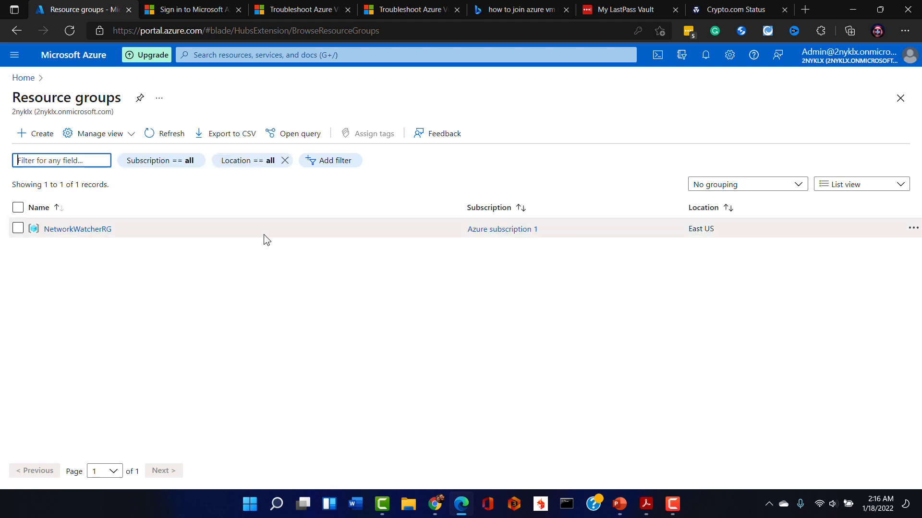
mouse_move(188, 181)
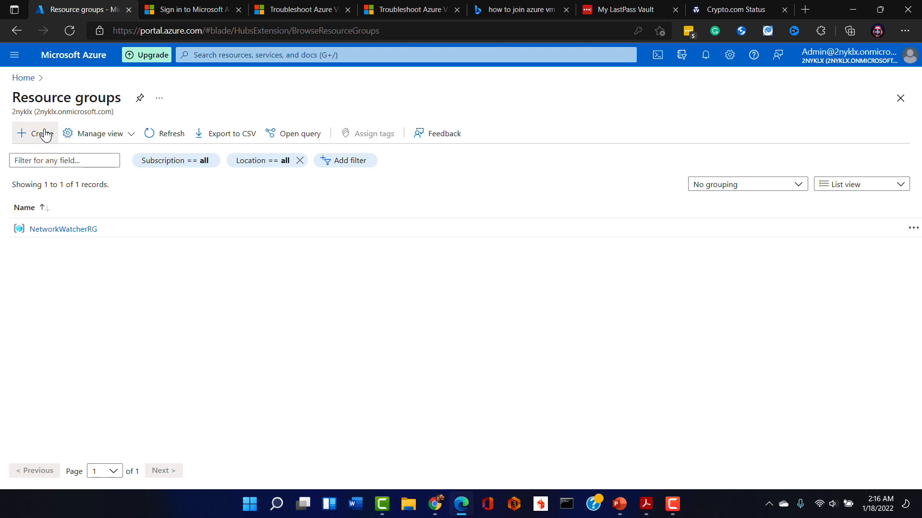
Create resource group test2 in East US under Azure subscription 1 via Review + create
left_click(34, 134)
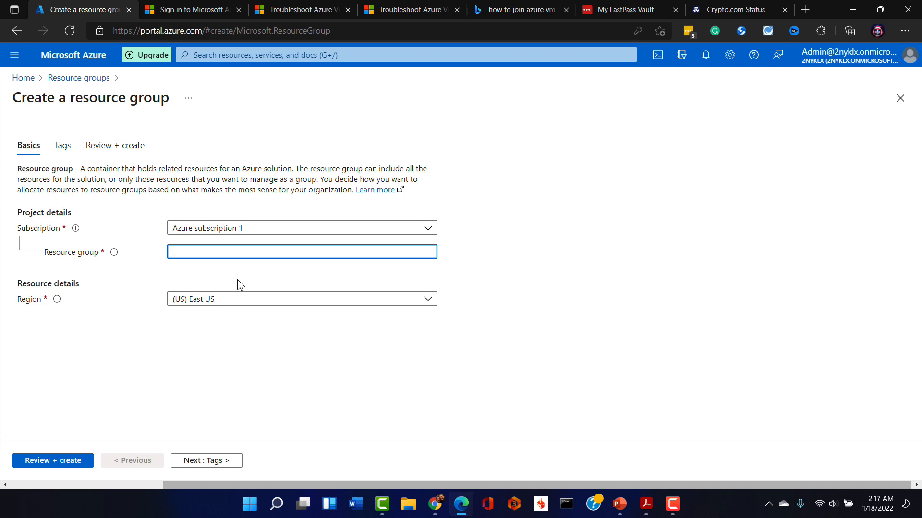
type("test")
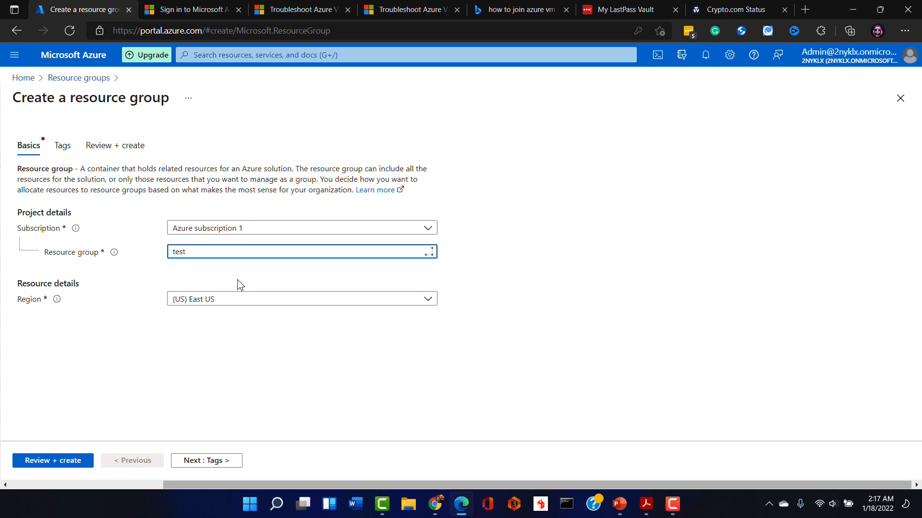
type("2")
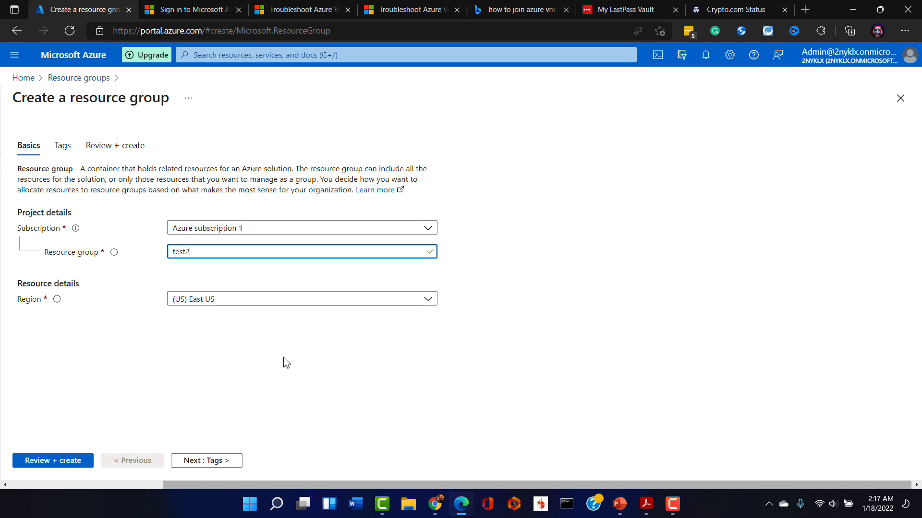
mouse_move(211, 352)
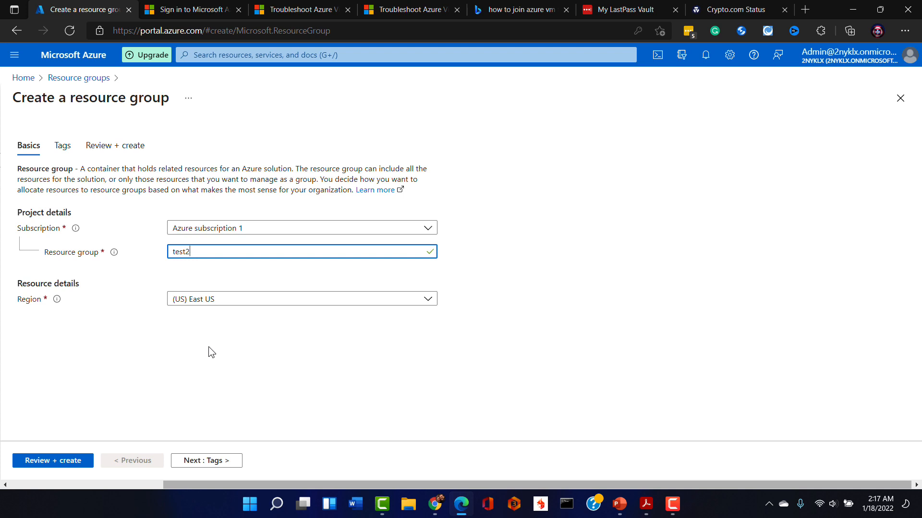
mouse_move(85, 420)
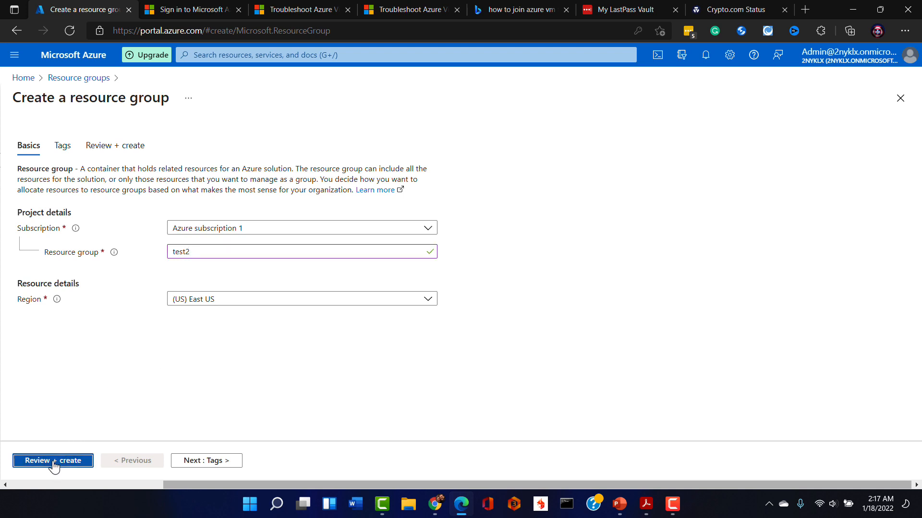
left_click(52, 460)
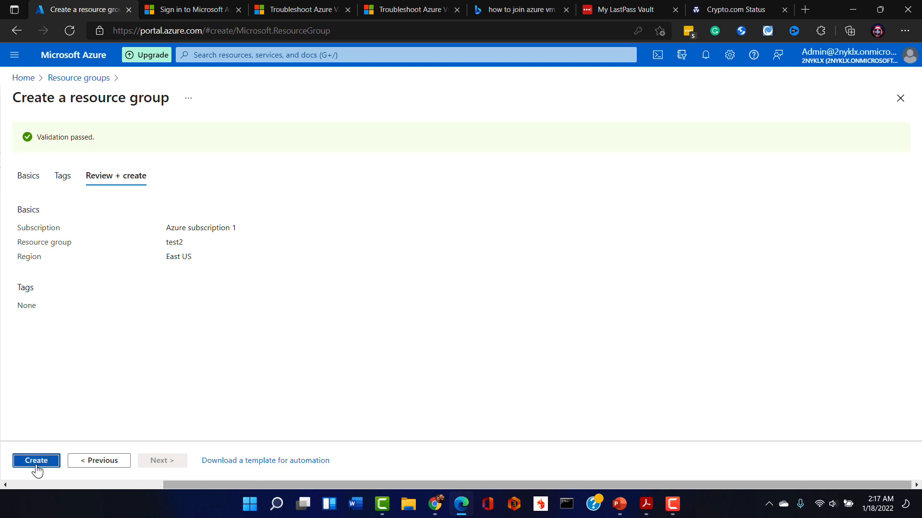
left_click(35, 461)
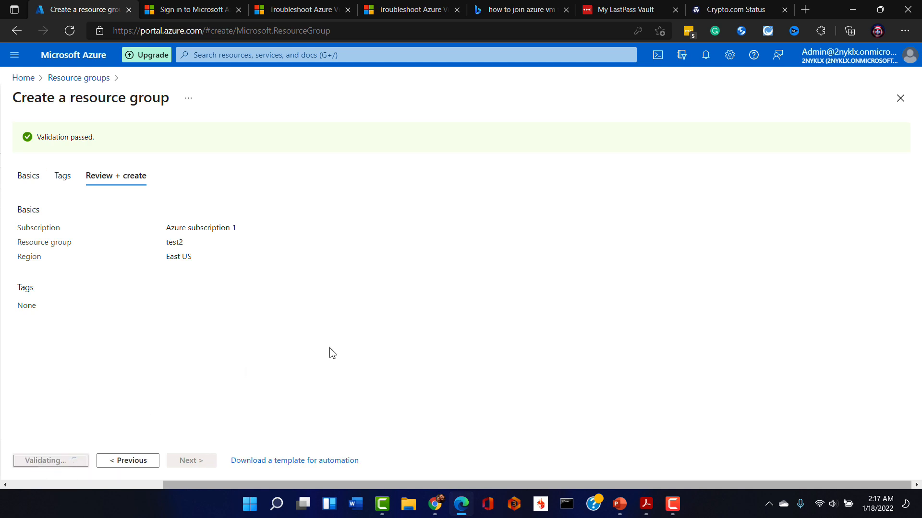
left_click(45, 461)
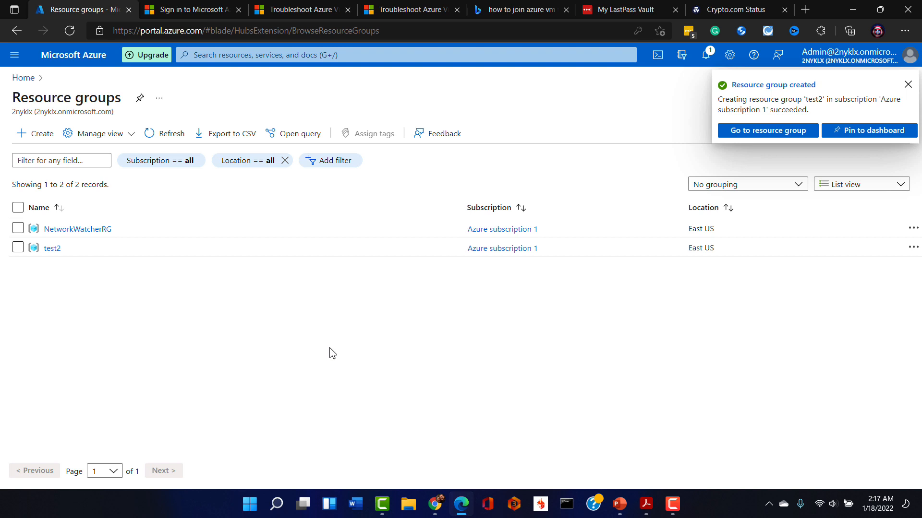
mouse_move(23, 78)
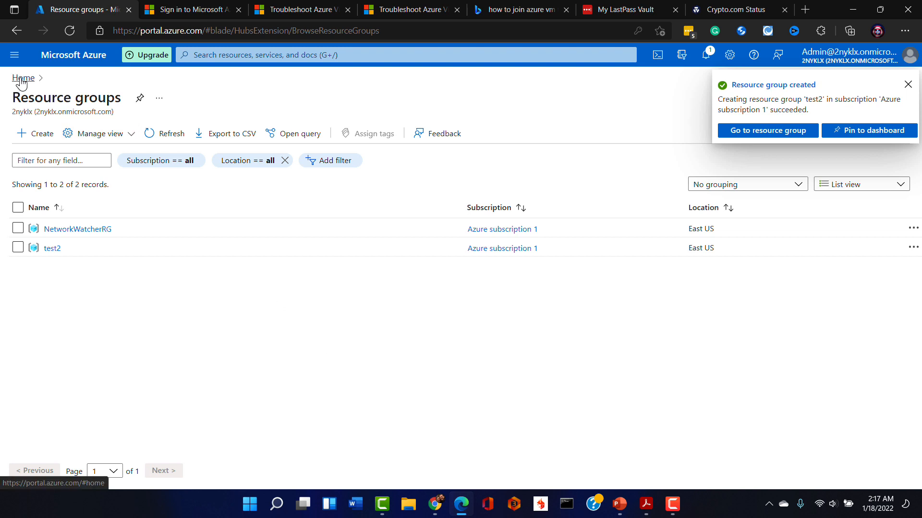
Return to the portal home and show the (empty) Virtual networks list
left_click(23, 79)
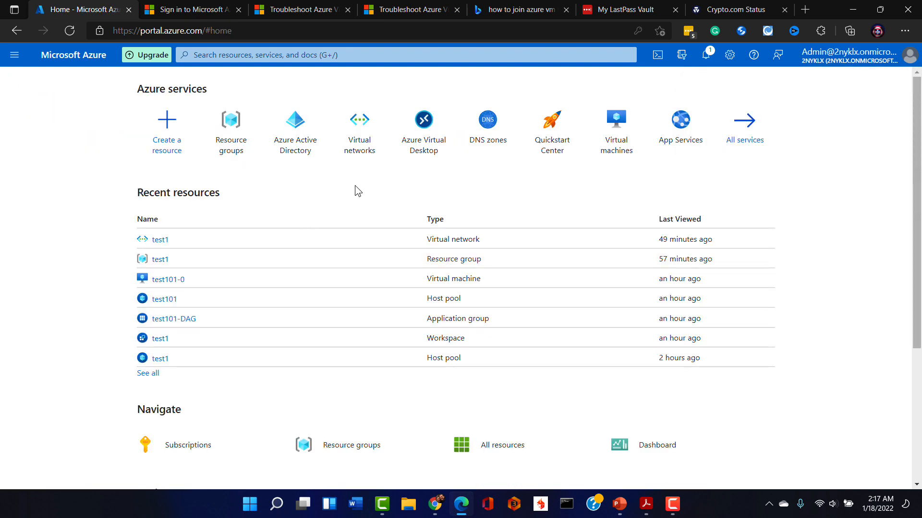
left_click(359, 123)
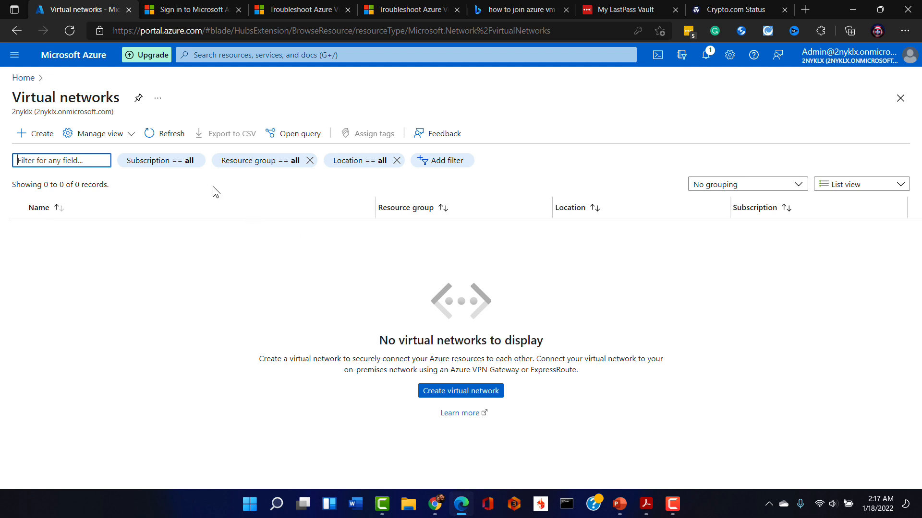
mouse_move(34, 135)
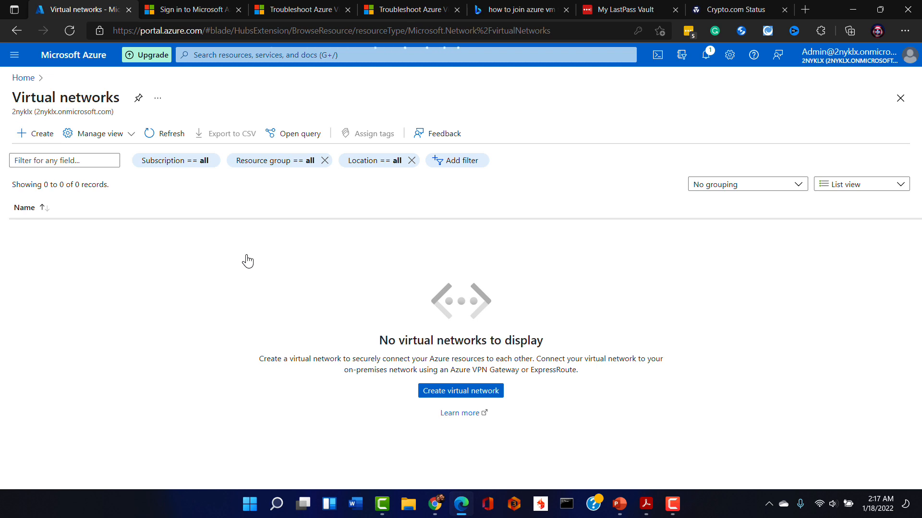
Start a new virtual network named vn_test2 in resource group test2
left_click(461, 390)
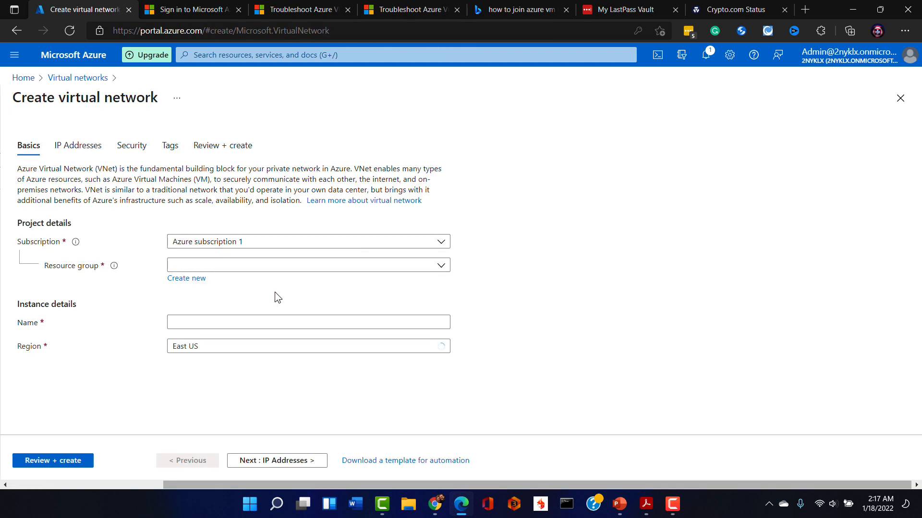
mouse_move(251, 265)
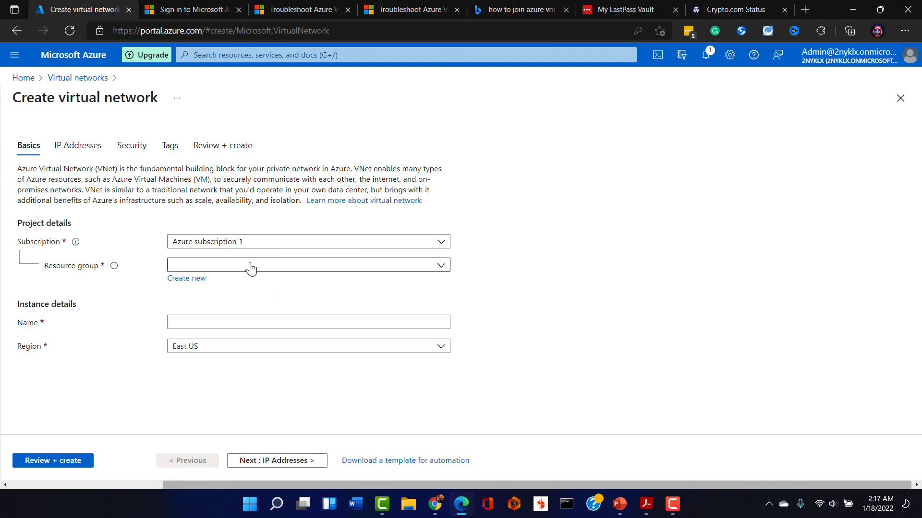
left_click(307, 264)
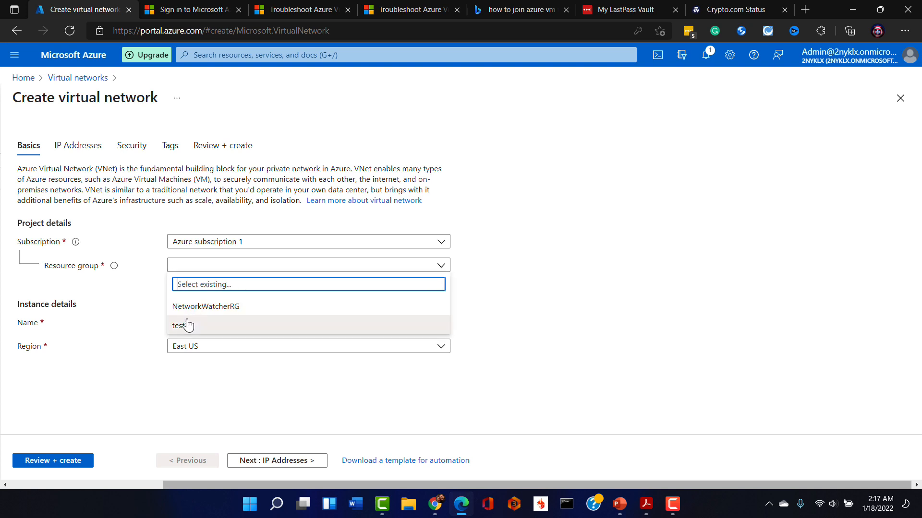
left_click(182, 325)
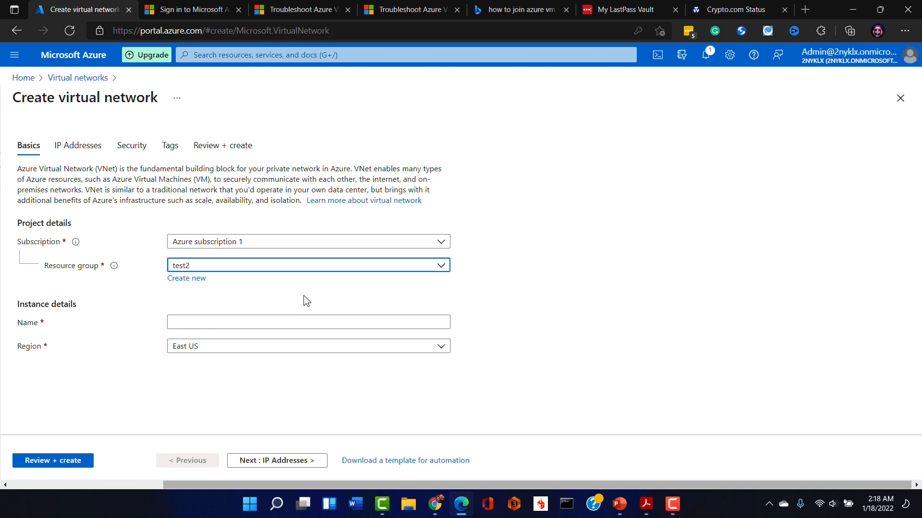
left_click(307, 321)
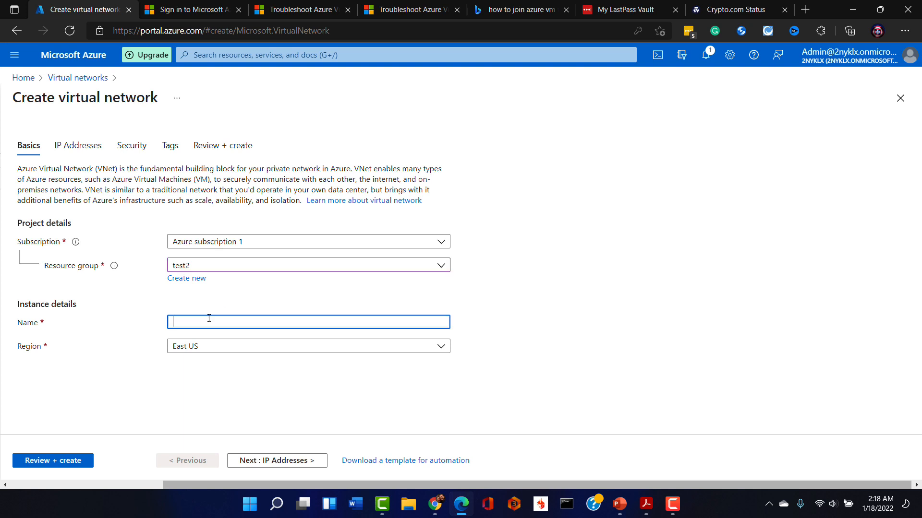
type("vn")
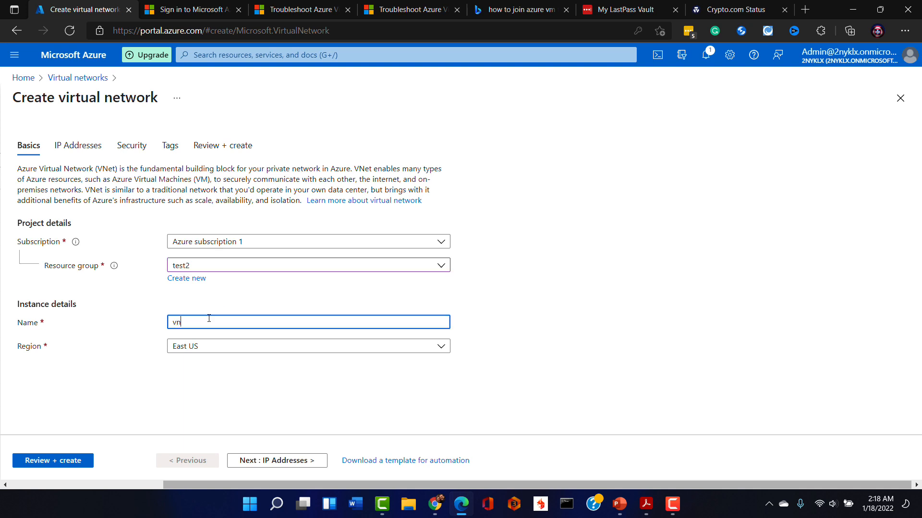
type("_te")
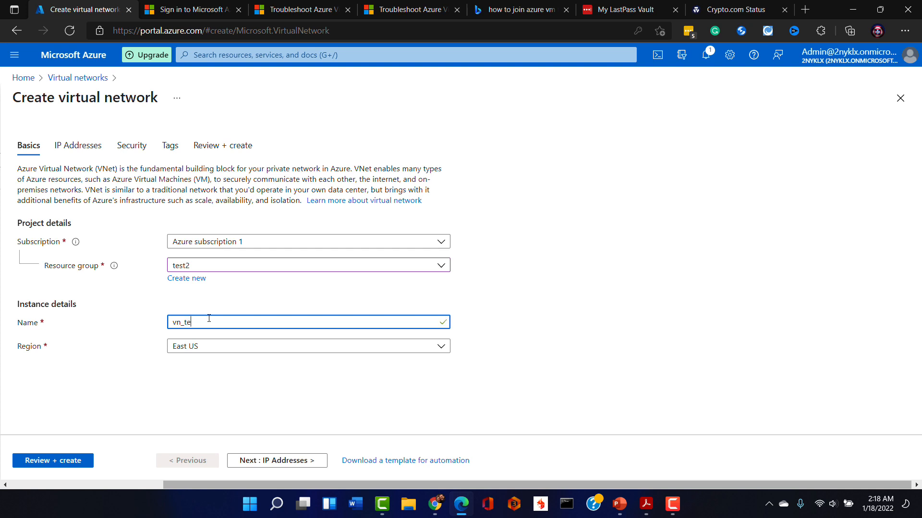
type("st2")
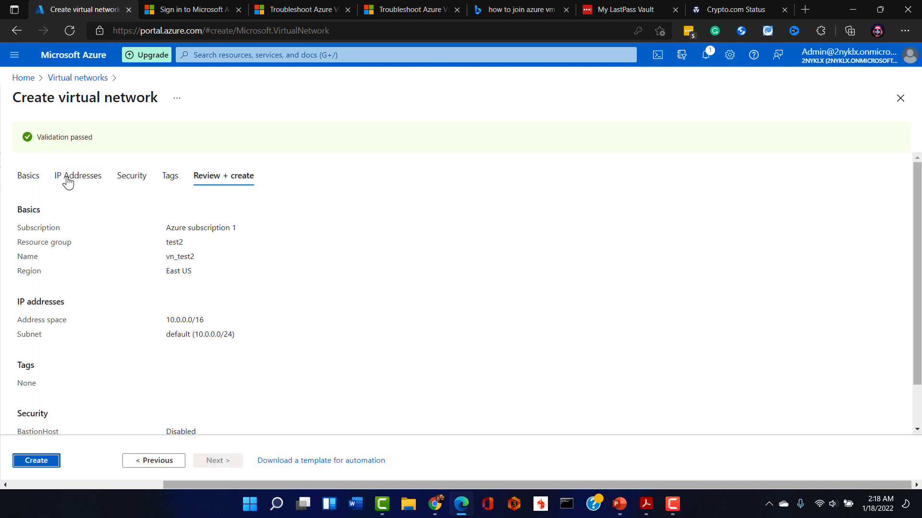
Review the default IP address space and security settings for vn_test2 unchanged
left_click(78, 176)
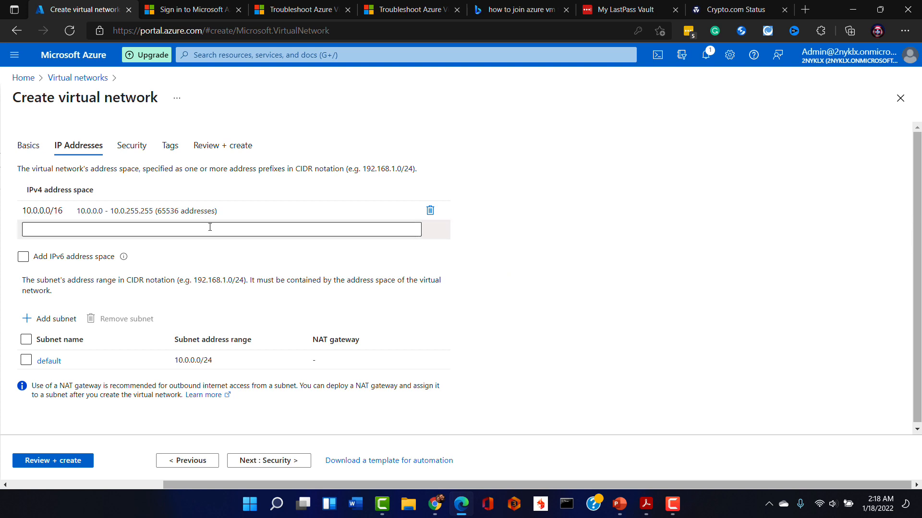
mouse_move(612, 239)
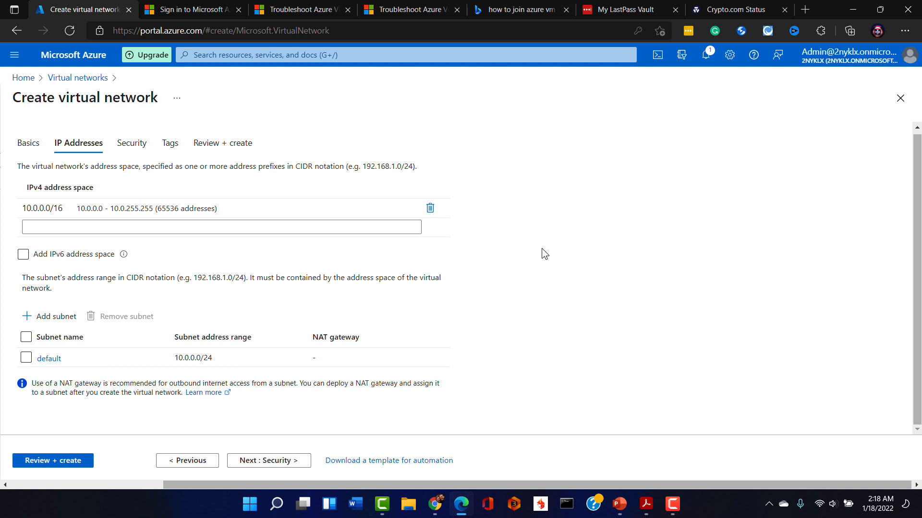
mouse_move(215, 310)
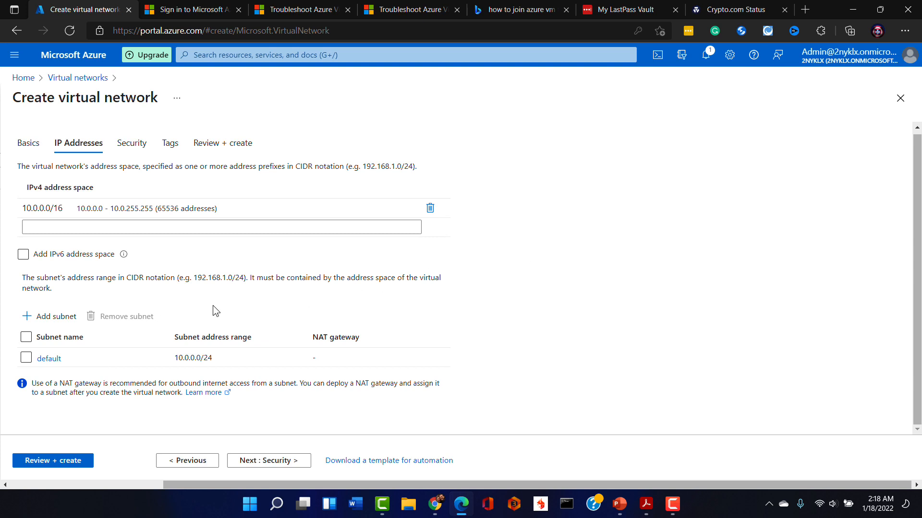
mouse_move(204, 392)
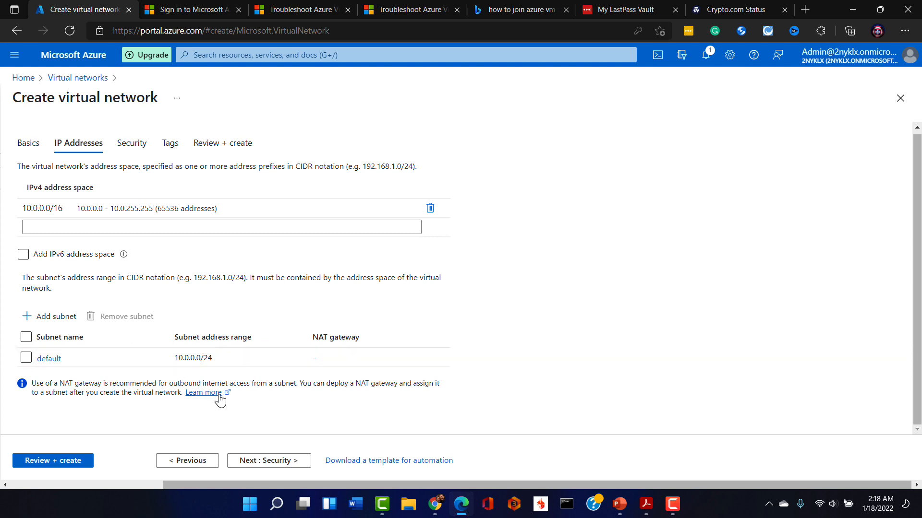
mouse_move(636, 293)
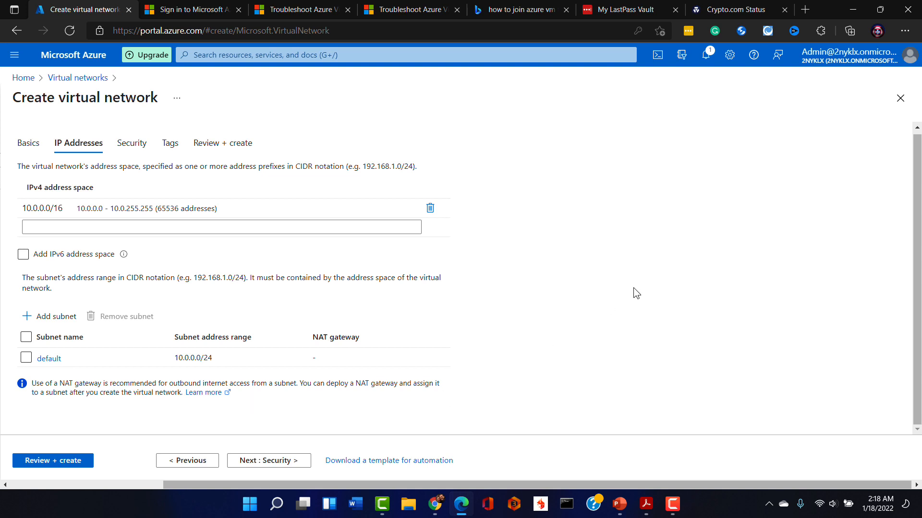
mouse_move(125, 180)
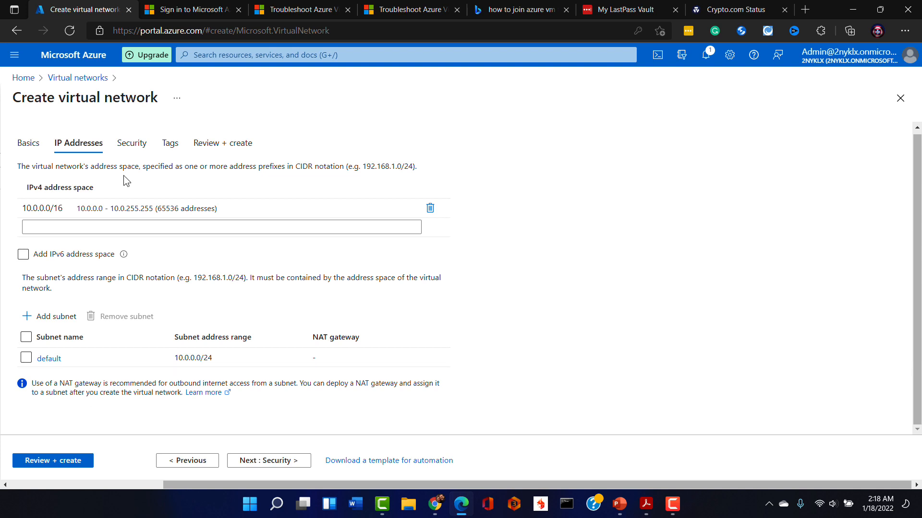
left_click(131, 145)
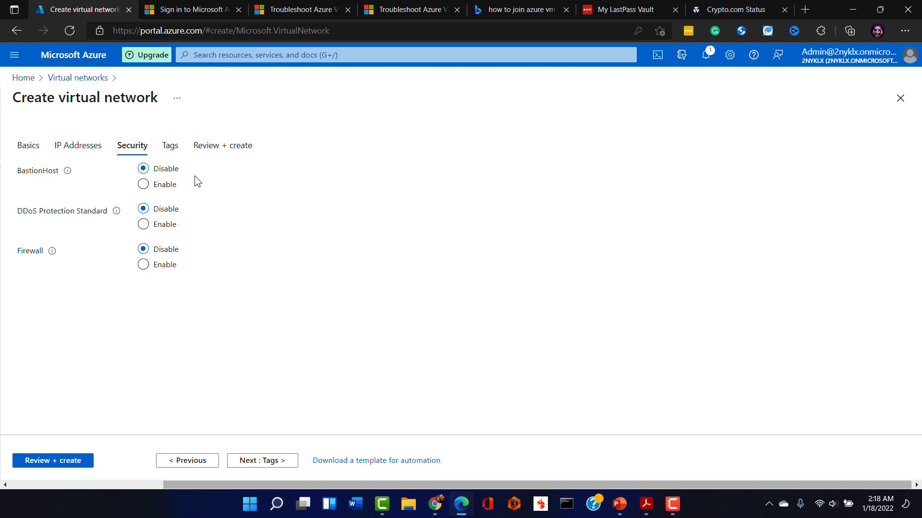
mouse_move(222, 174)
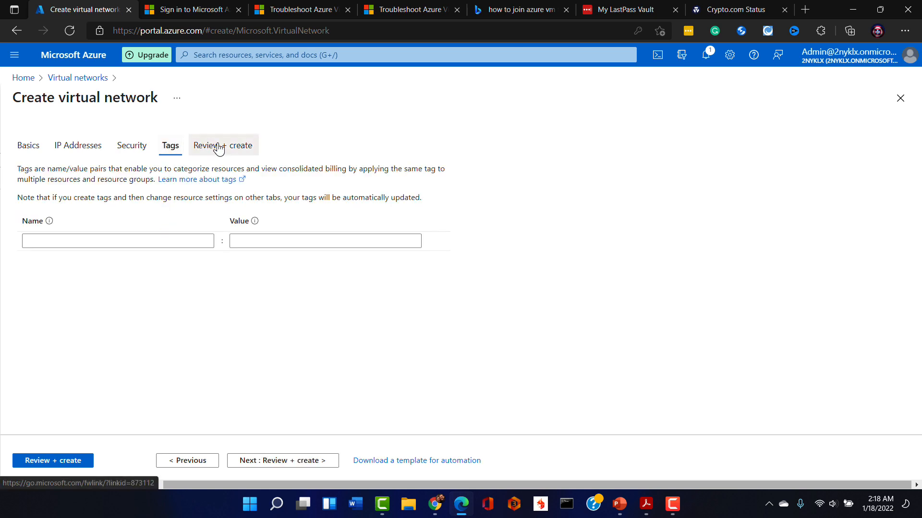
Validate and create the vn_test2 virtual network, deployment succeeding
left_click(223, 145)
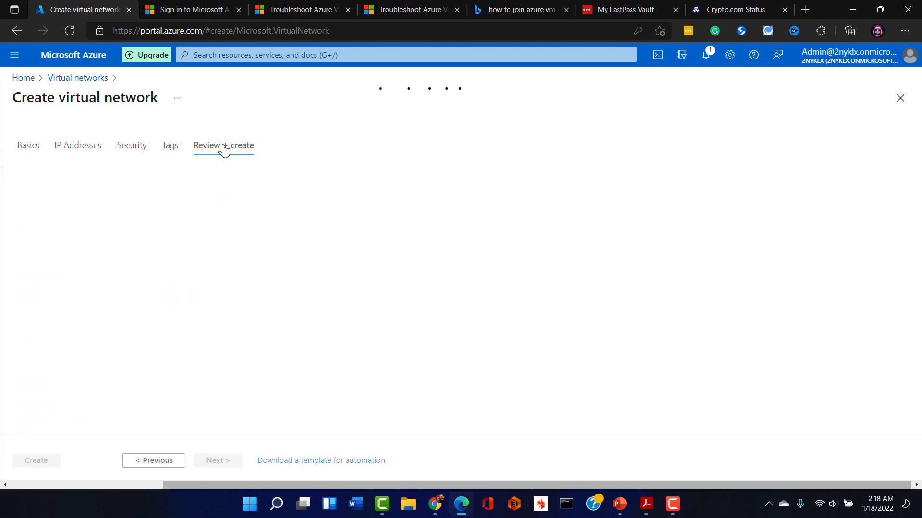
left_click(223, 146)
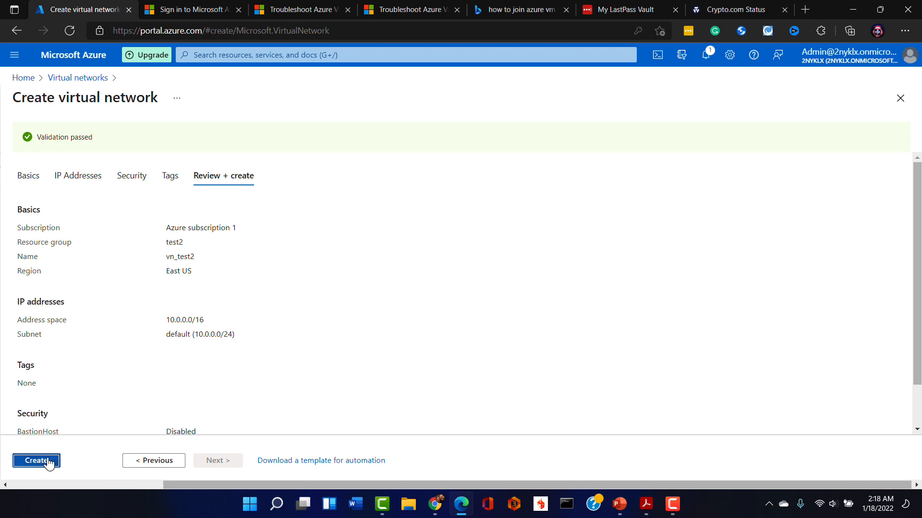
left_click(36, 461)
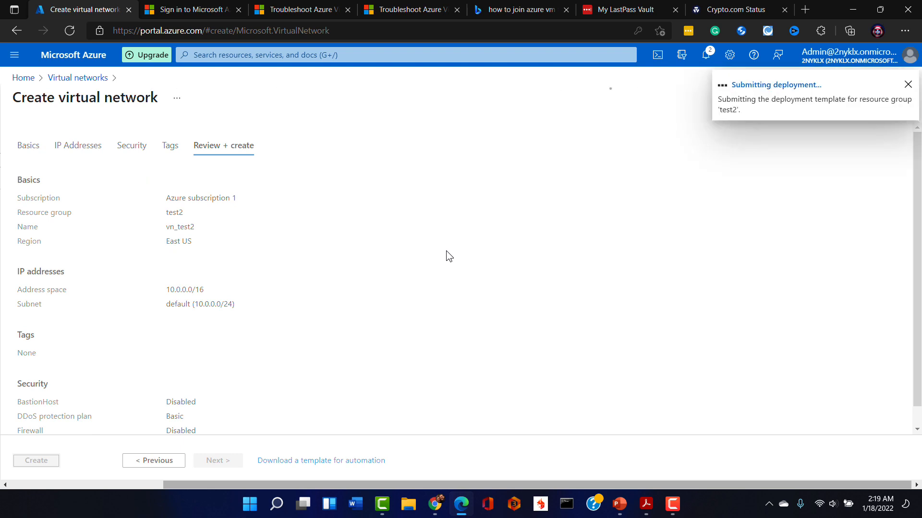
left_click(35, 460)
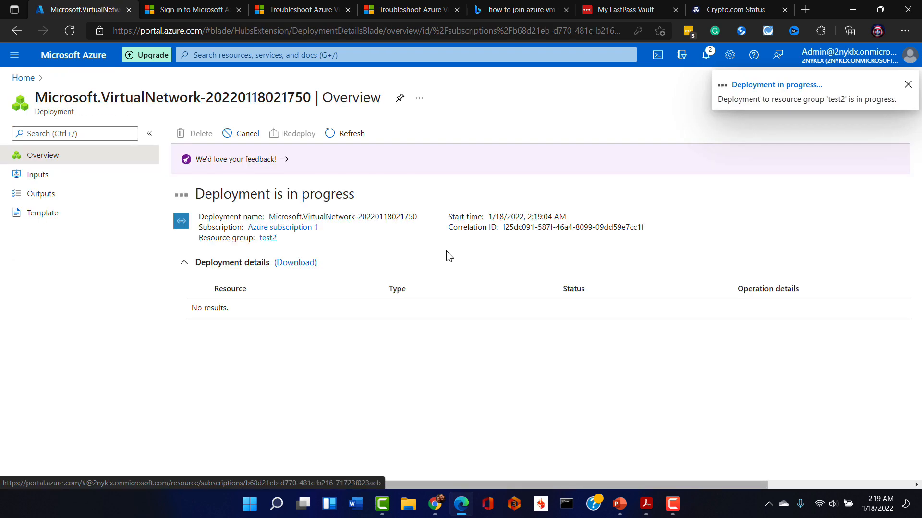
left_click(907, 84)
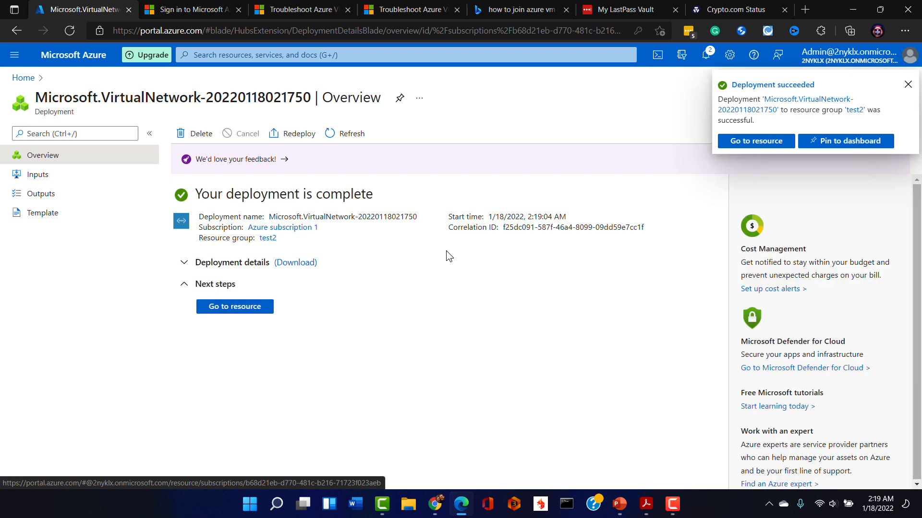
Return home and show the Azure Active Directory tenant overview
left_click(907, 84)
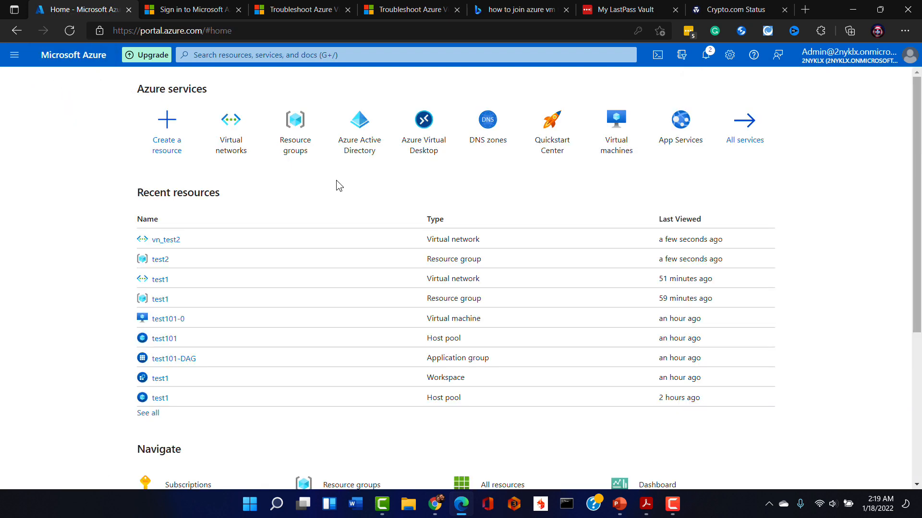
mouse_move(419, 196)
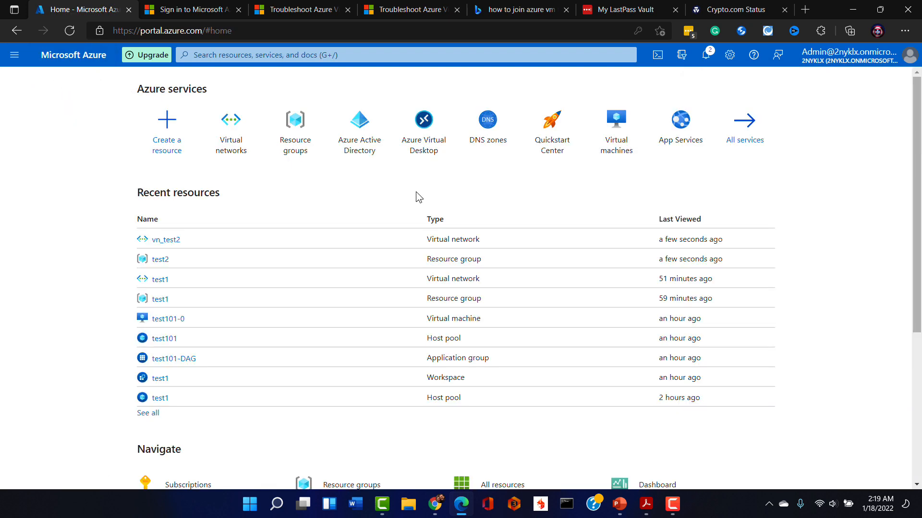
mouse_move(324, 186)
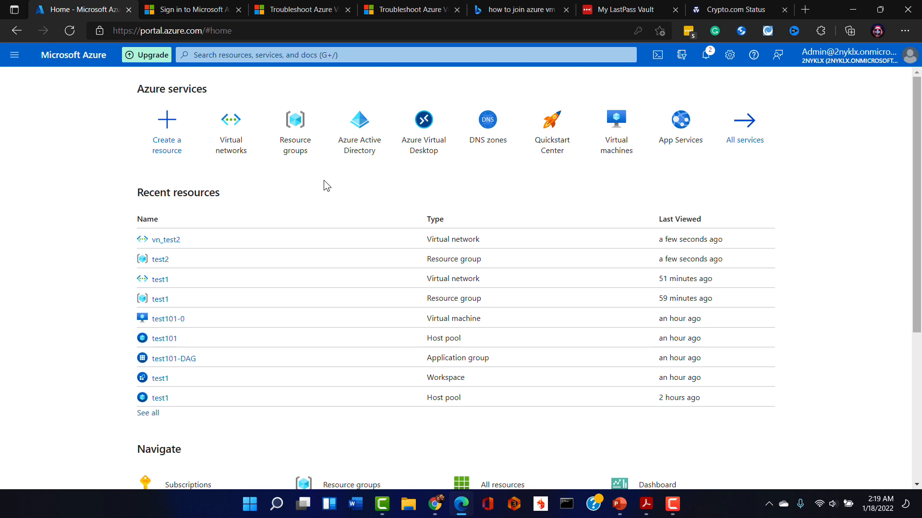
left_click(358, 123)
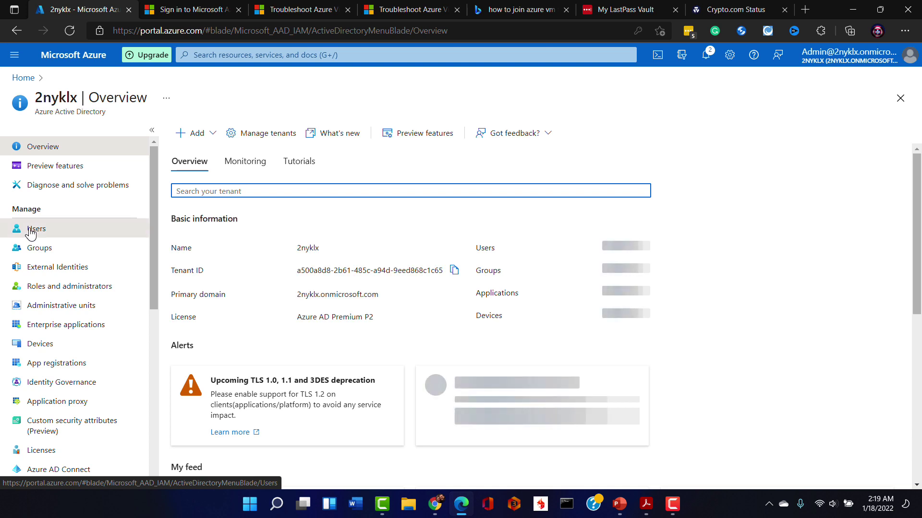
Start adding a new user from the directory's Users list
left_click(36, 229)
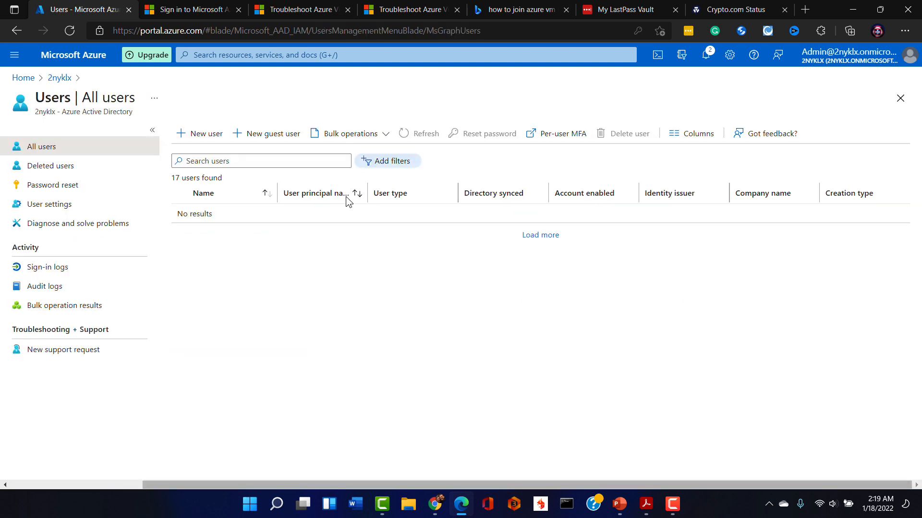
left_click(424, 134)
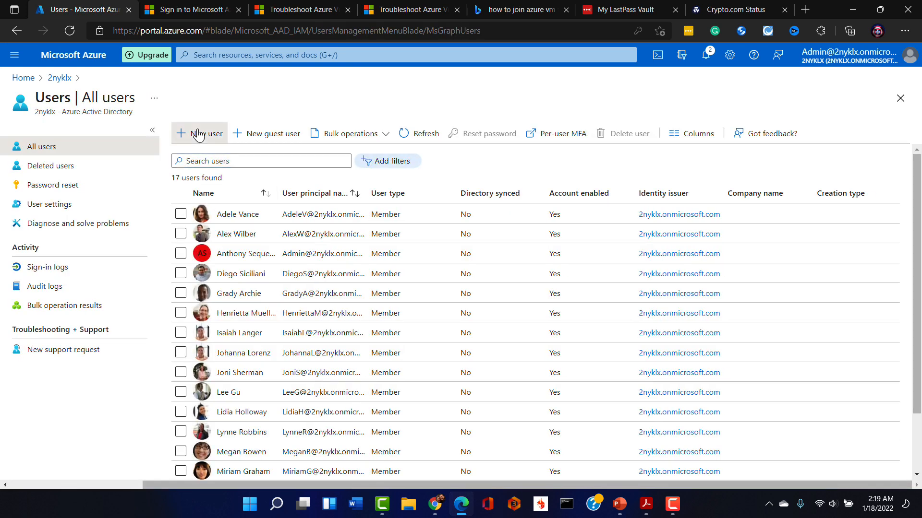
left_click(199, 133)
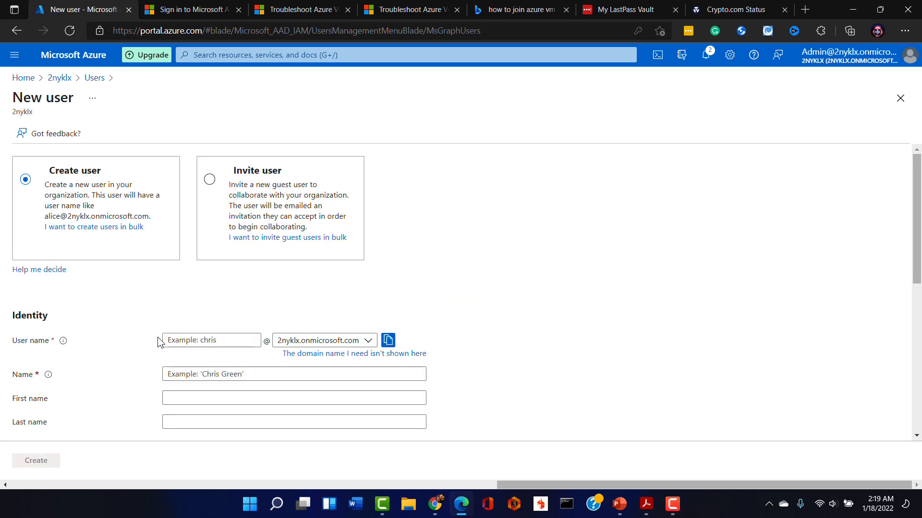
Enter test2admin as the new user's user name
scroll("down", 3)
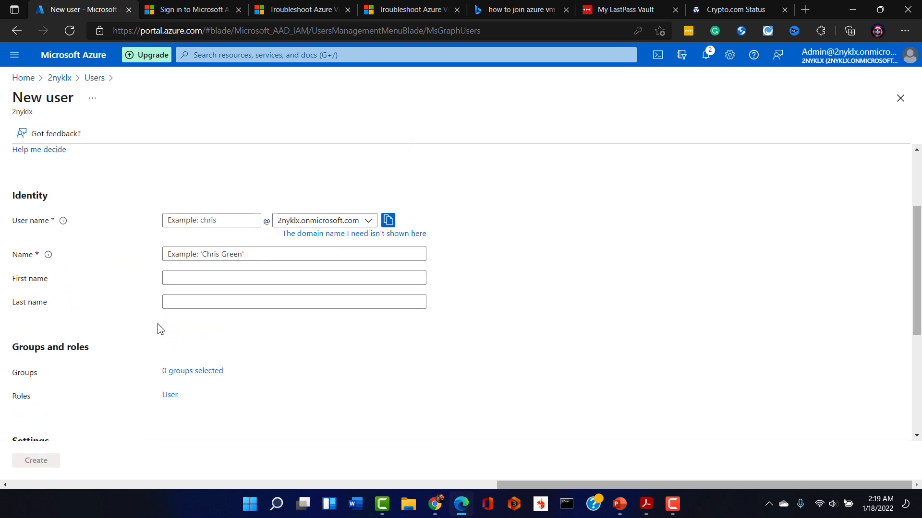
left_click(210, 220)
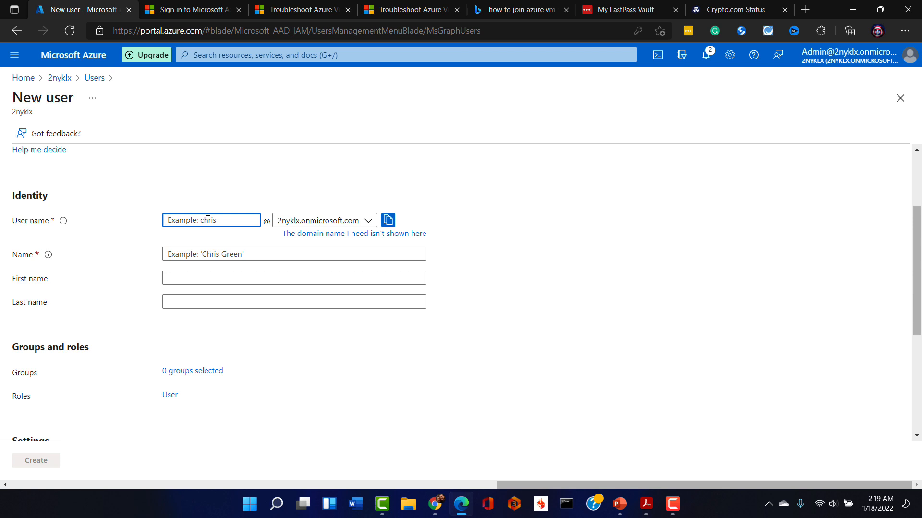
type("test2")
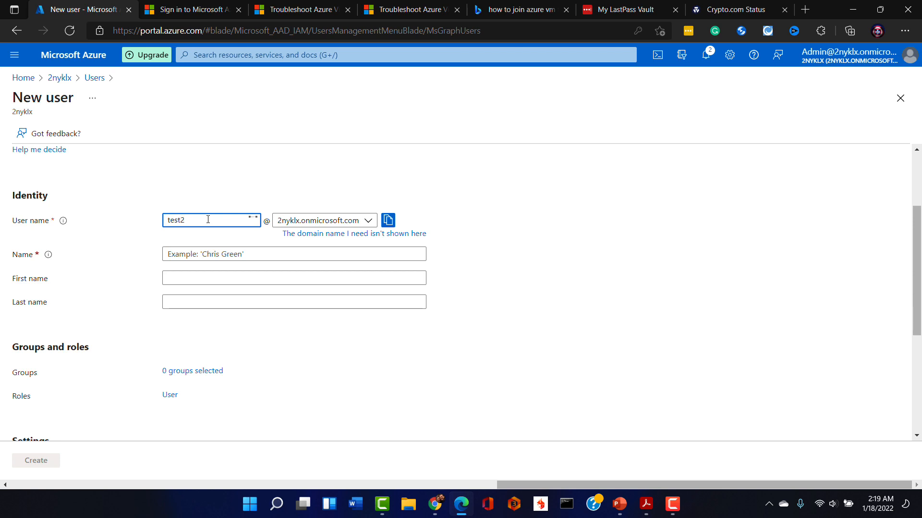
type("admin")
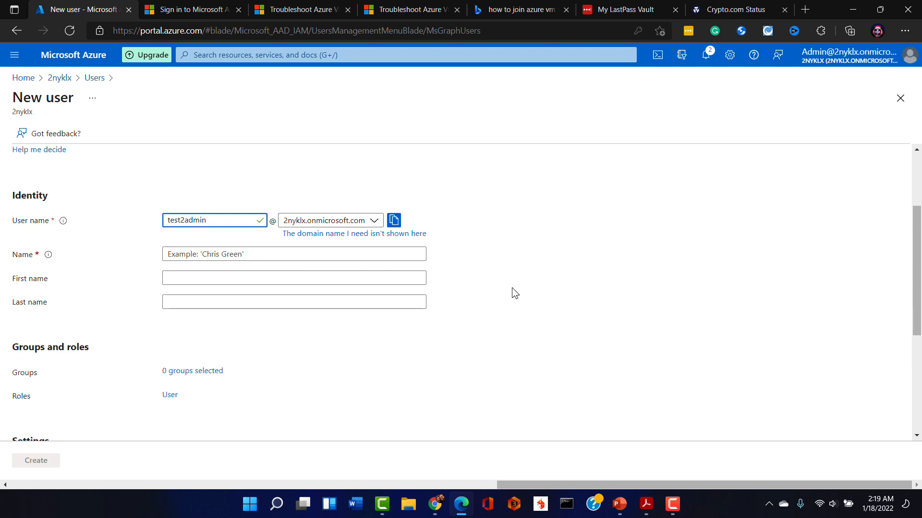
Enter Test2 as the new user's display name
scroll("down", 3)
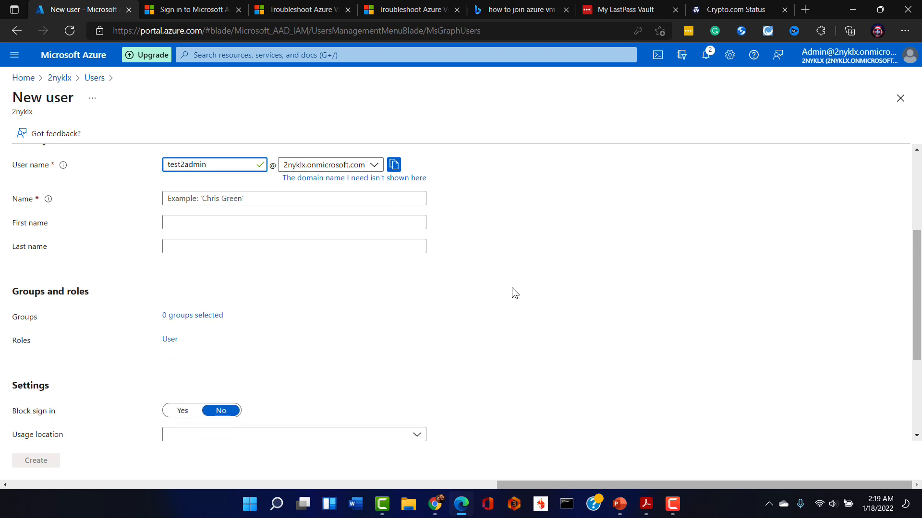
left_click(293, 199)
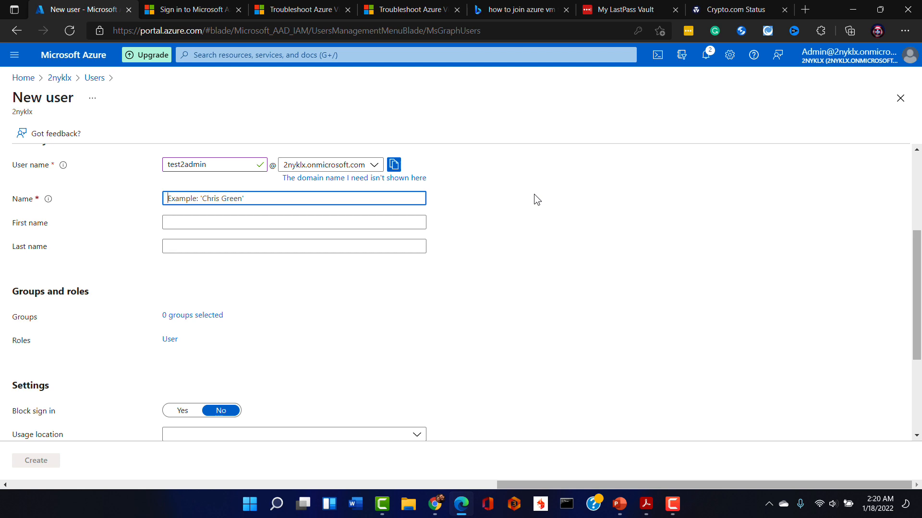
type("Test")
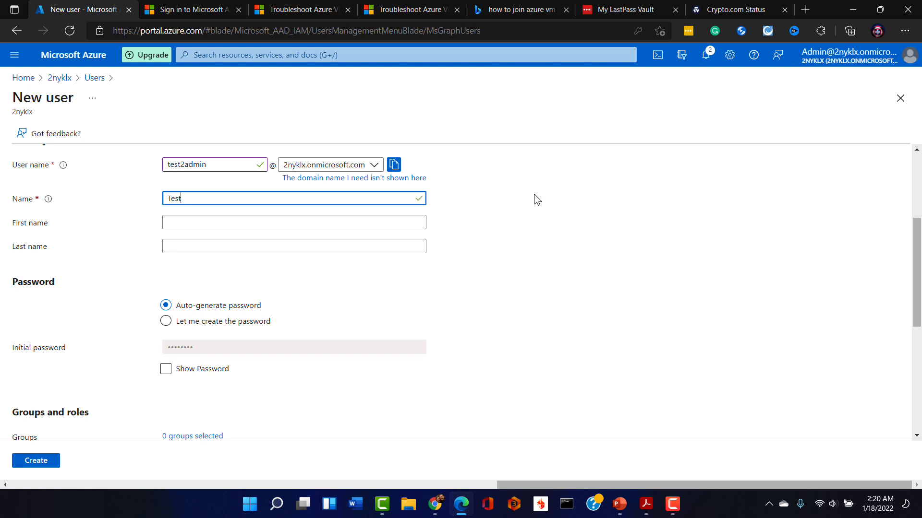
type("2")
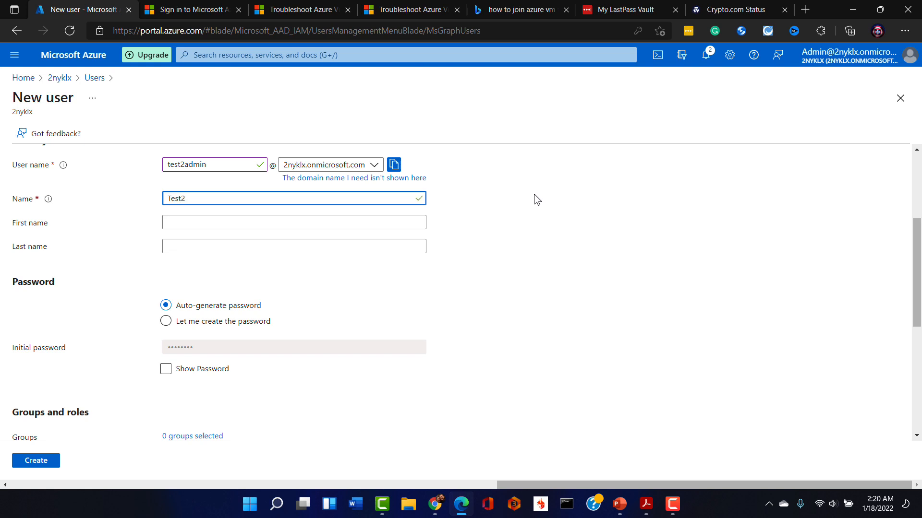
scroll("down", 3)
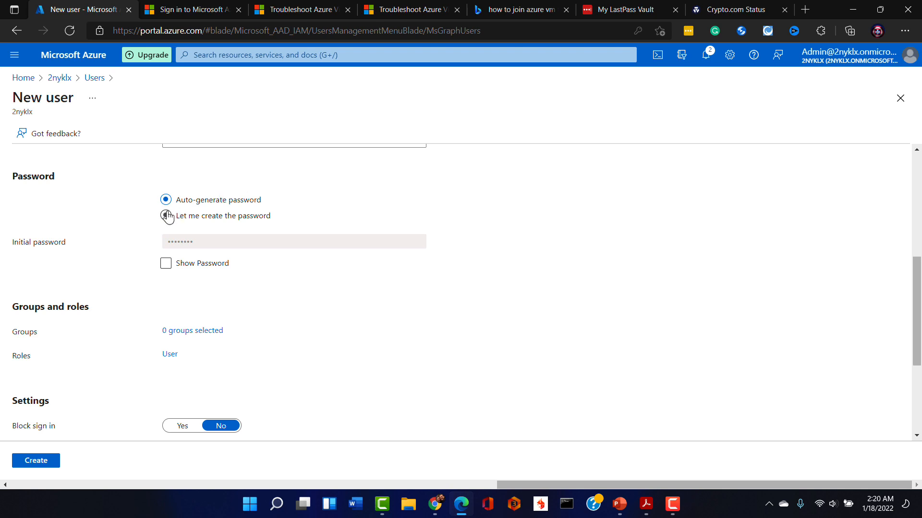
Toggle between manual and auto-generated password and reveal the generated one
left_click(166, 216)
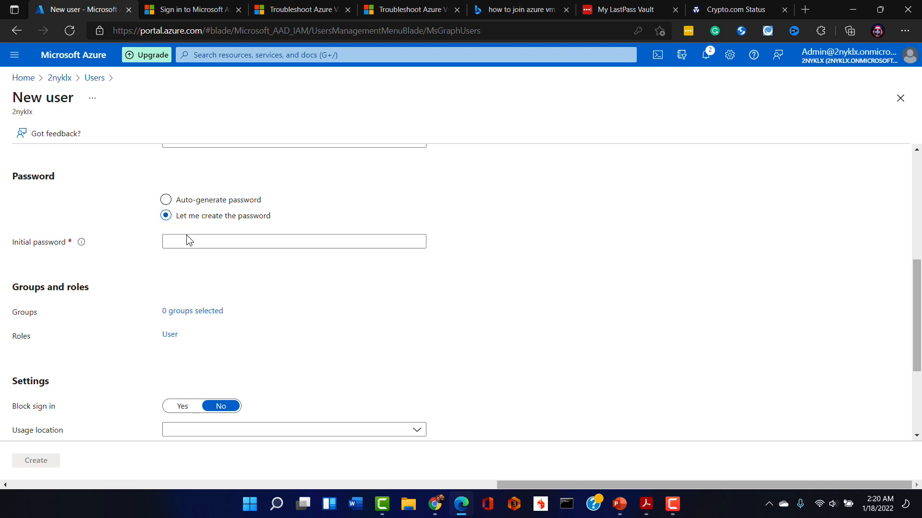
left_click(165, 200)
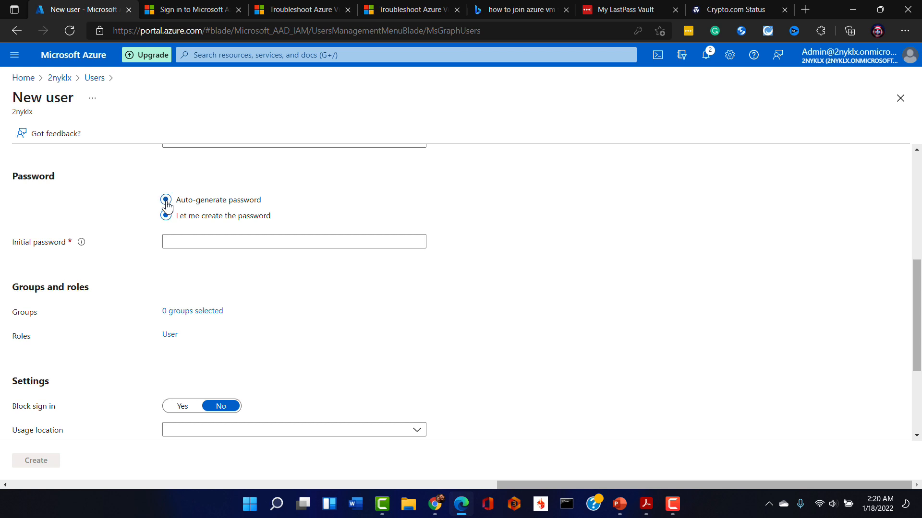
left_click(165, 199)
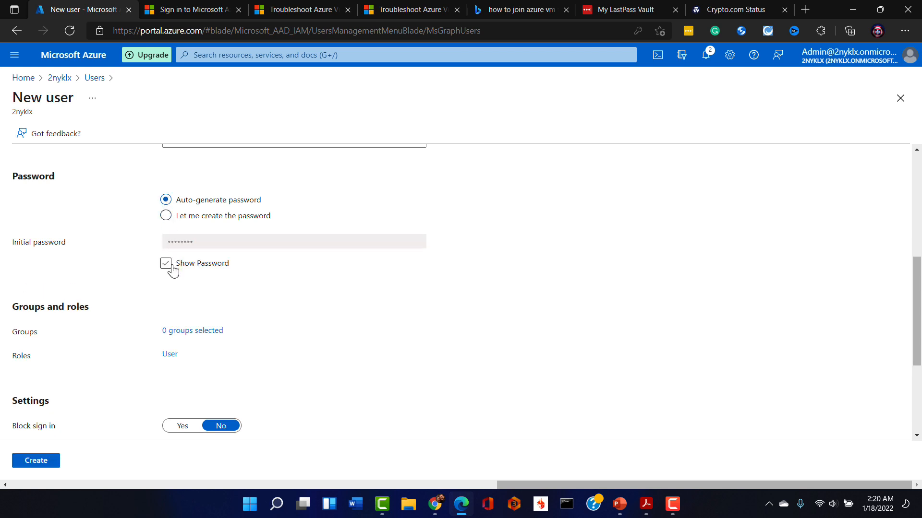
left_click(166, 264)
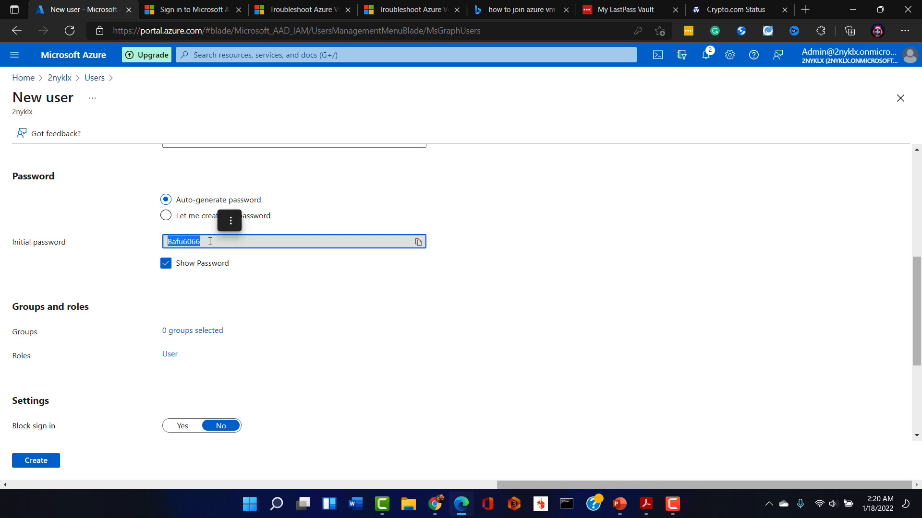
mouse_move(328, 315)
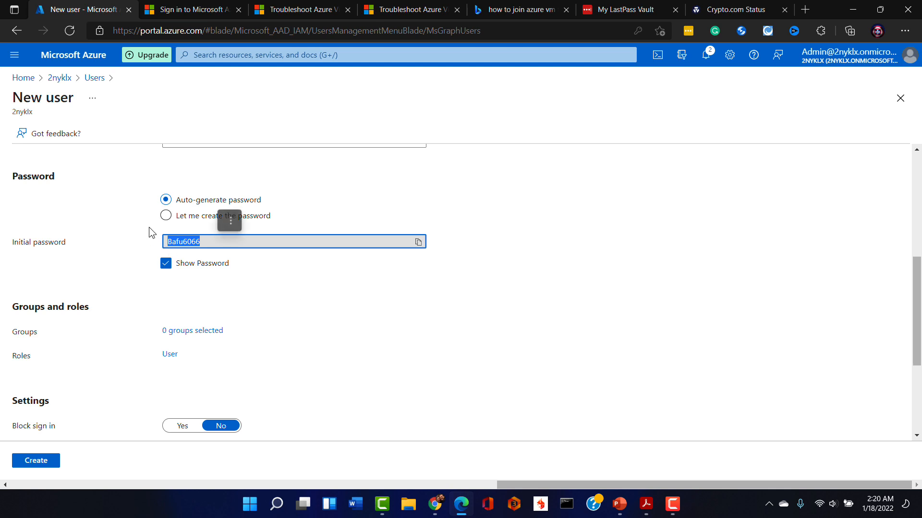
Choose 'Let me create the password' and enter a custom initial password
left_click(166, 215)
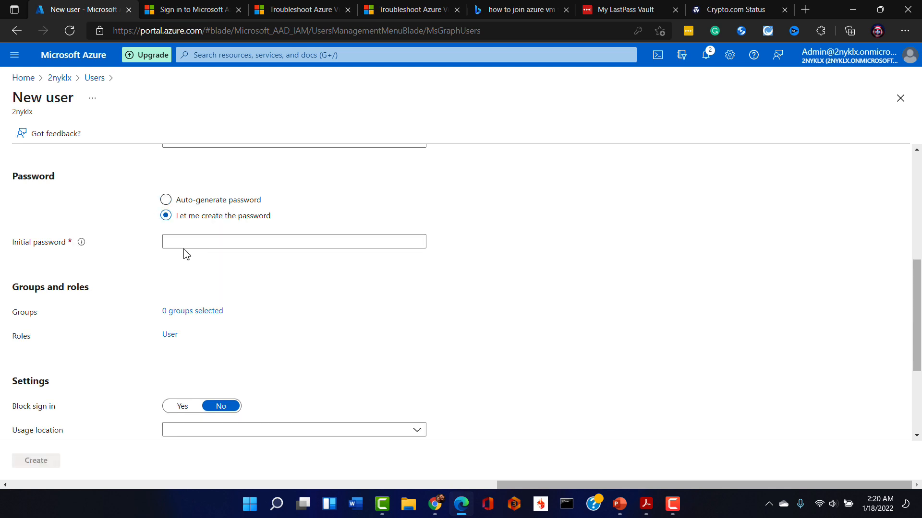
left_click(293, 241)
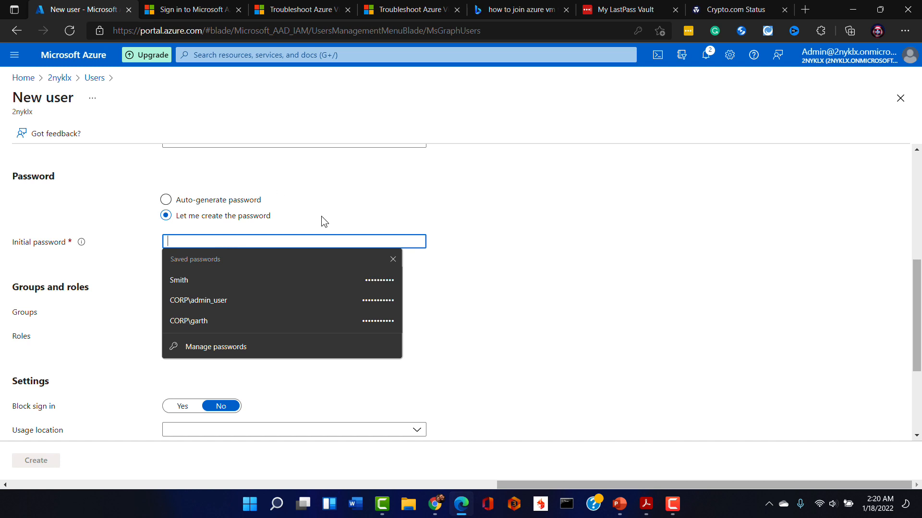
mouse_move(346, 202)
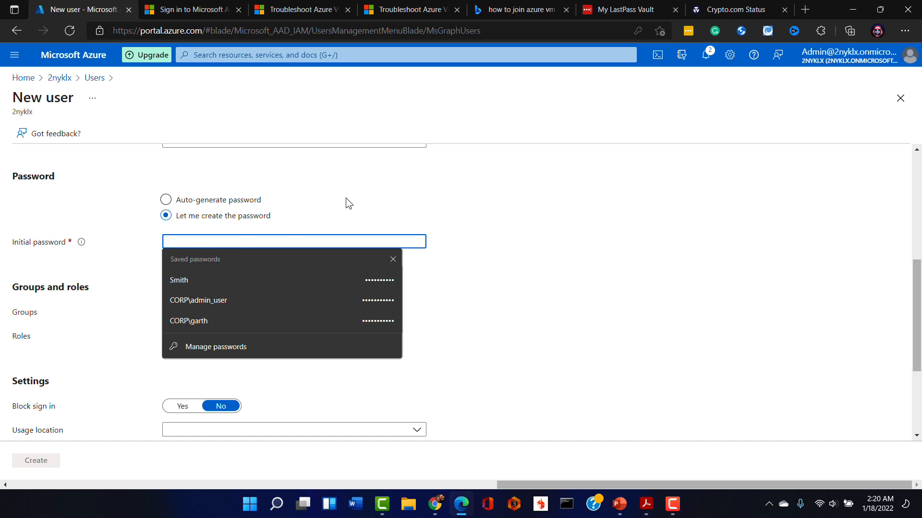
type("•")
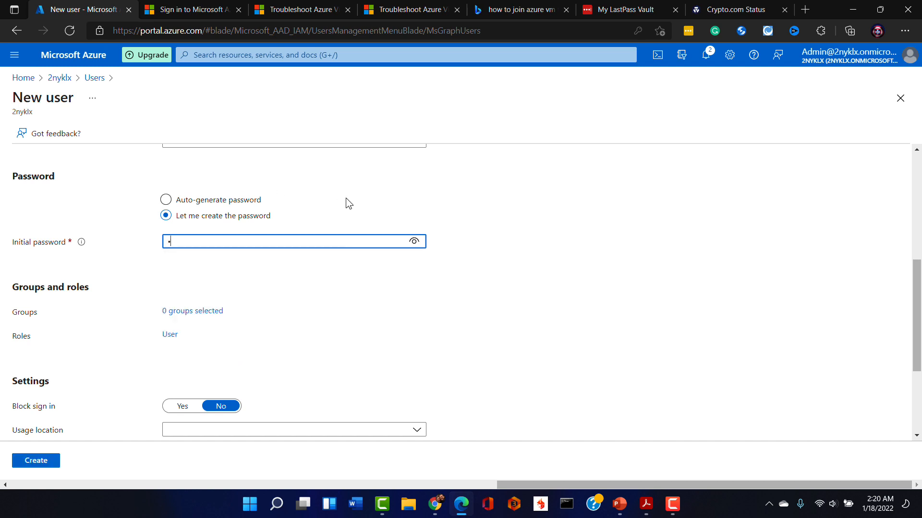
type("••")
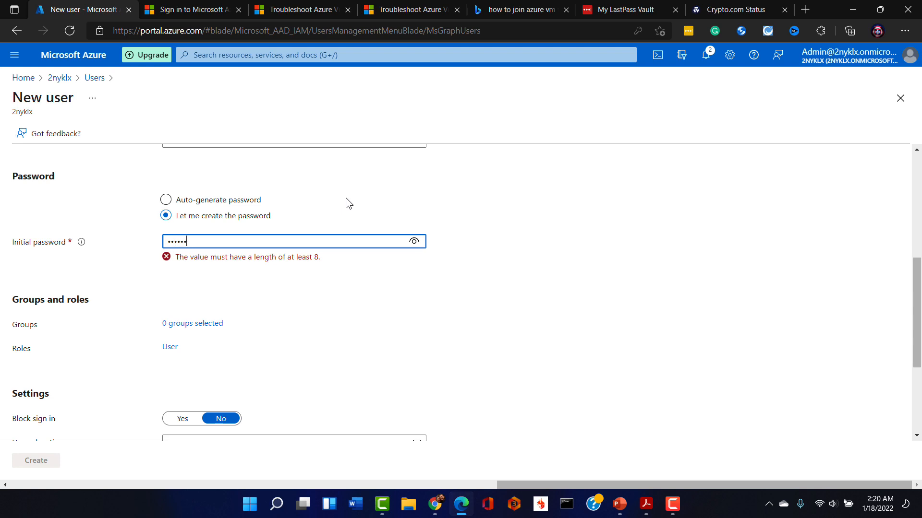
key("Backspace")
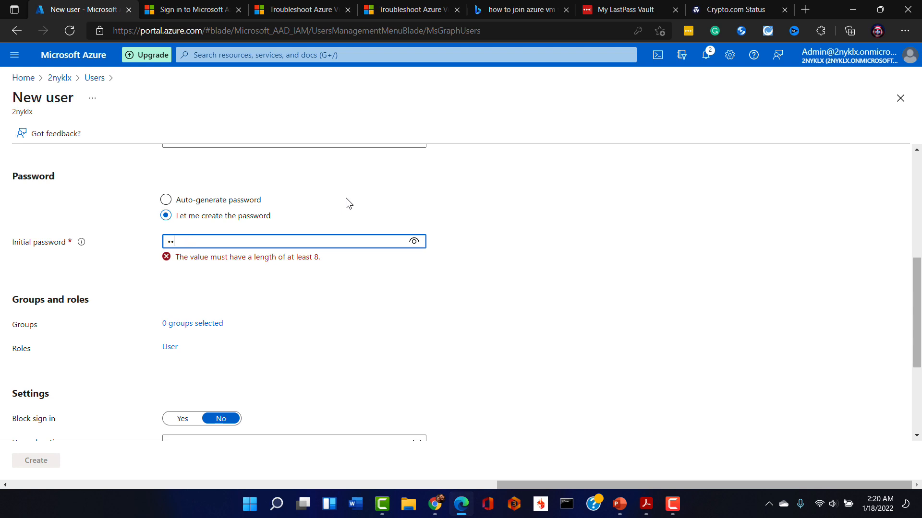
type("•")
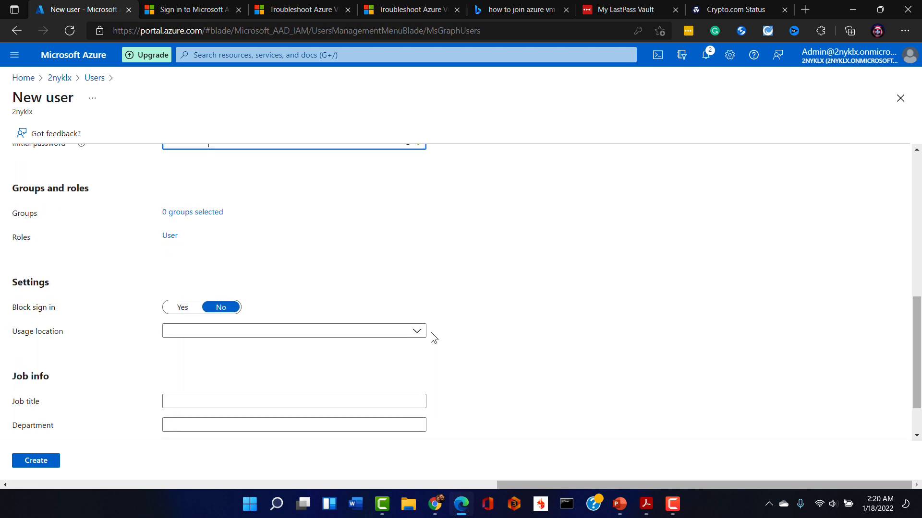
scroll("down", 3)
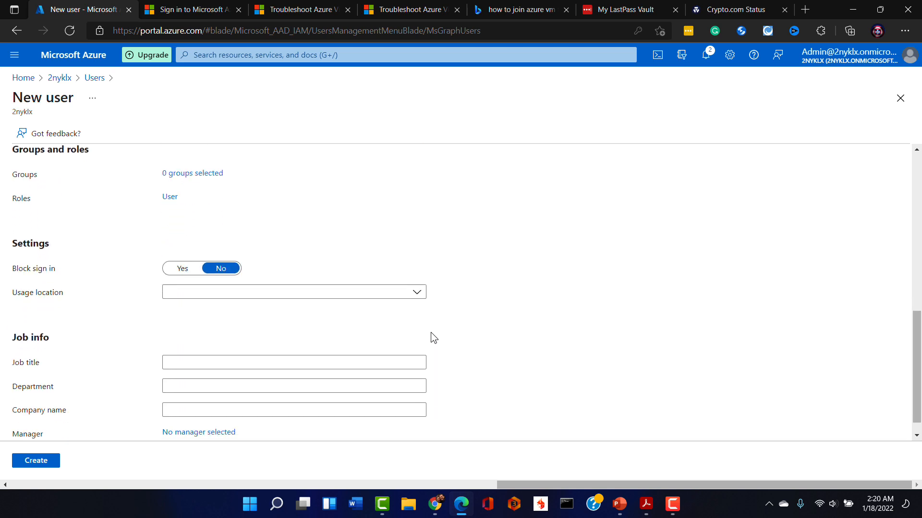
scroll("down", 3)
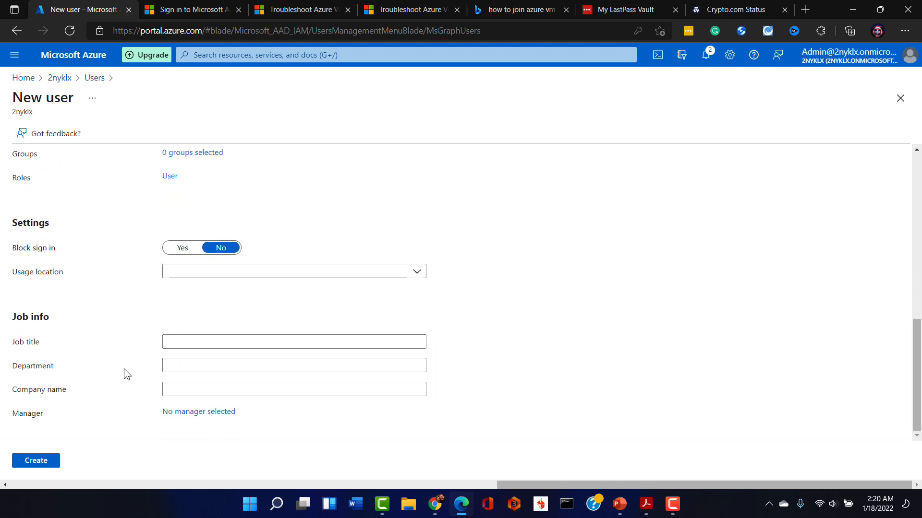
Create the Test2 (test2admin) user, dismiss the notification and check the All users list
left_click(35, 460)
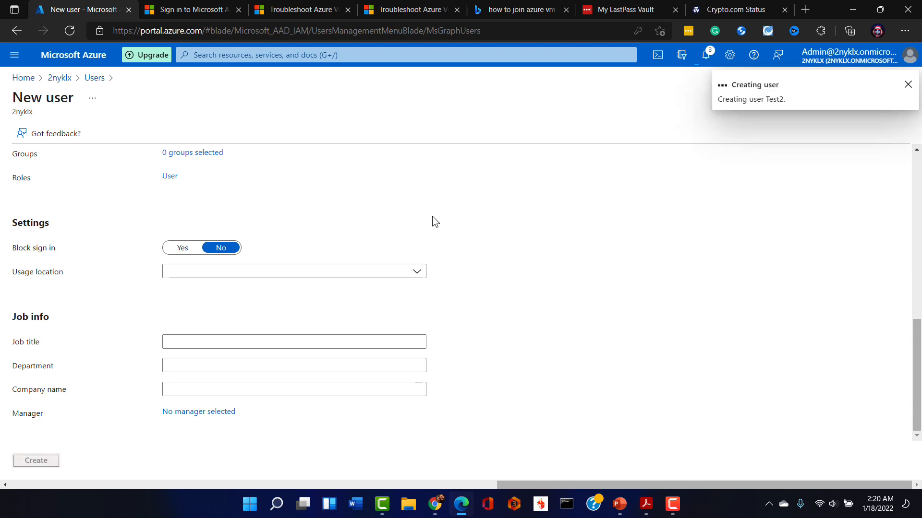
left_click(36, 460)
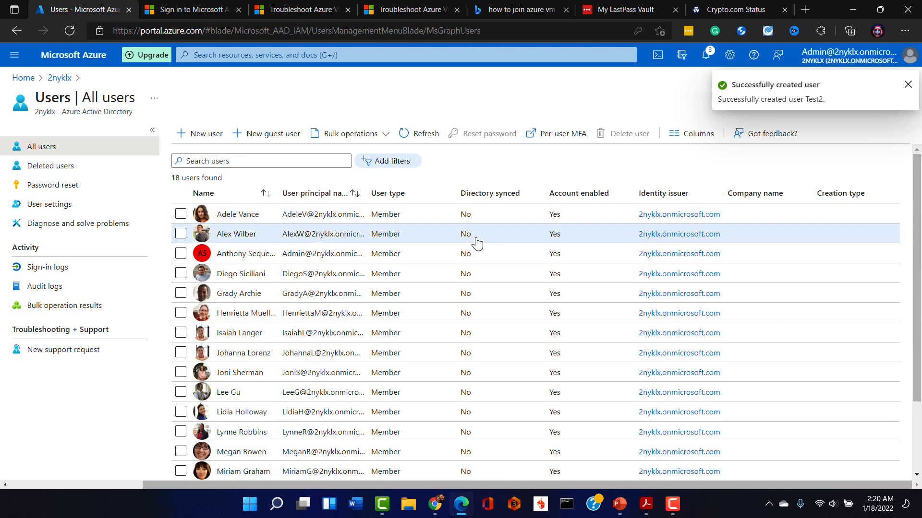
scroll("down", 3)
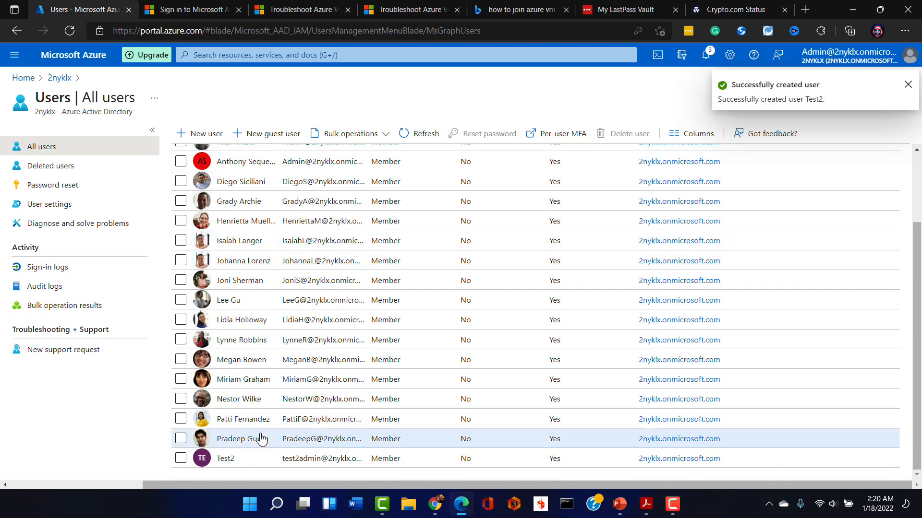
left_click(907, 84)
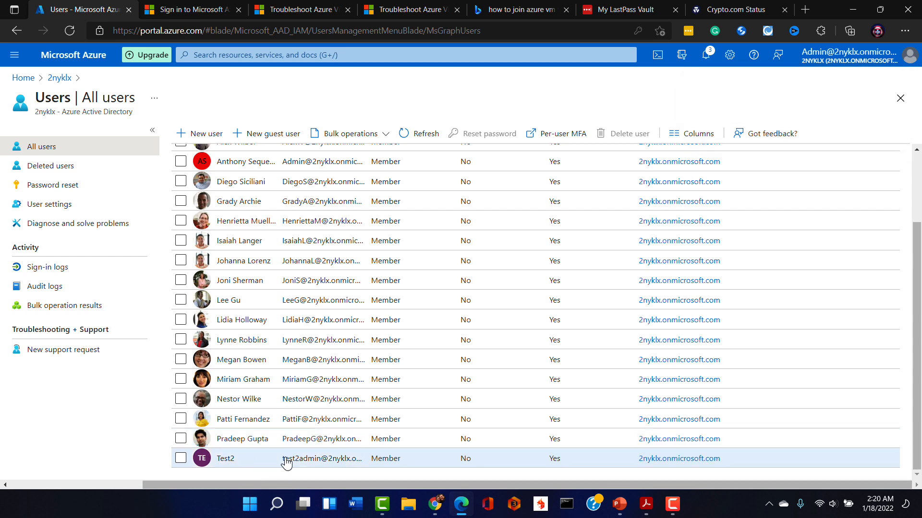
mouse_move(205, 181)
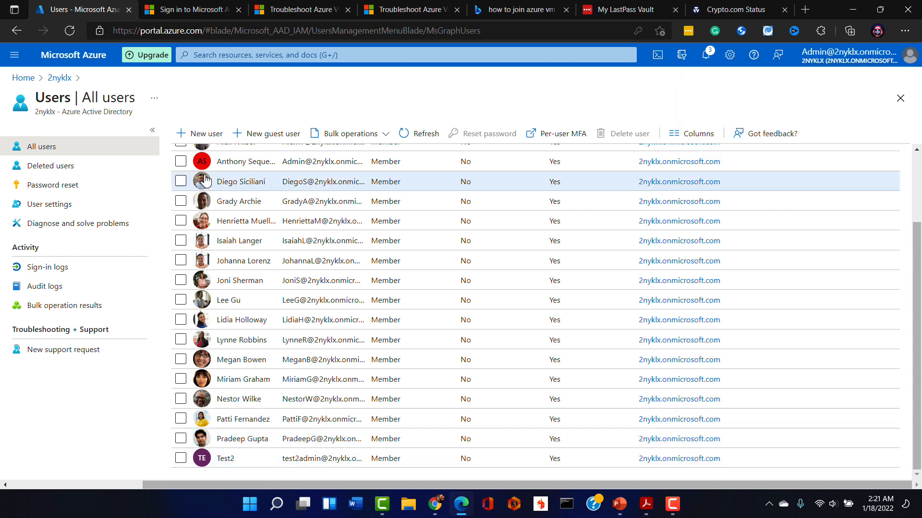
scroll("up", 3)
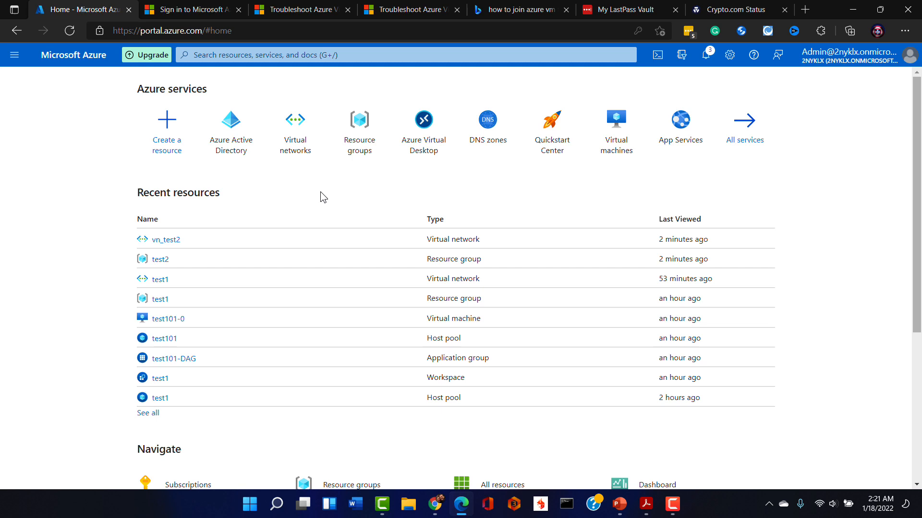
mouse_move(423, 131)
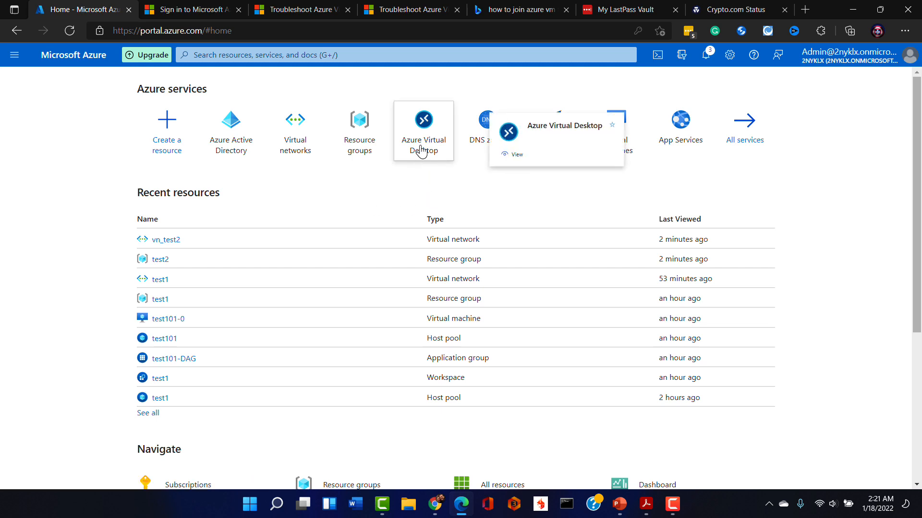
Start an Azure Virtual Desktop host pool named test2_hostpool in resource group test2
left_click(424, 123)
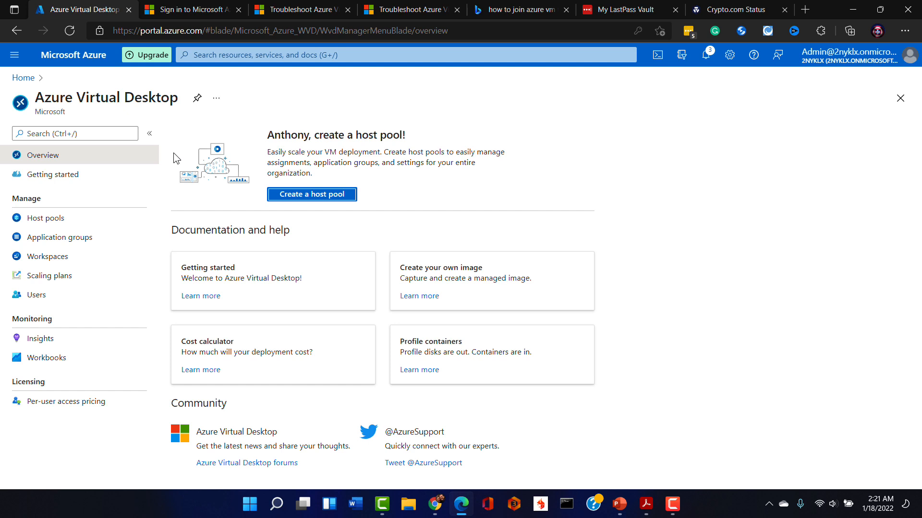
mouse_move(311, 195)
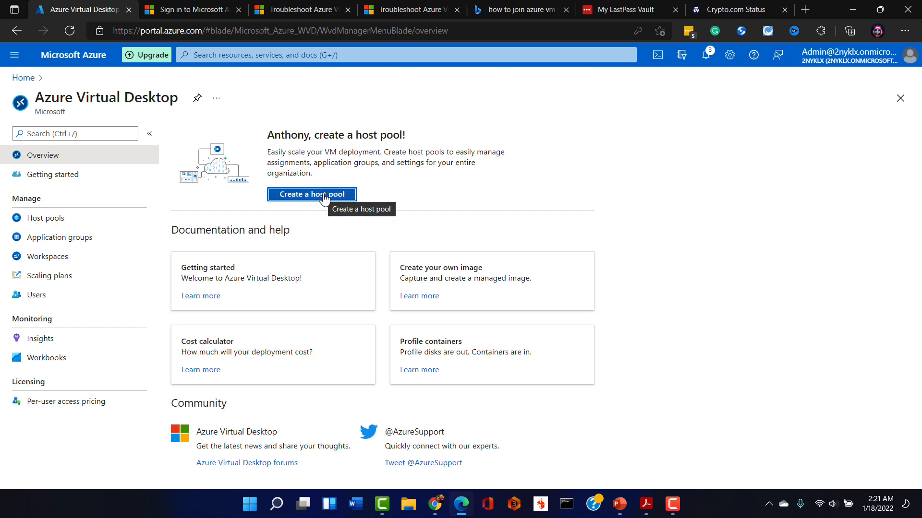
left_click(312, 194)
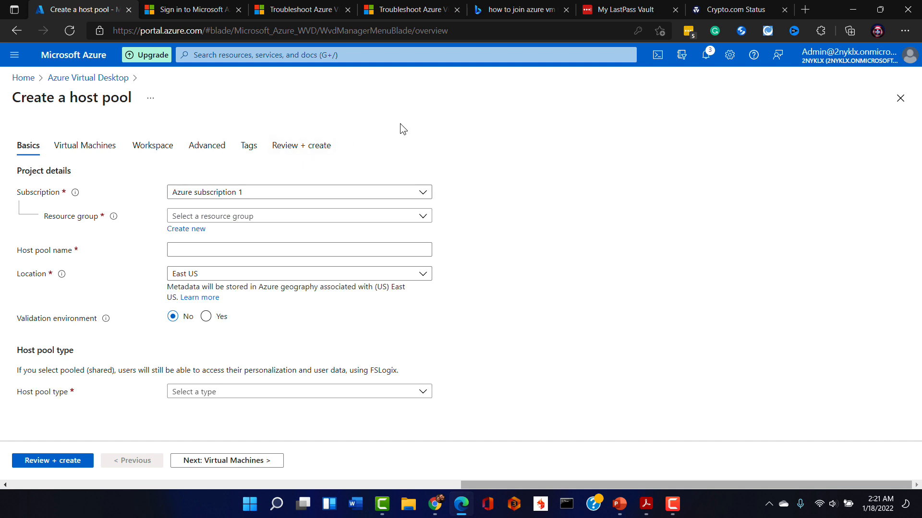
mouse_move(271, 167)
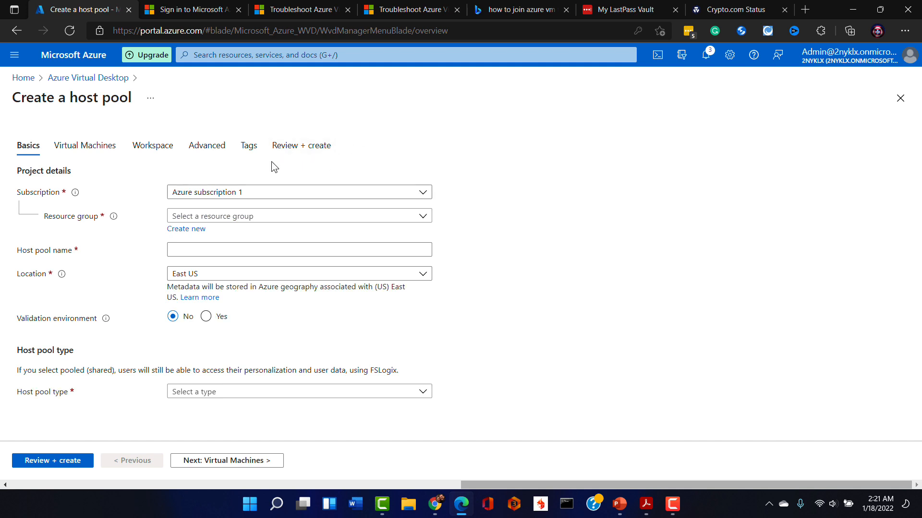
left_click(298, 215)
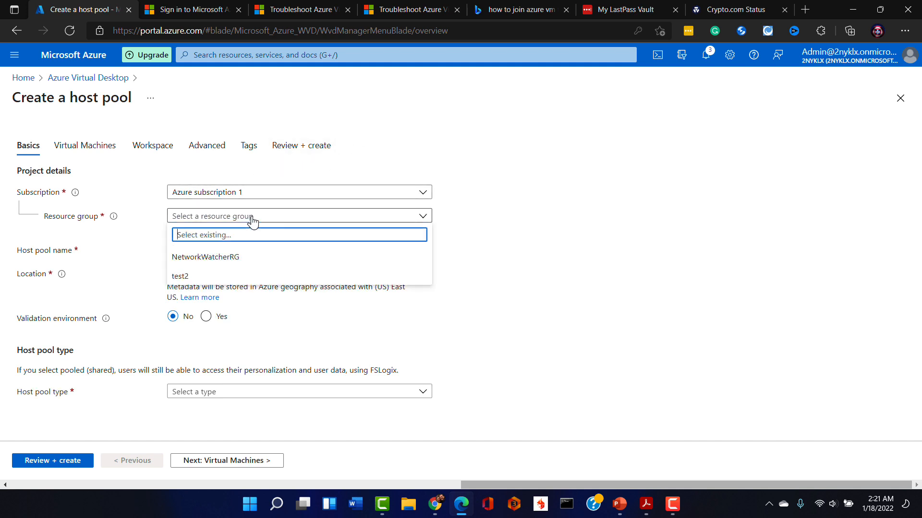
left_click(180, 277)
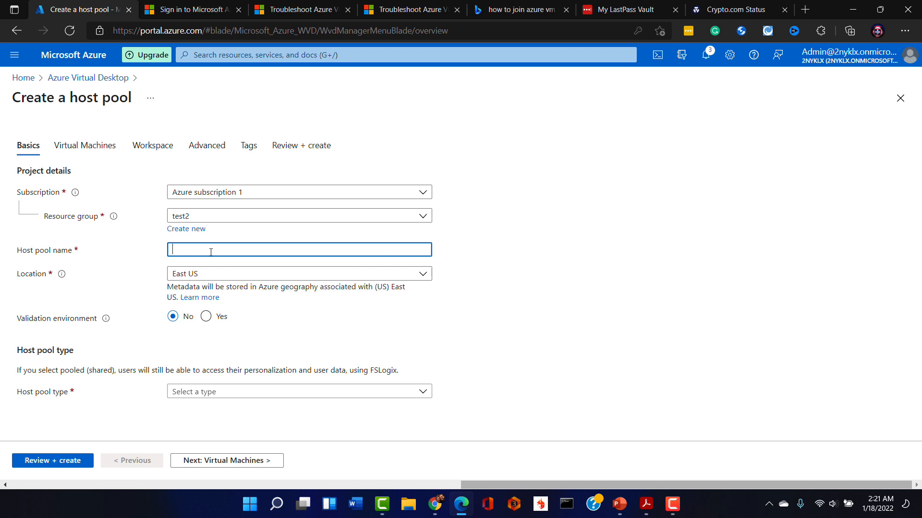
type("test2")
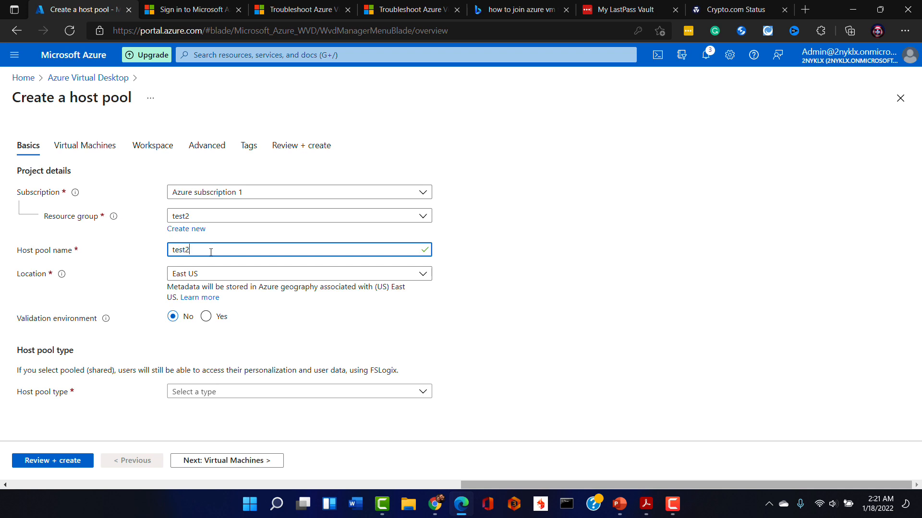
type("_hostpool")
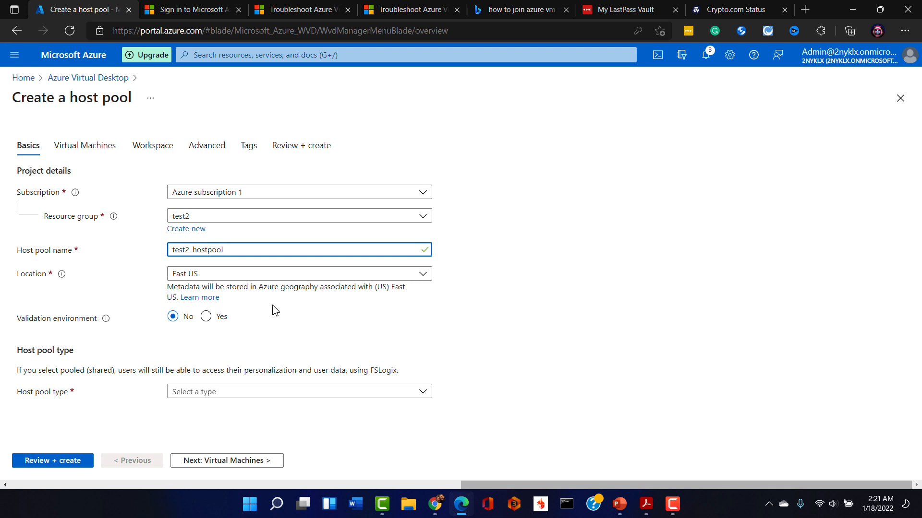
mouse_move(306, 315)
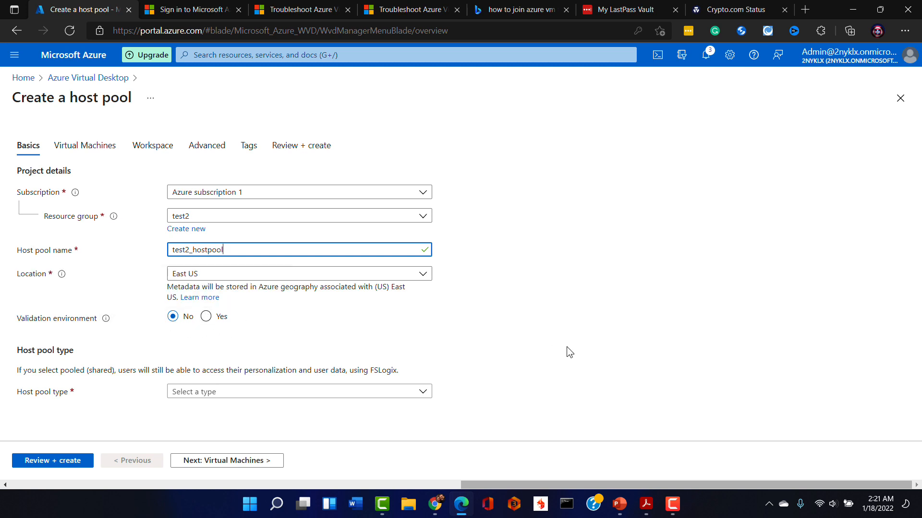
mouse_move(309, 345)
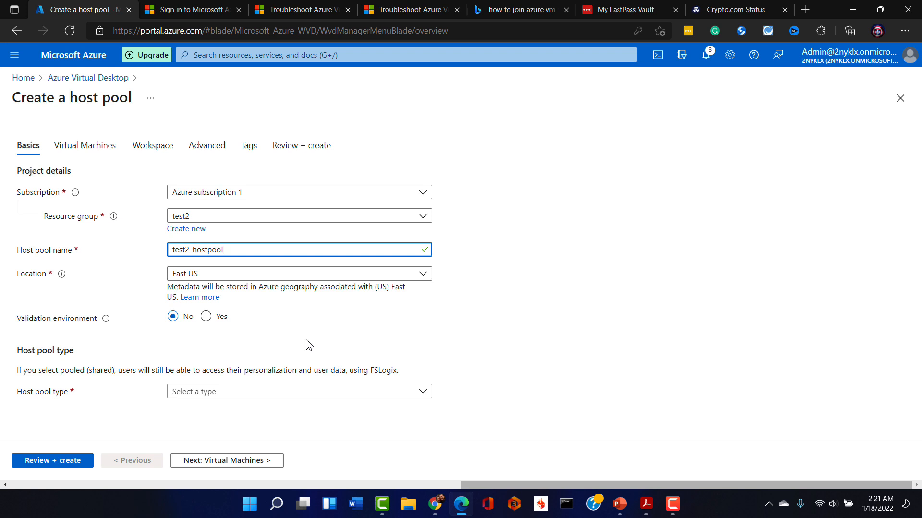
Make the host pool Pooled with Depth-first load balancing
left_click(298, 392)
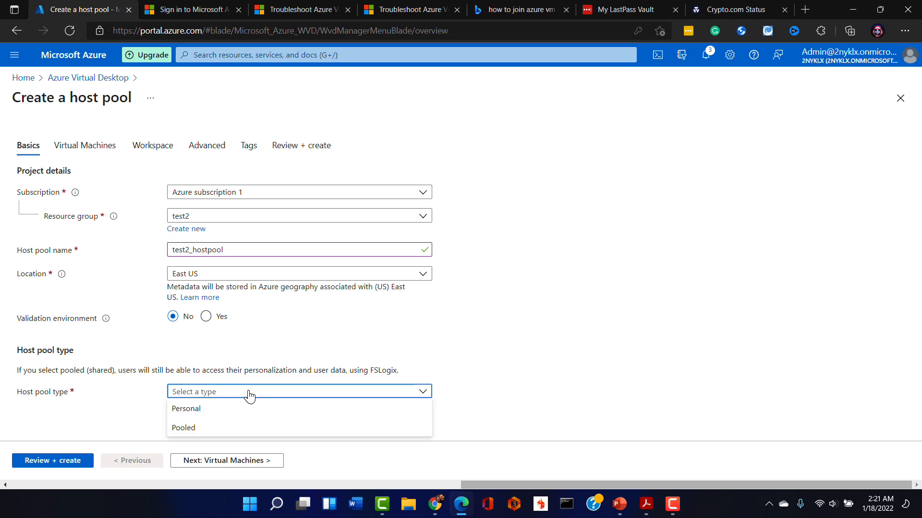
mouse_move(201, 434)
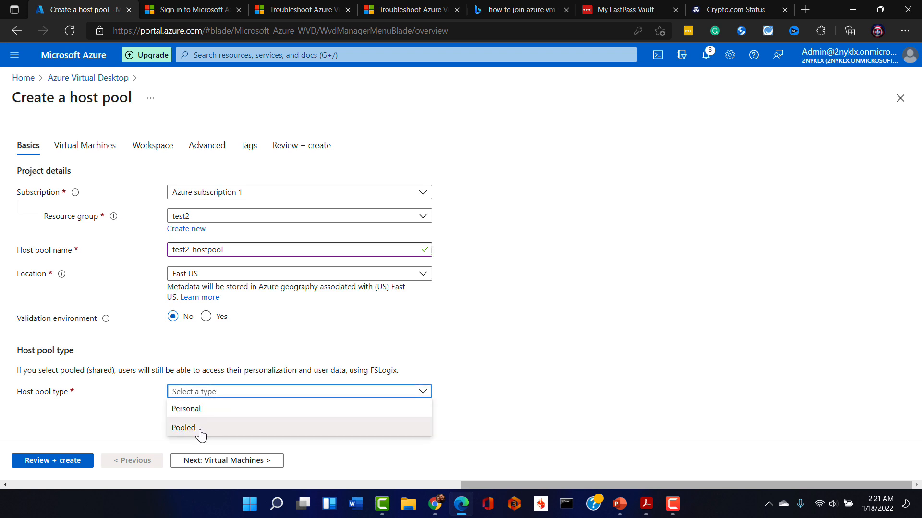
left_click(183, 427)
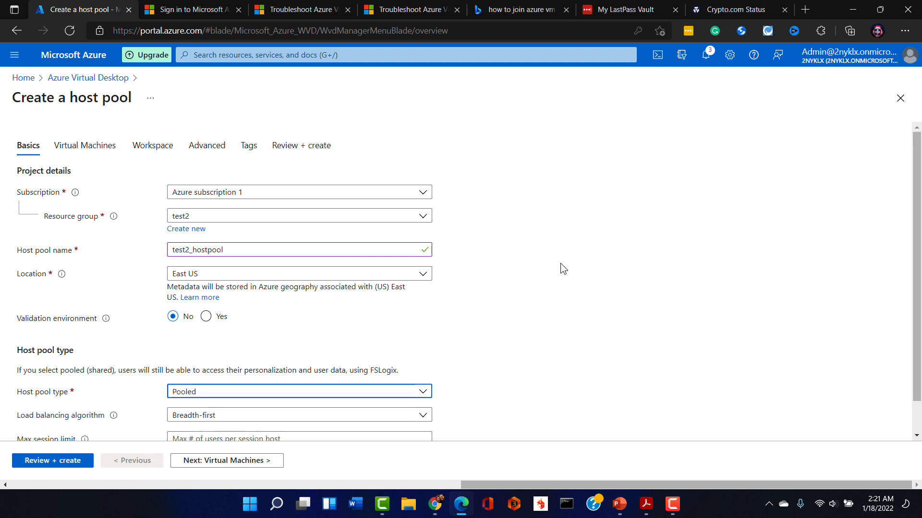
scroll("down", 3)
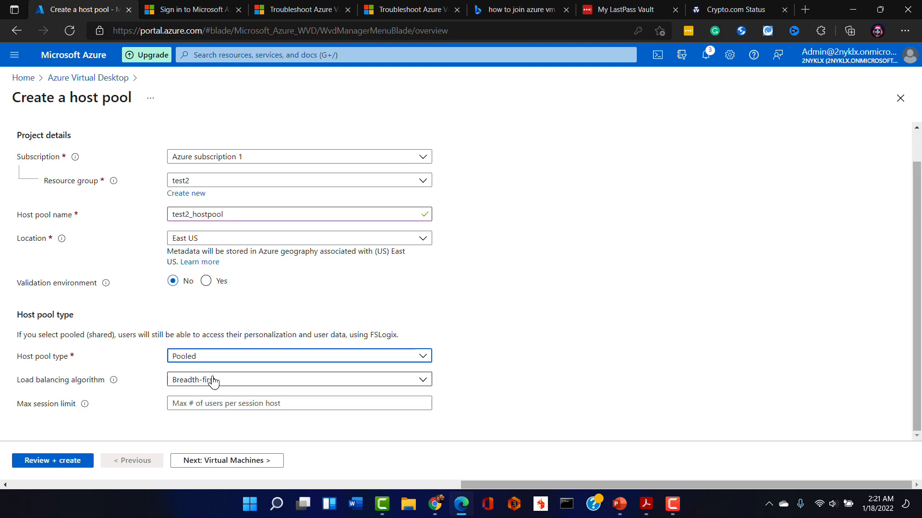
left_click(298, 379)
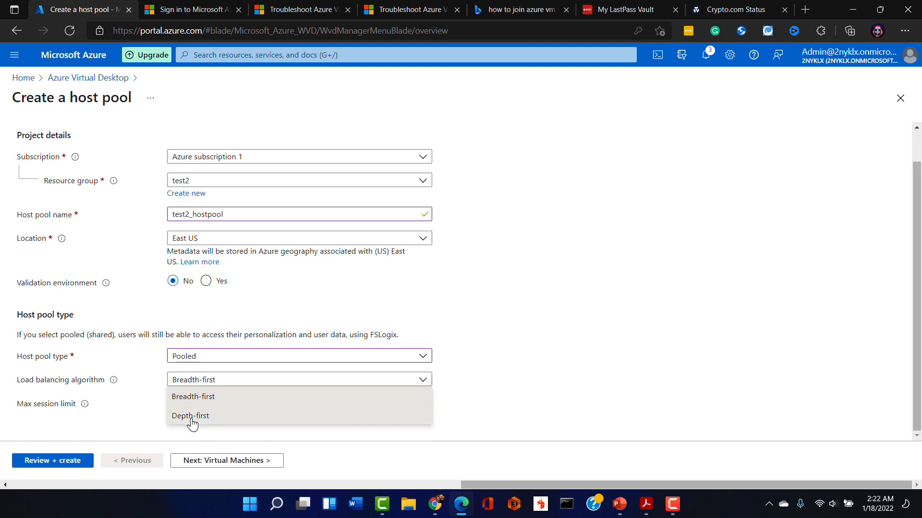
left_click(191, 416)
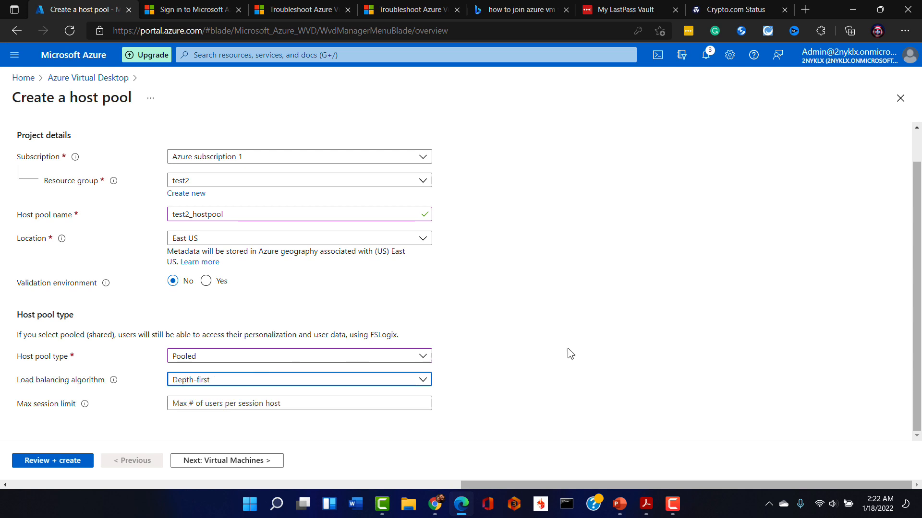
mouse_move(581, 359)
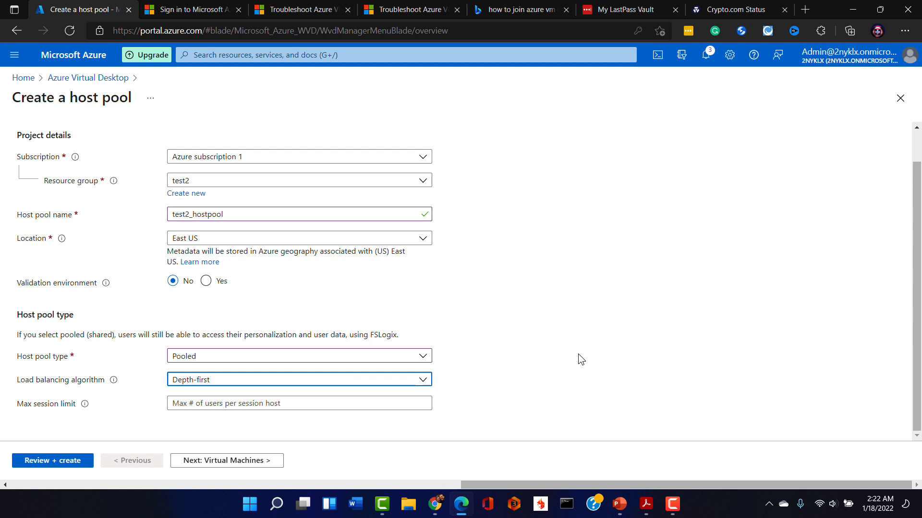
mouse_move(519, 358)
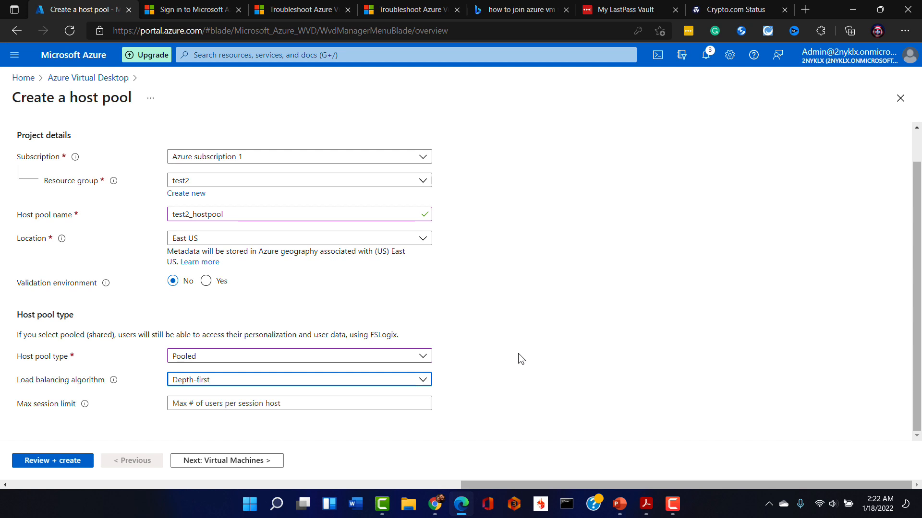
Set the maximum session limit to 3
left_click(299, 403)
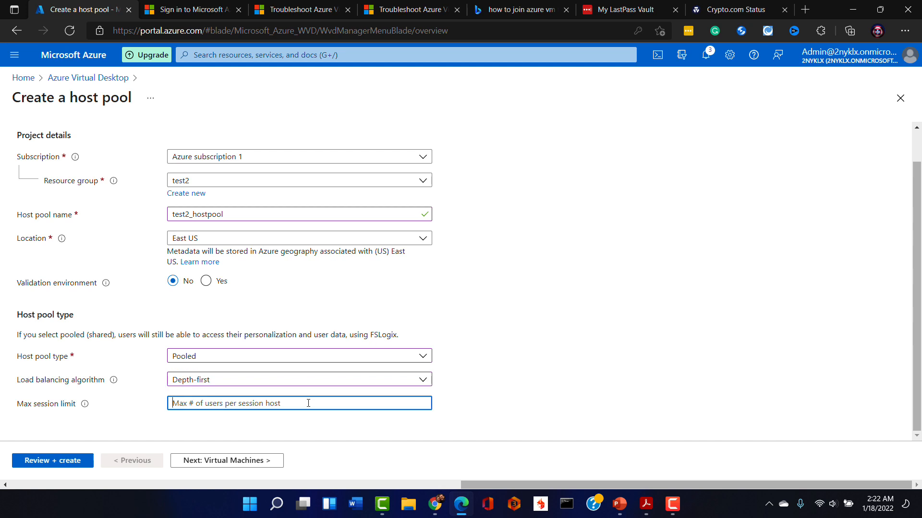
type("3")
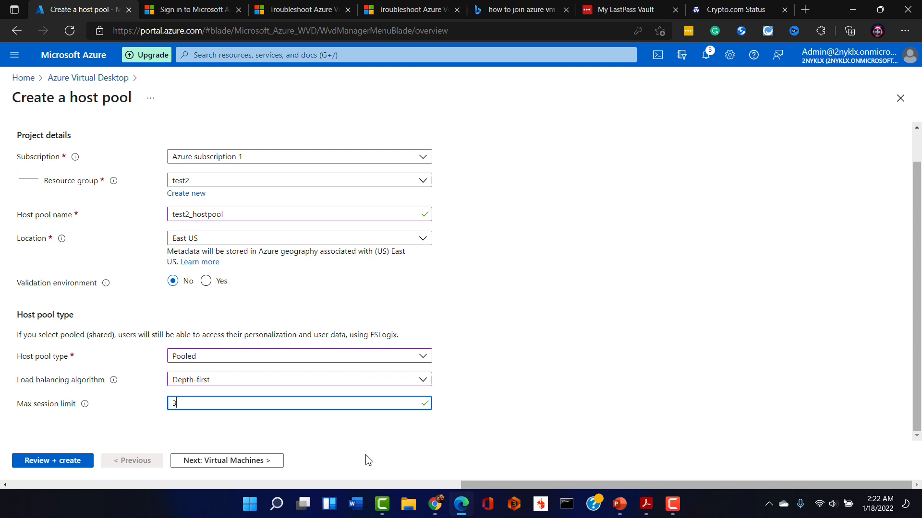
mouse_move(246, 442)
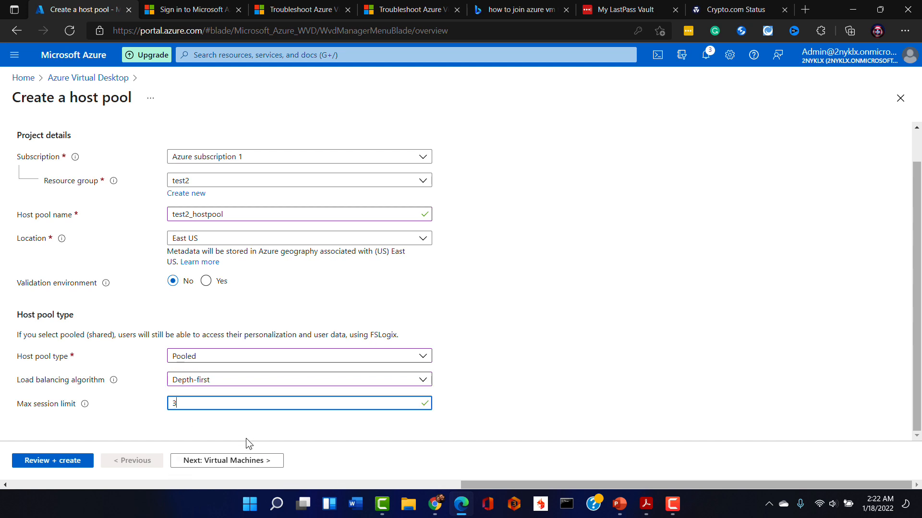
mouse_move(52, 460)
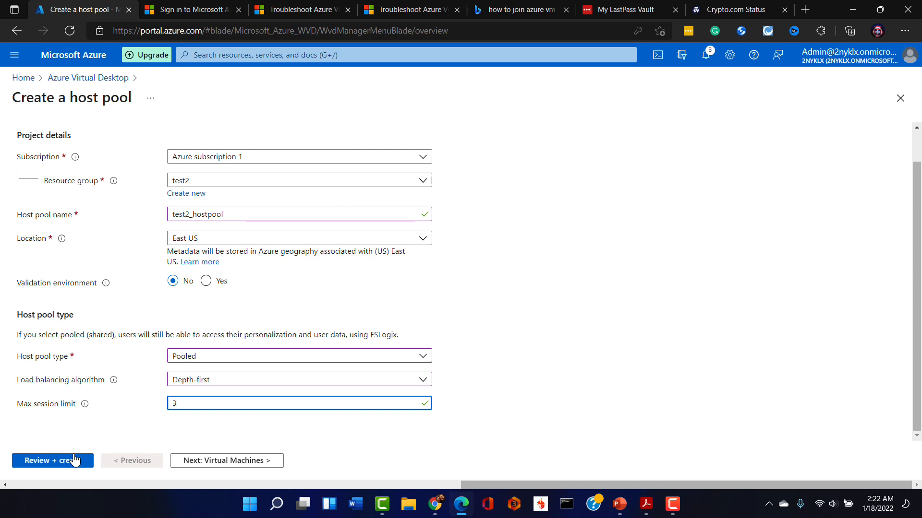
left_click(52, 460)
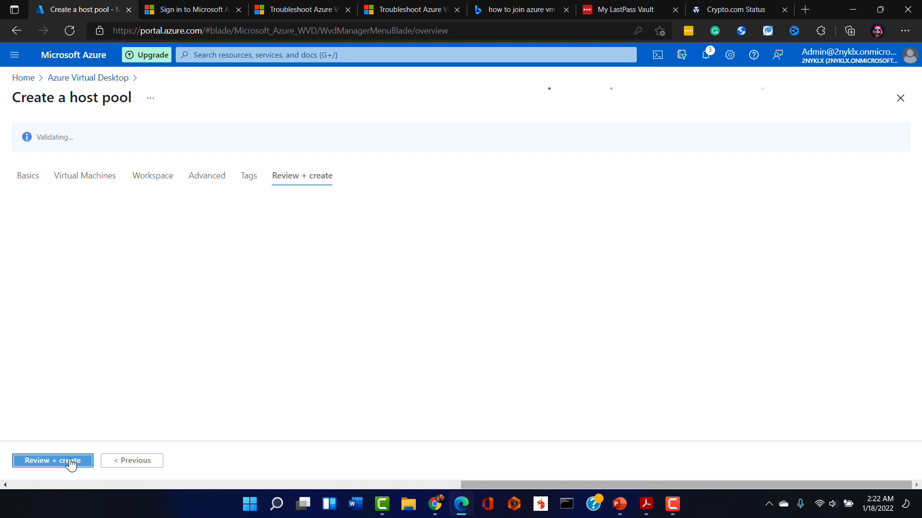
left_click(52, 460)
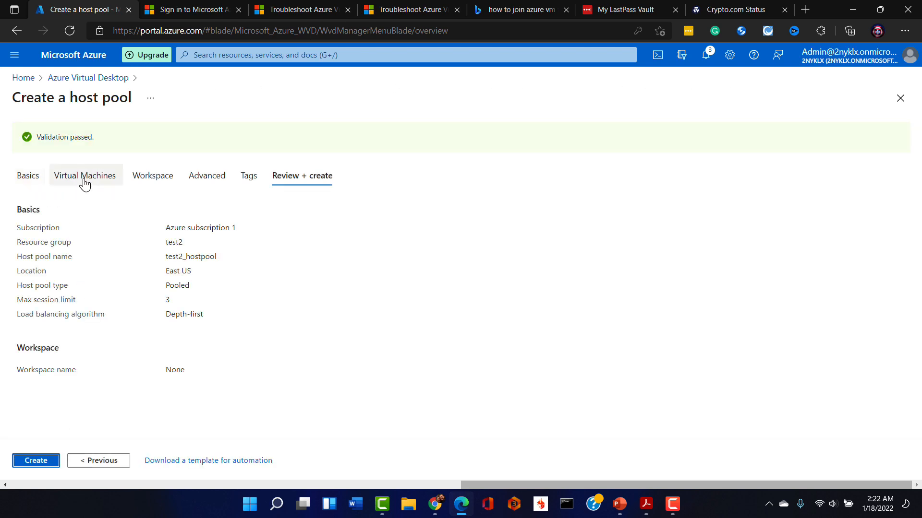
mouse_move(62, 190)
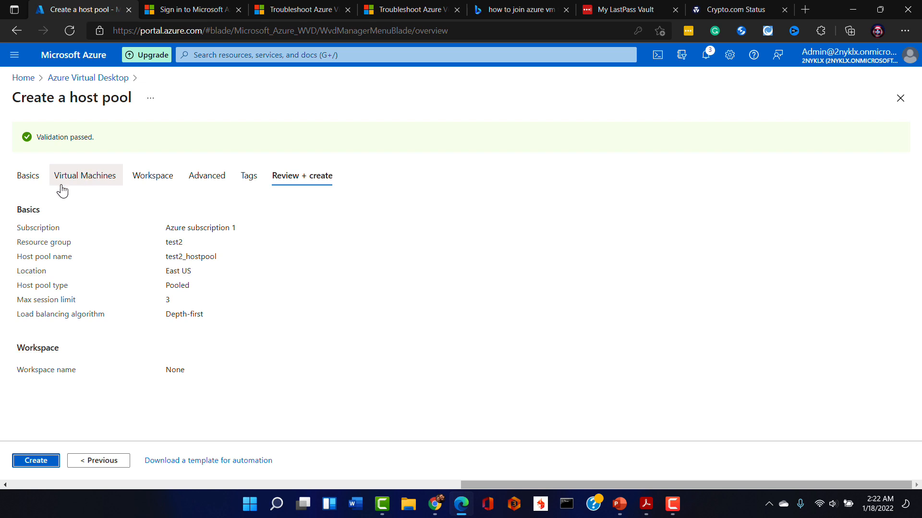
left_click(27, 175)
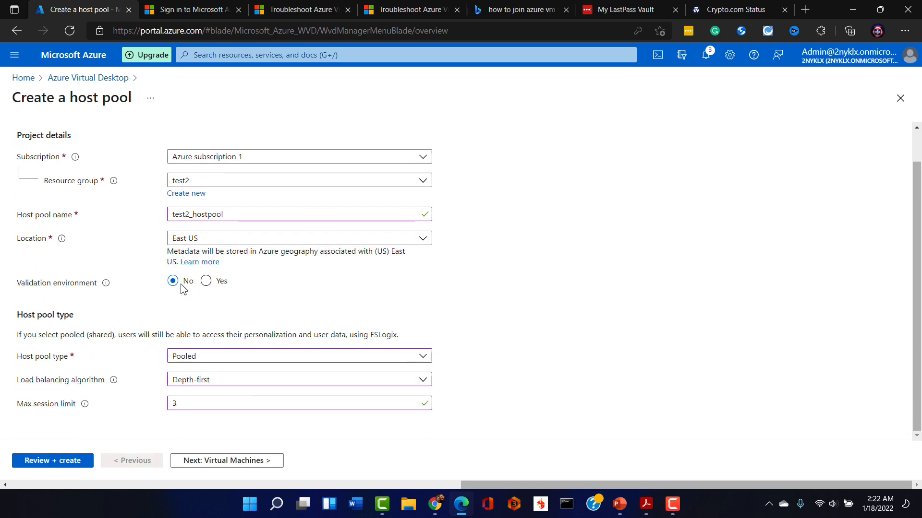
mouse_move(148, 318)
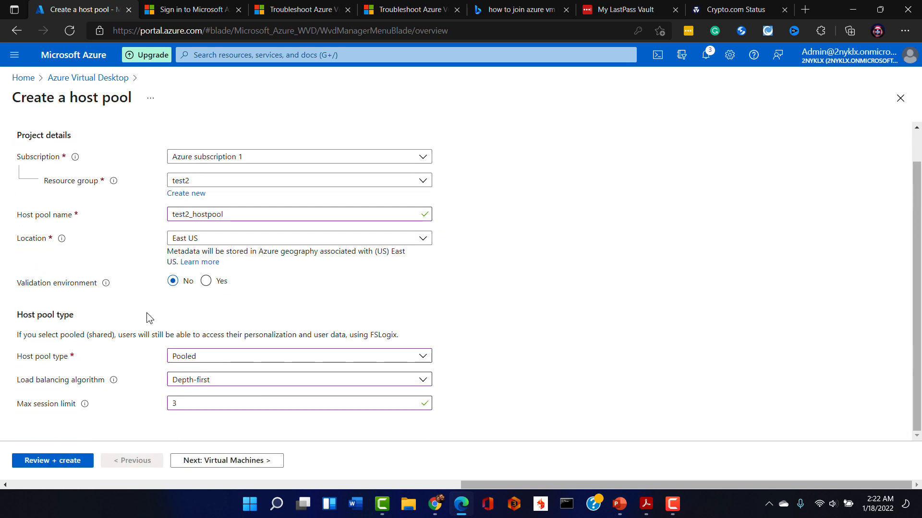
mouse_move(226, 460)
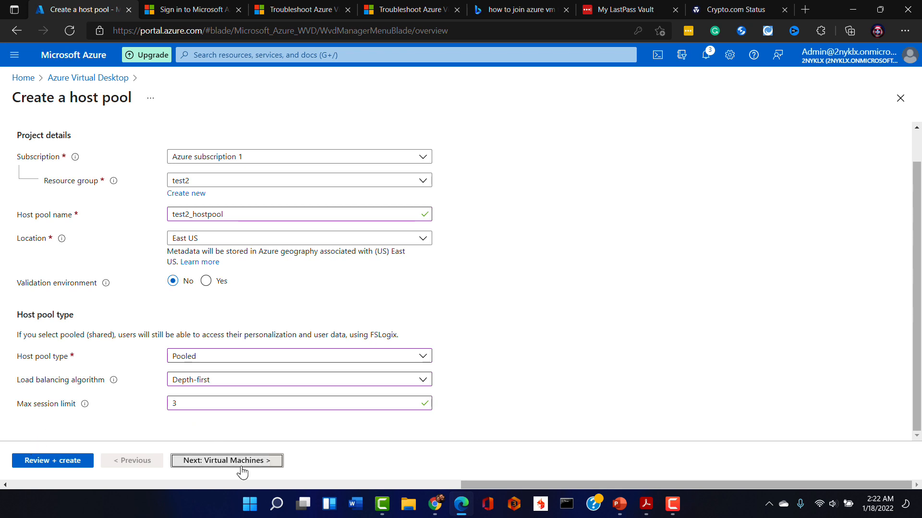
On the Virtual Machines step, add Azure VMs with the session host name prefix test2
left_click(226, 460)
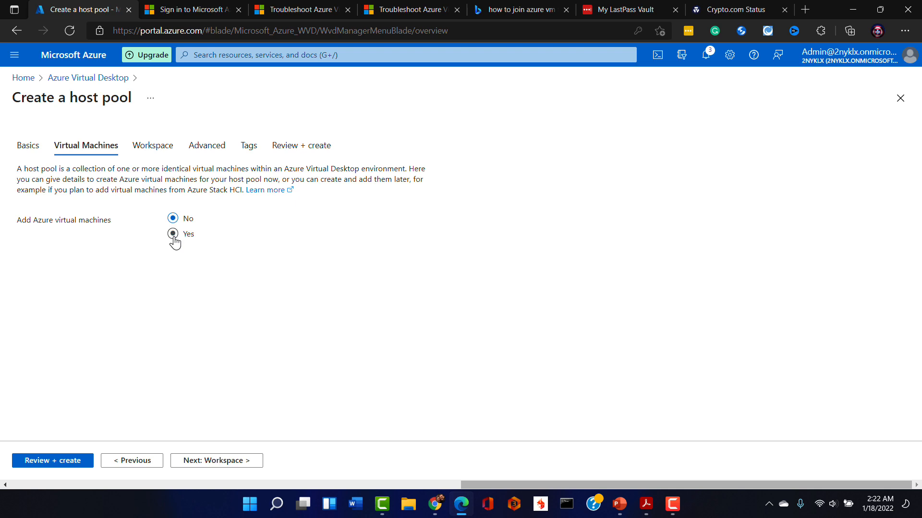
left_click(173, 233)
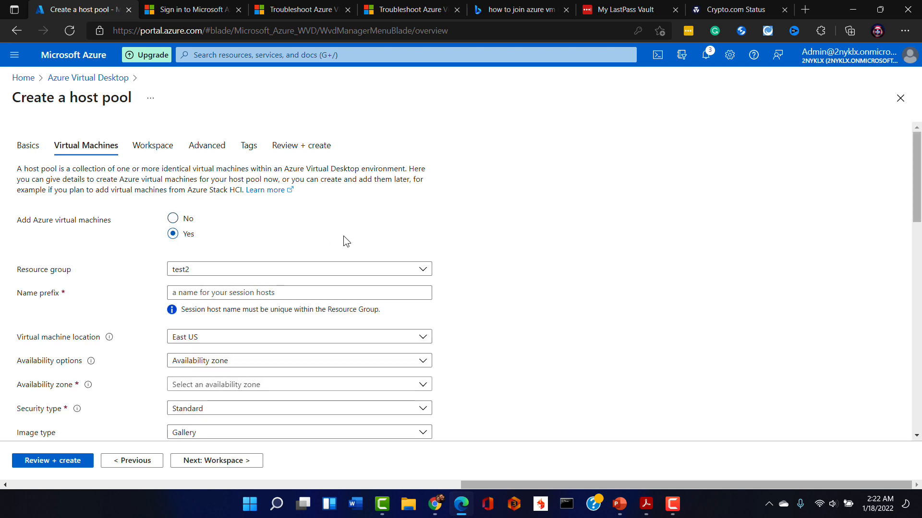
scroll("down", 3)
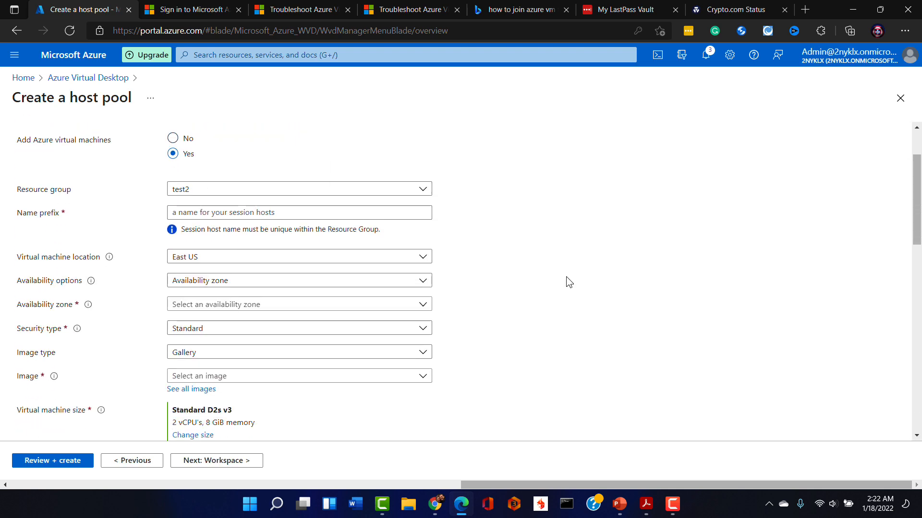
mouse_move(212, 196)
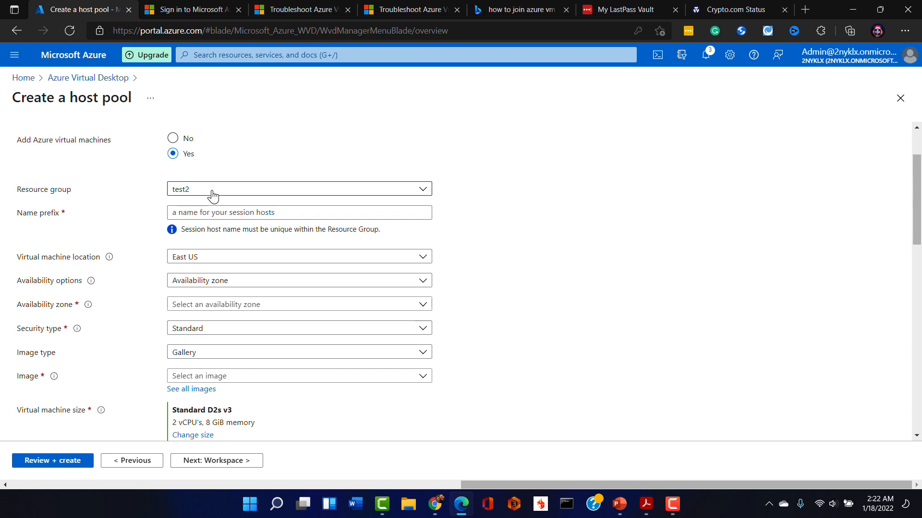
left_click(298, 213)
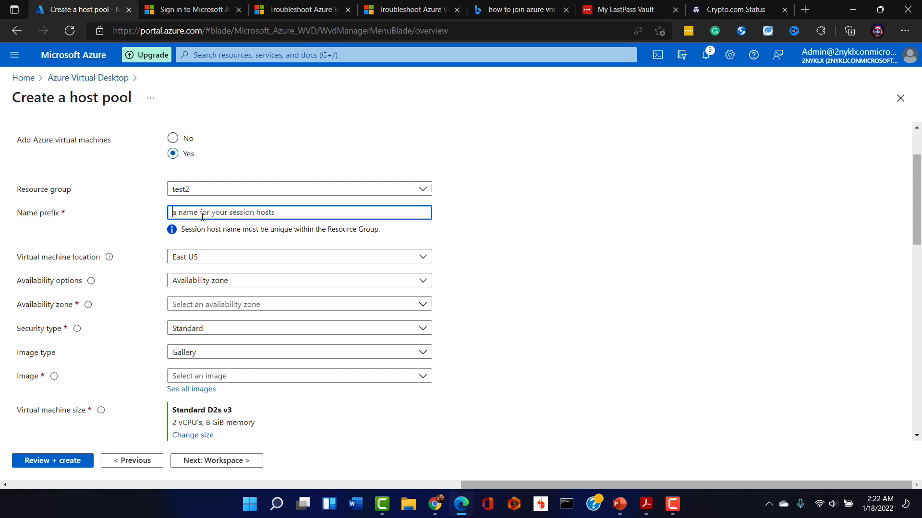
type("test2")
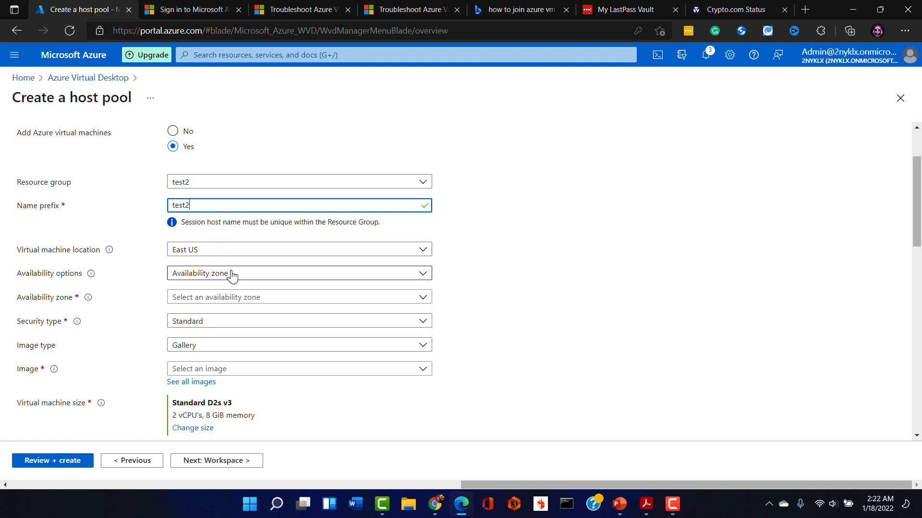
scroll("down", 3)
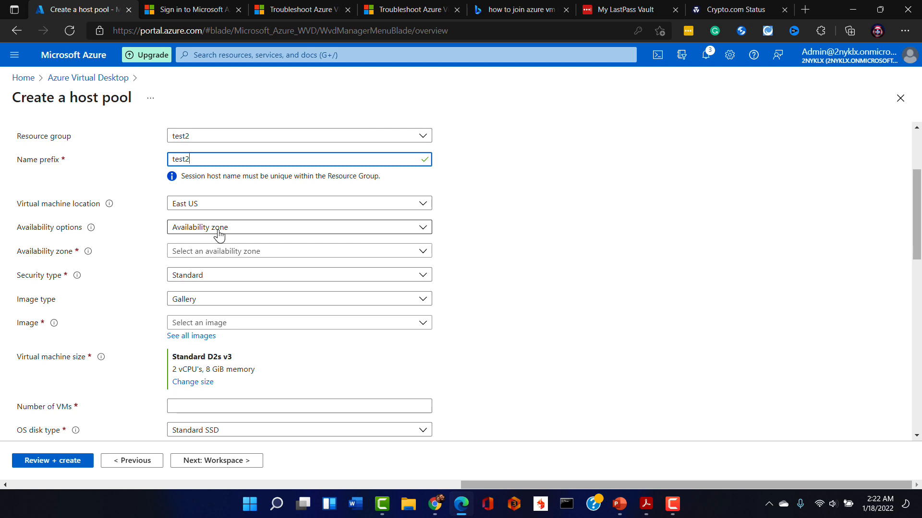
Choose no infrastructure redundancy and the Windows 11 Enterprise multi-session image
left_click(299, 227)
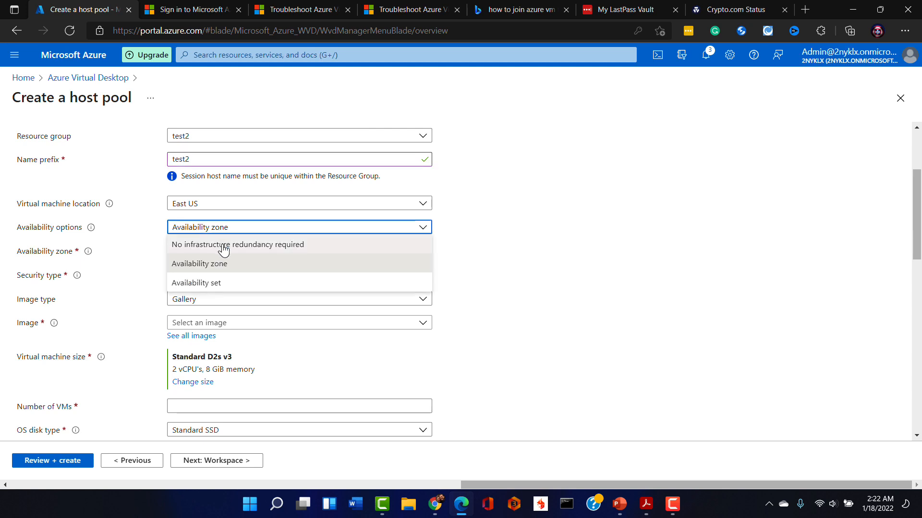
left_click(238, 244)
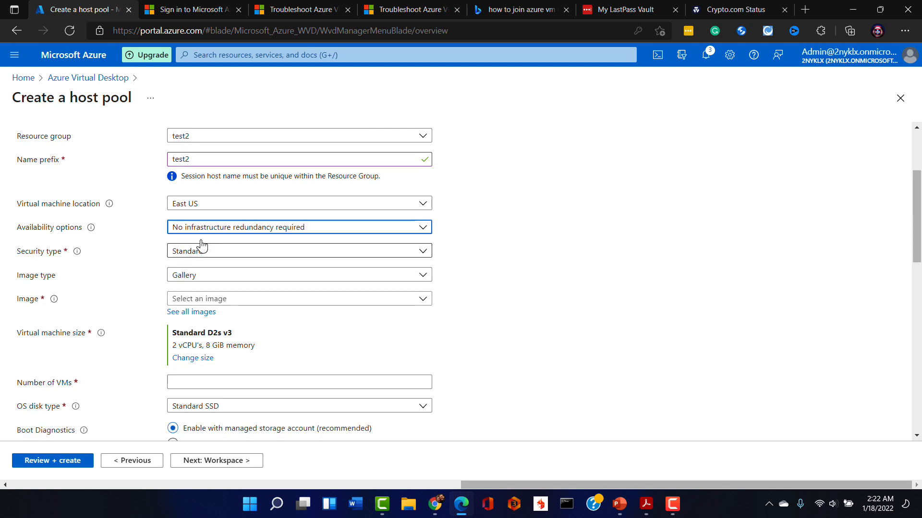
mouse_move(217, 267)
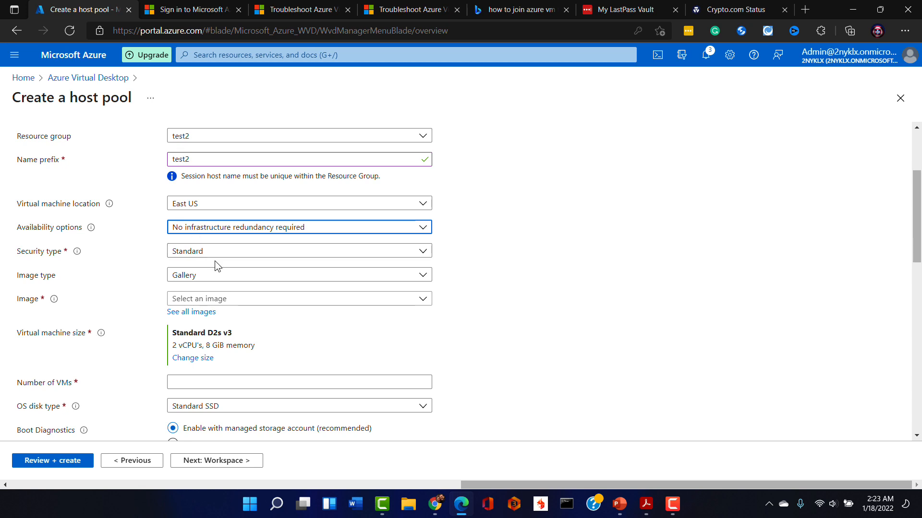
scroll("down", 3)
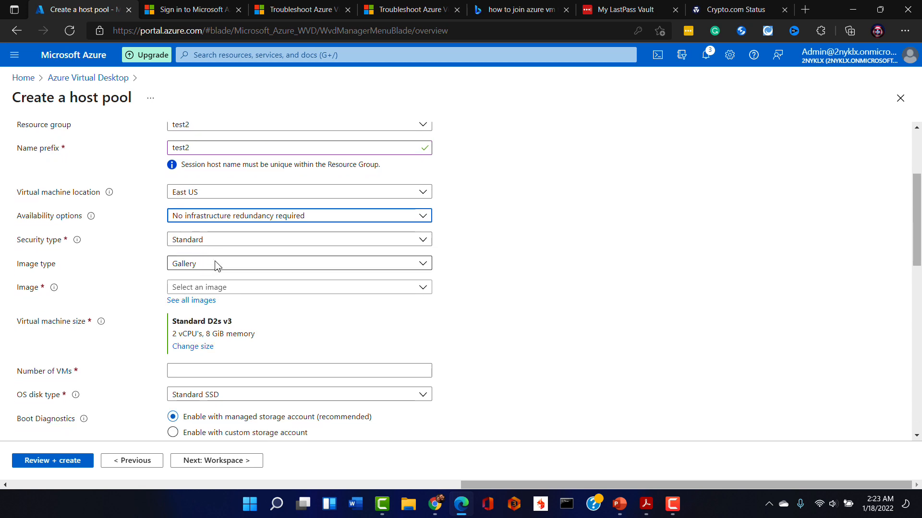
scroll("down", 3)
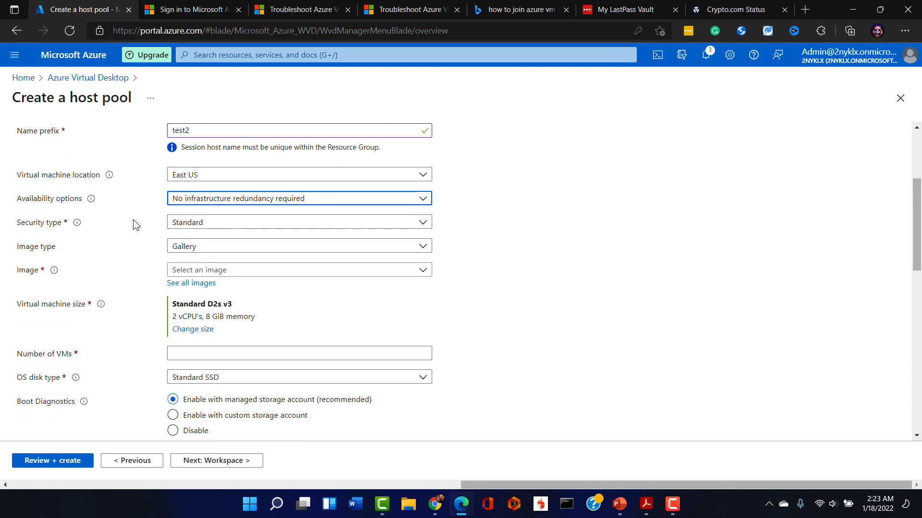
scroll("down", 3)
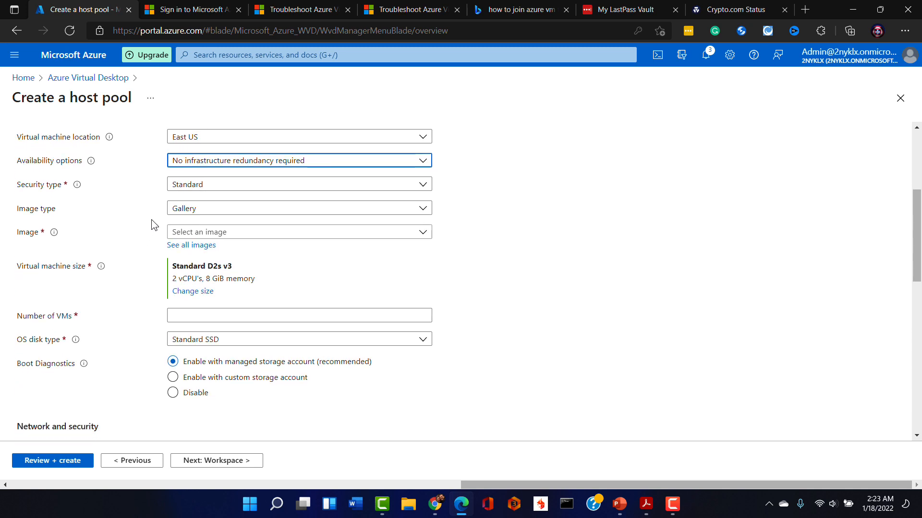
scroll("down", 3)
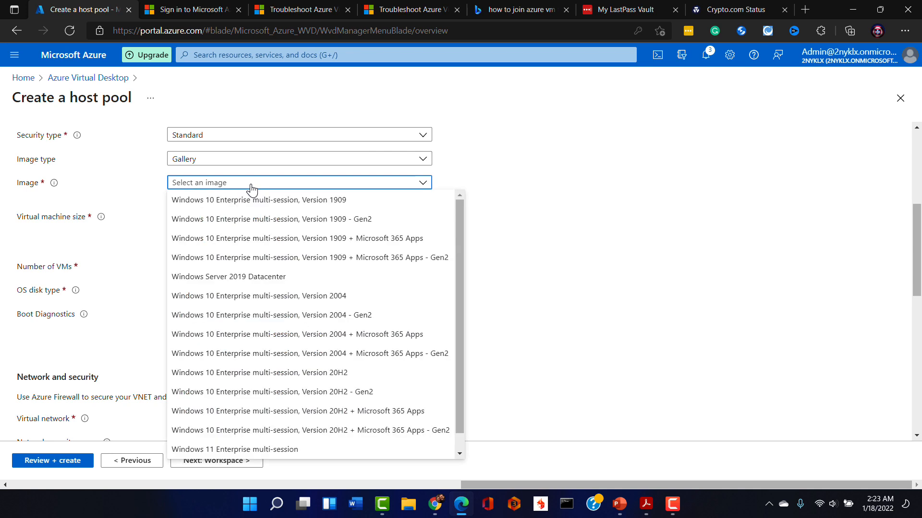
scroll("down", 3)
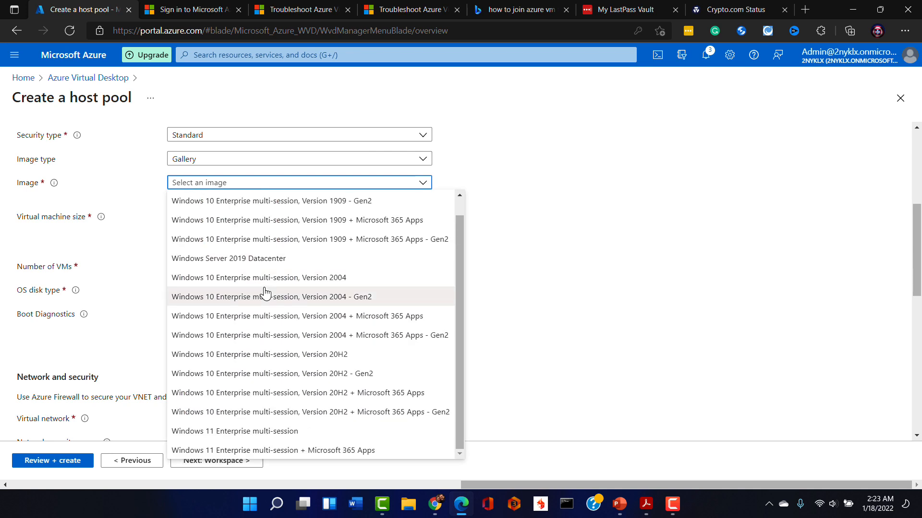
left_click(235, 431)
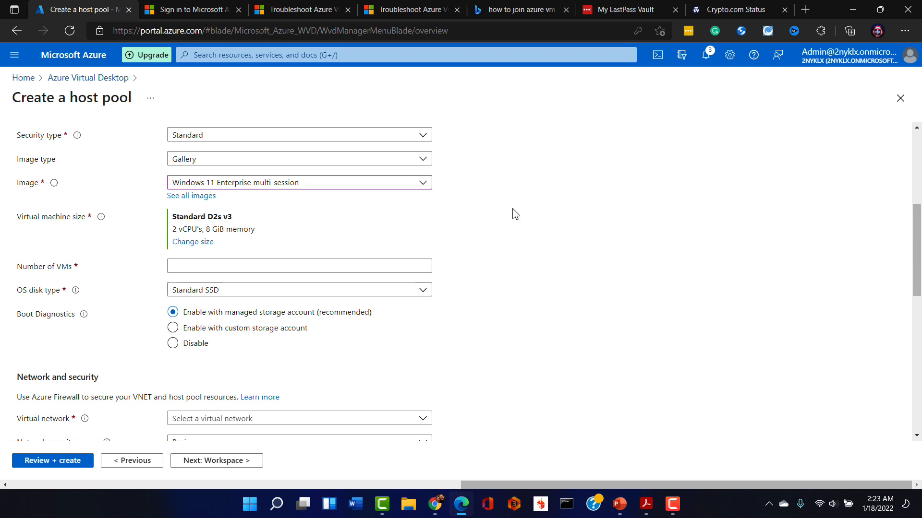
Set the number of VMs to 2 and disable boot diagnostics
scroll("down", 3)
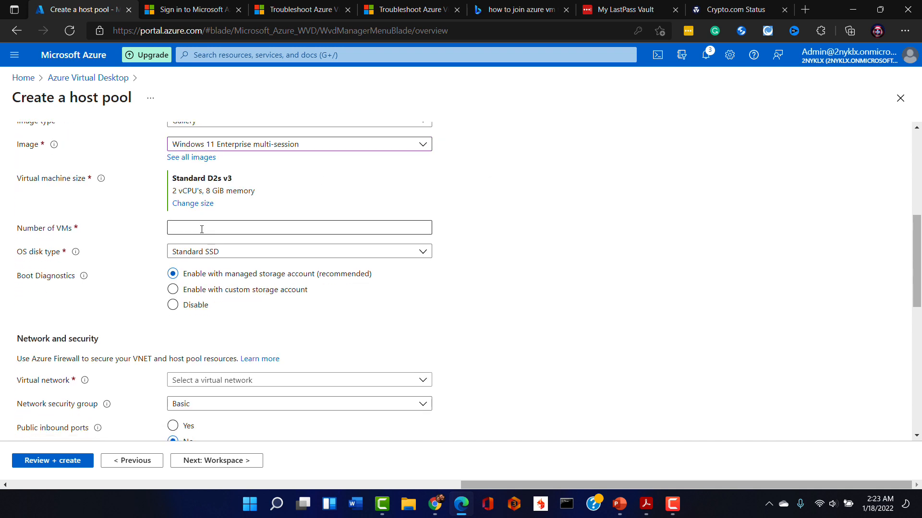
left_click(299, 228)
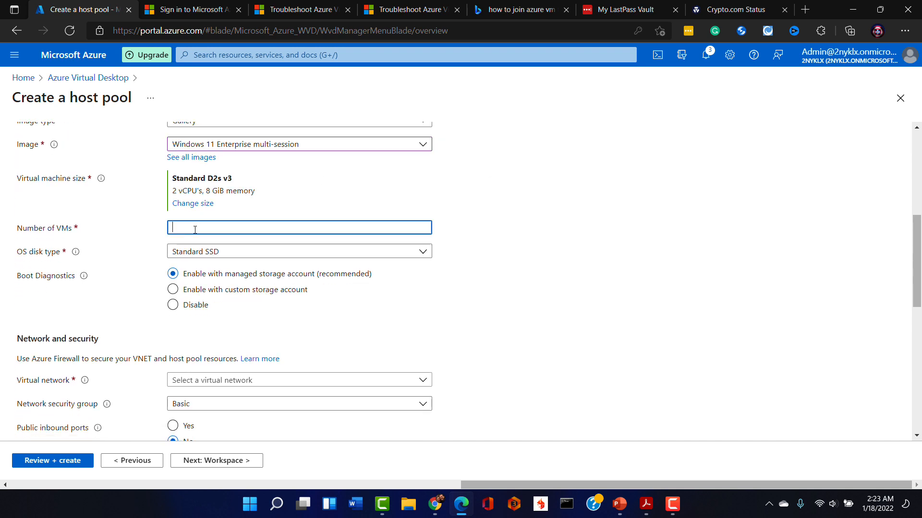
type("2")
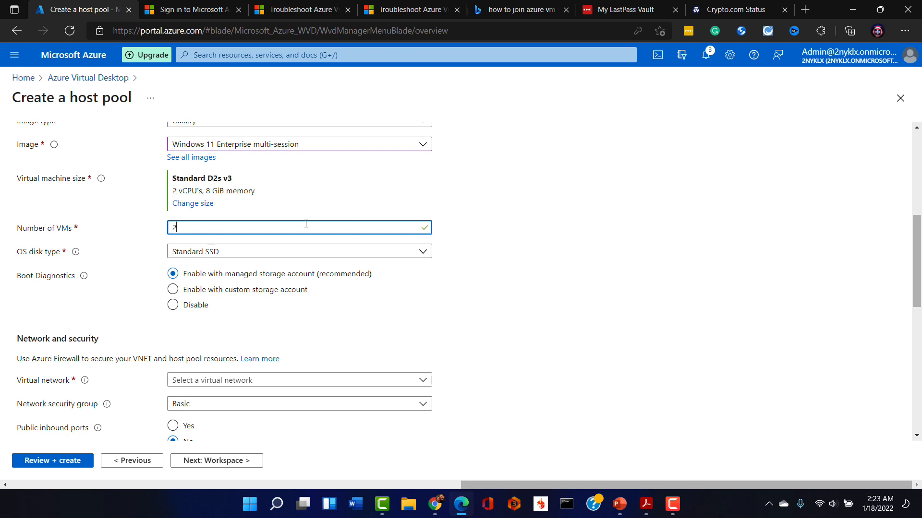
scroll("down", 3)
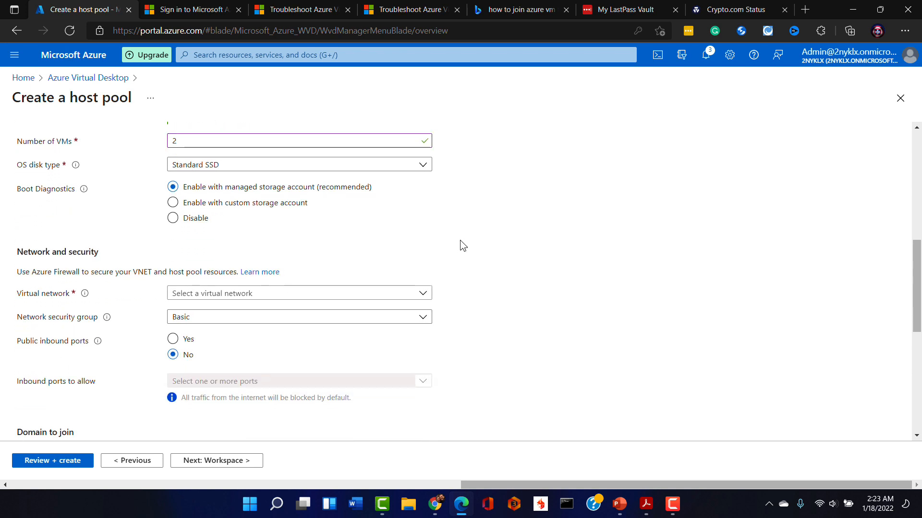
left_click(173, 217)
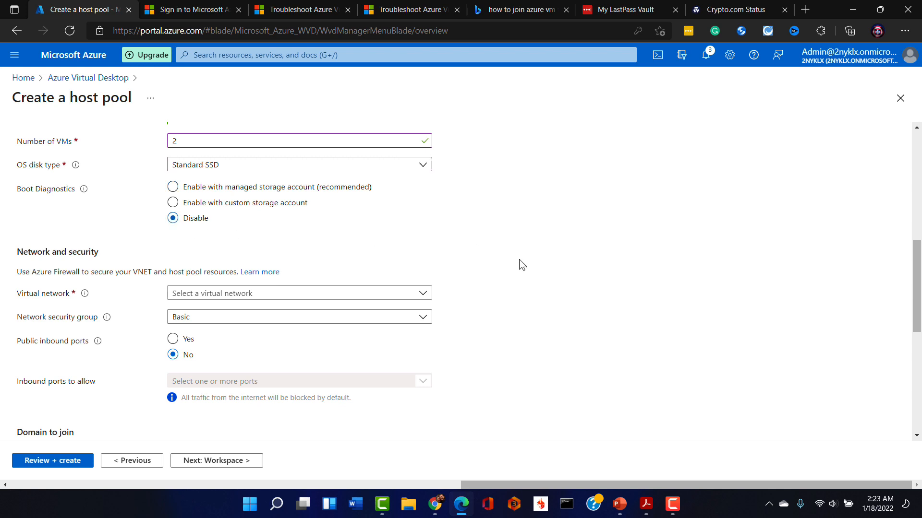
Connect the VMs to the vn_test2 virtual network and scroll to the domain-join settings
scroll("down", 3)
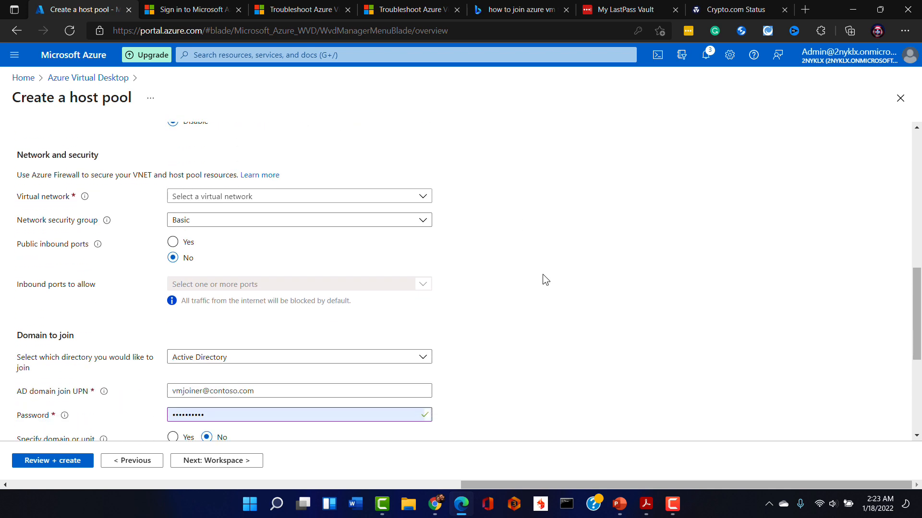
left_click(299, 196)
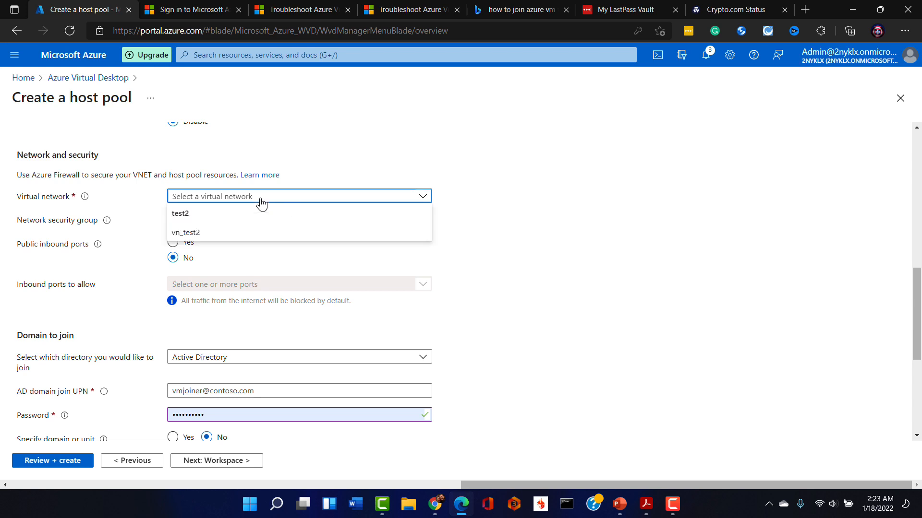
left_click(185, 233)
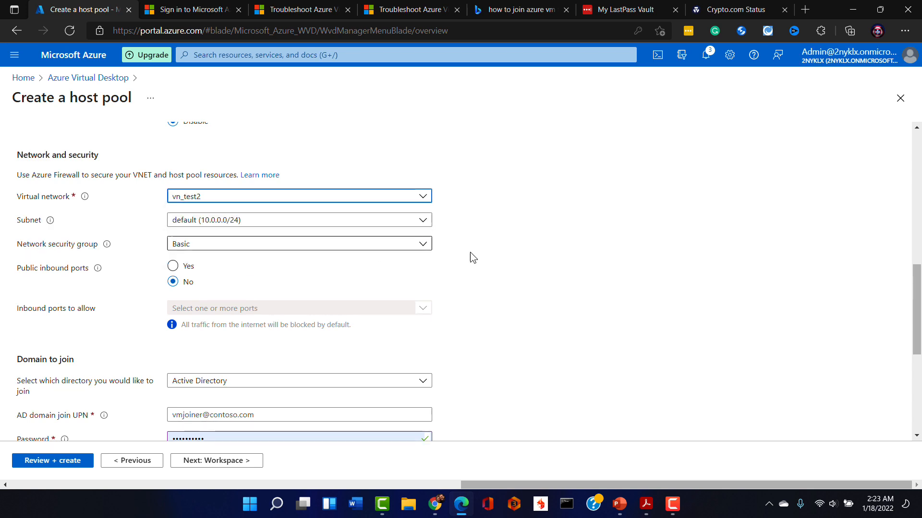
scroll("down", 3)
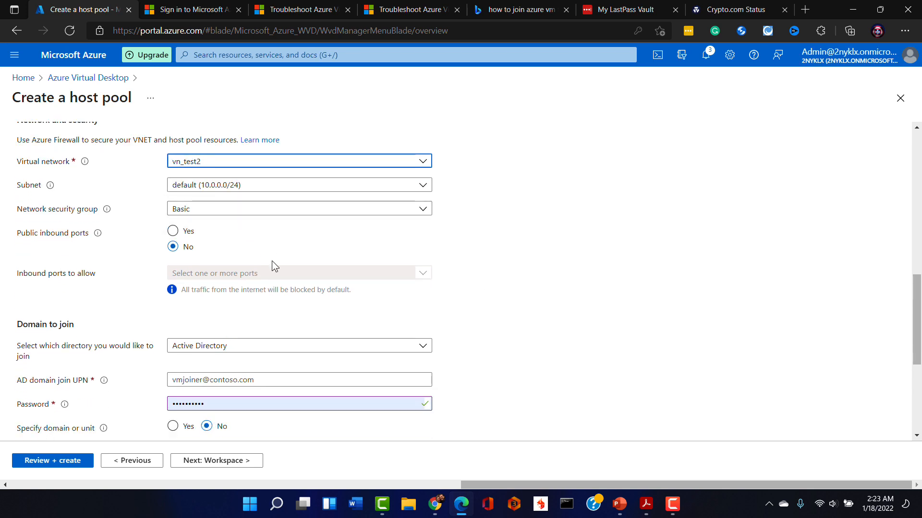
scroll("down", 3)
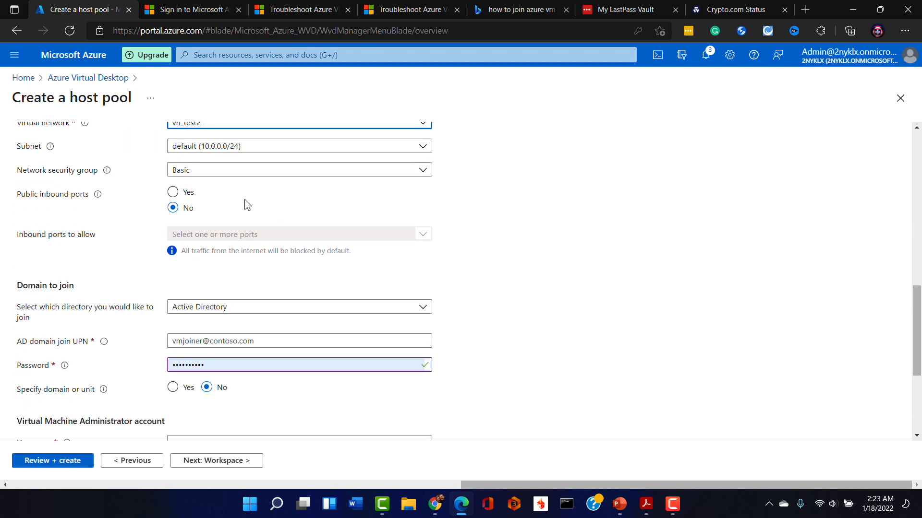
scroll("down", 3)
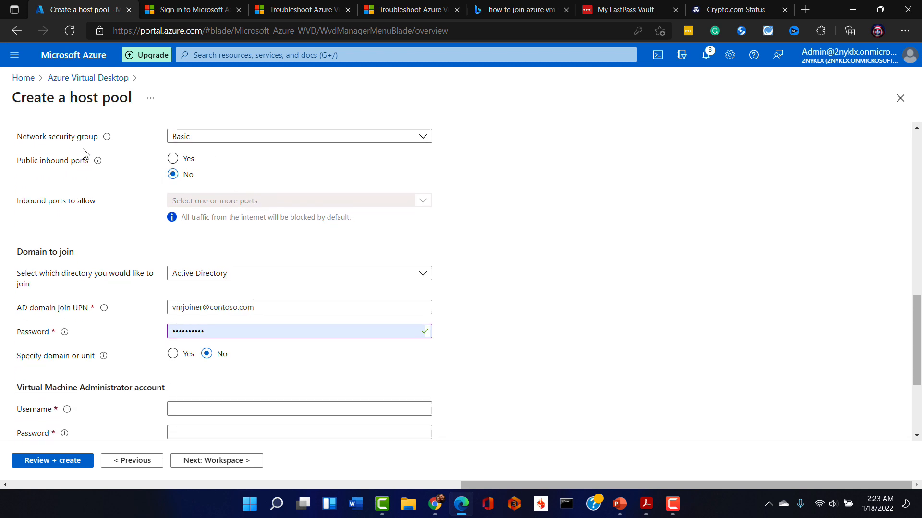
scroll("down", 3)
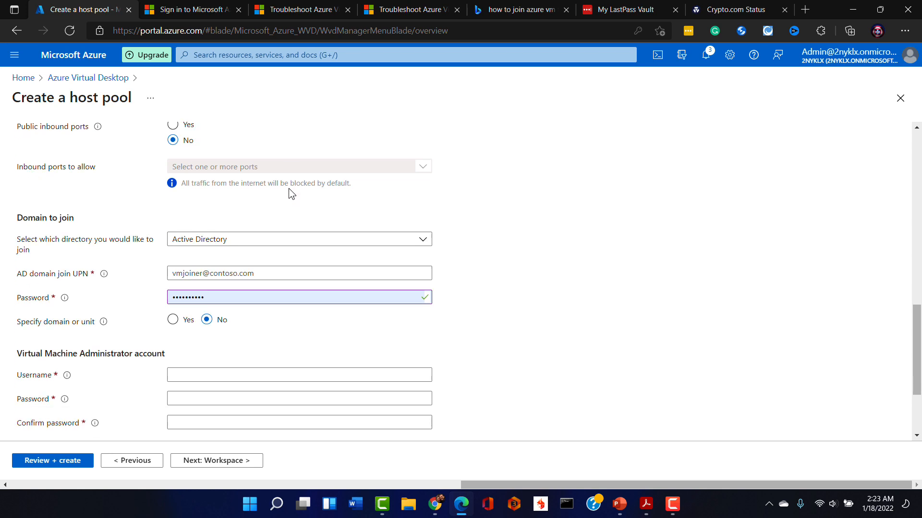
scroll("down", 3)
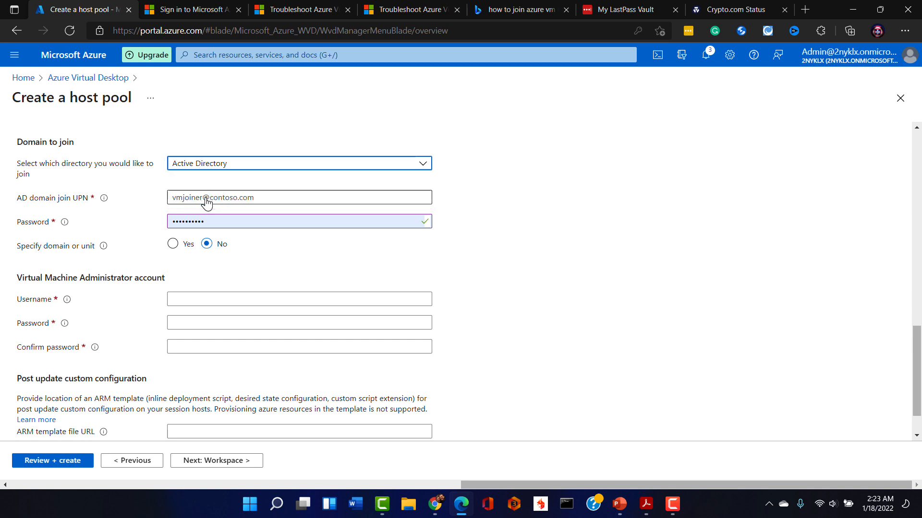
Join the VMs to Azure Active Directory with administrator test2admin and a password
left_click(299, 160)
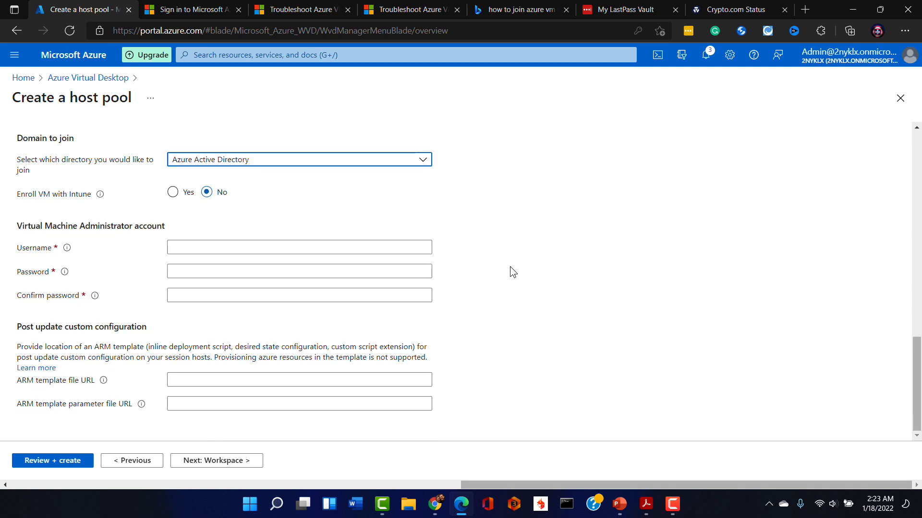
mouse_move(530, 261)
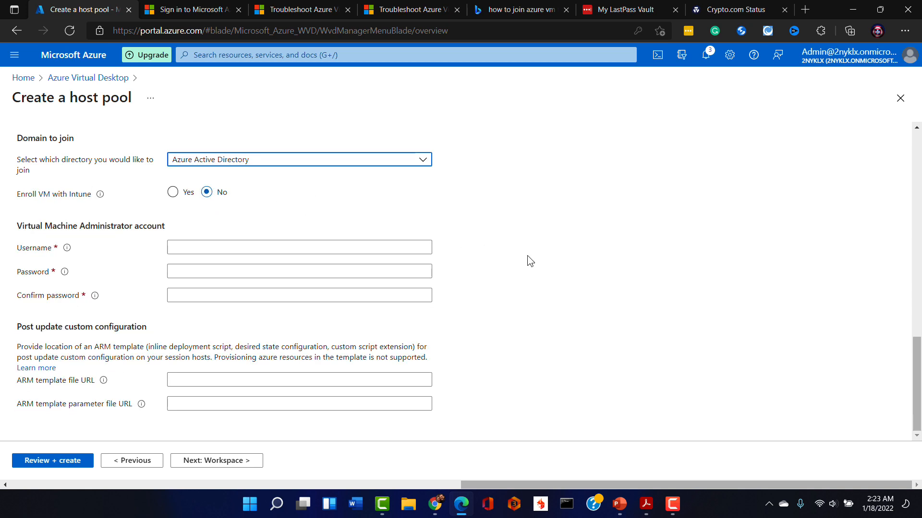
left_click(299, 247)
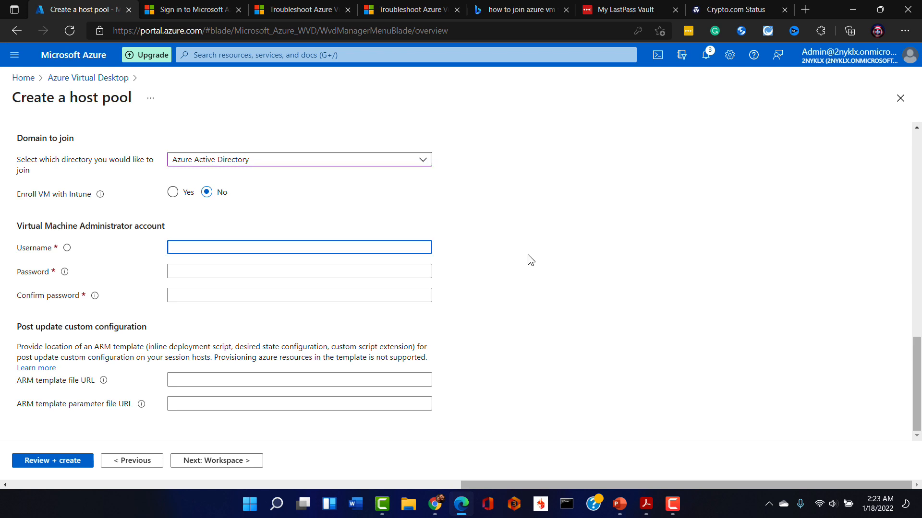
type("test")
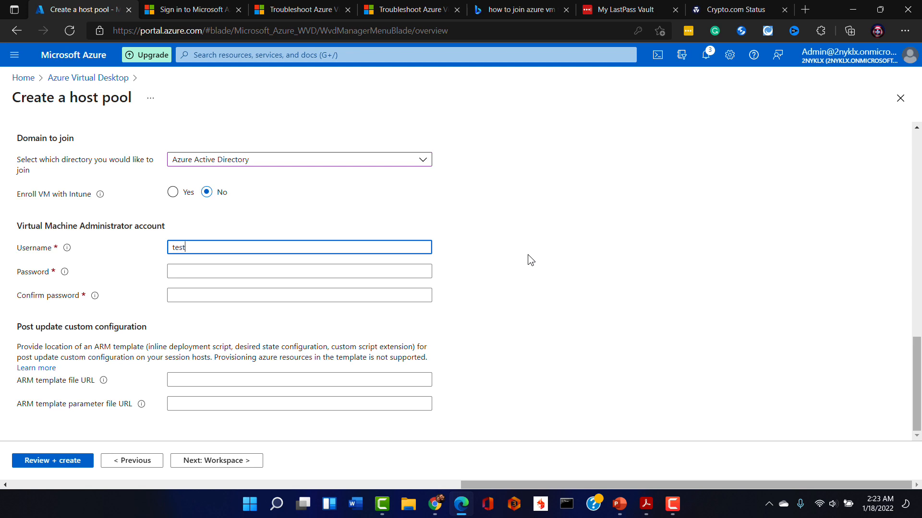
type("2admin")
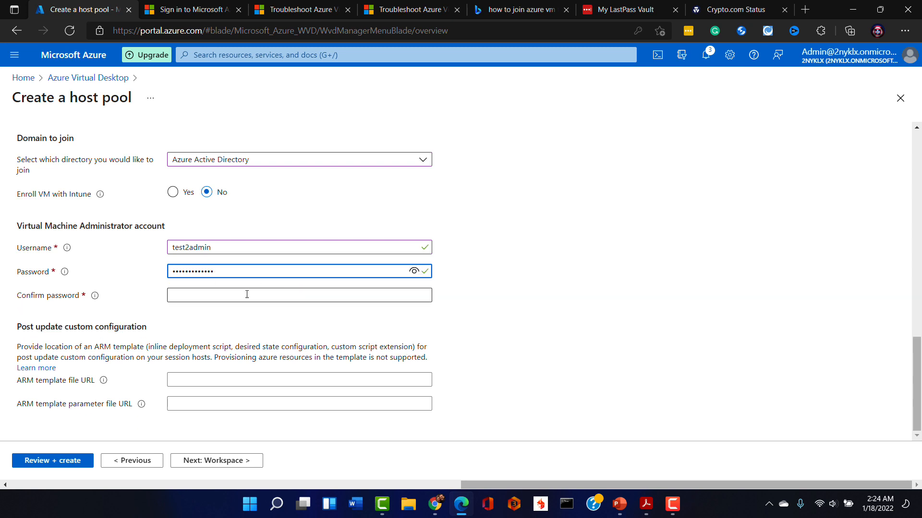
type("•")
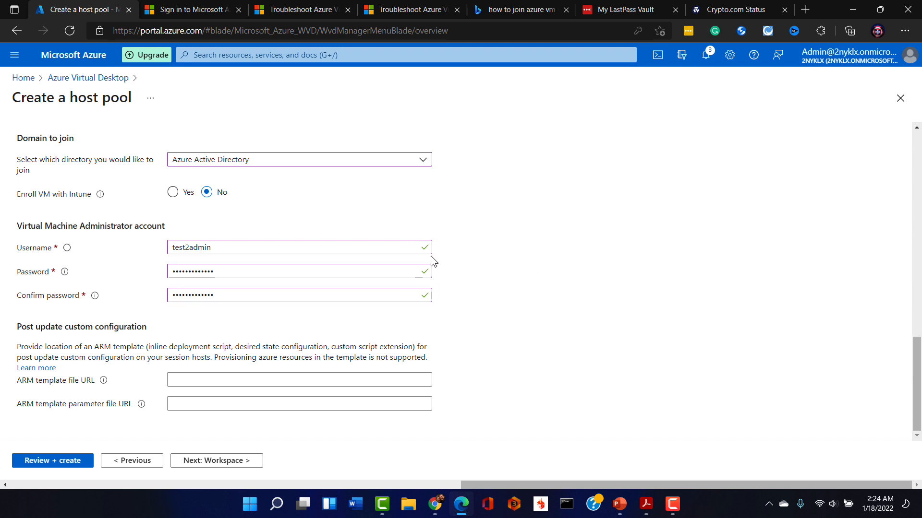
mouse_move(566, 322)
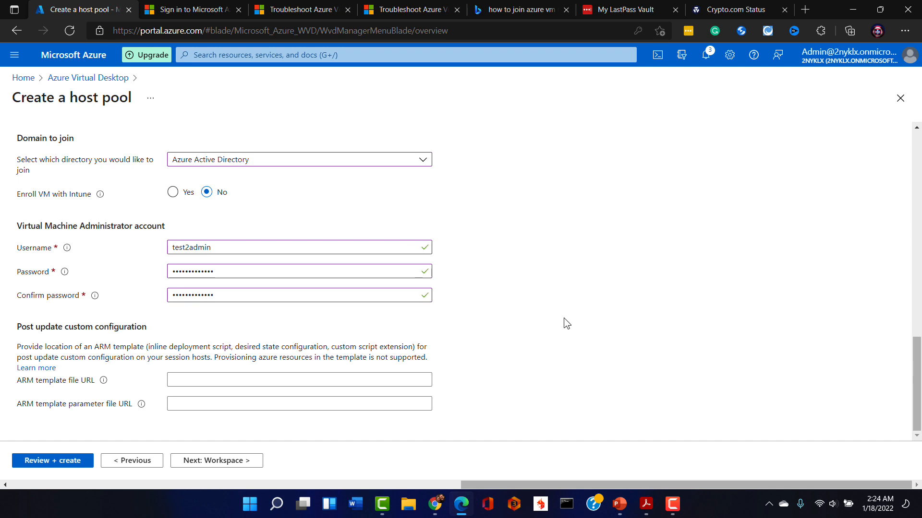
mouse_move(604, 248)
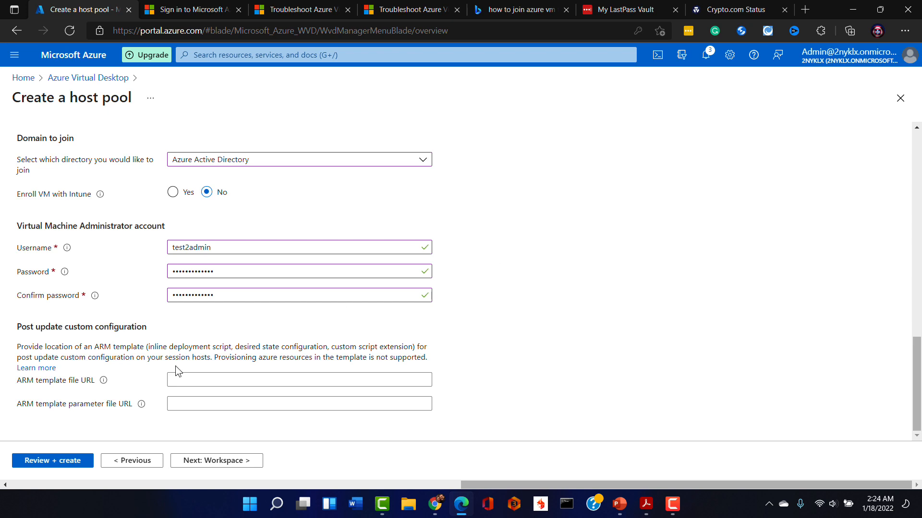
mouse_move(93, 359)
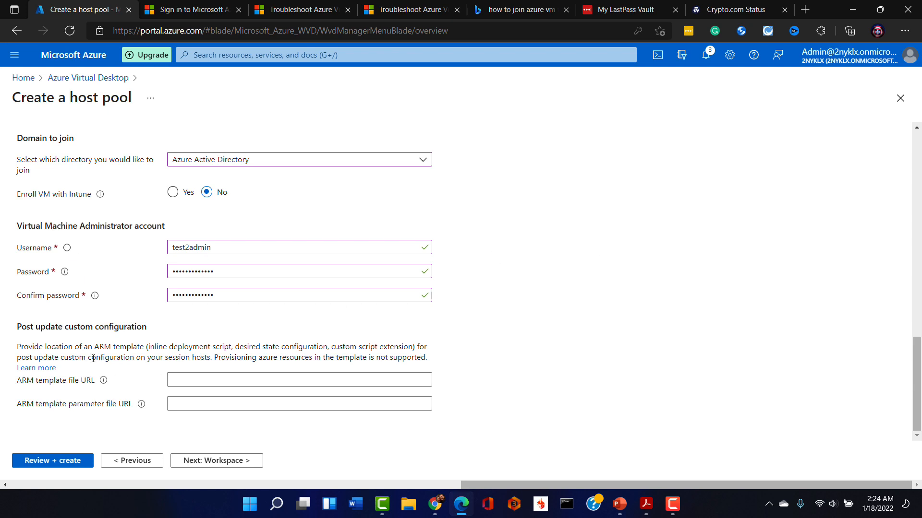
mouse_move(92, 456)
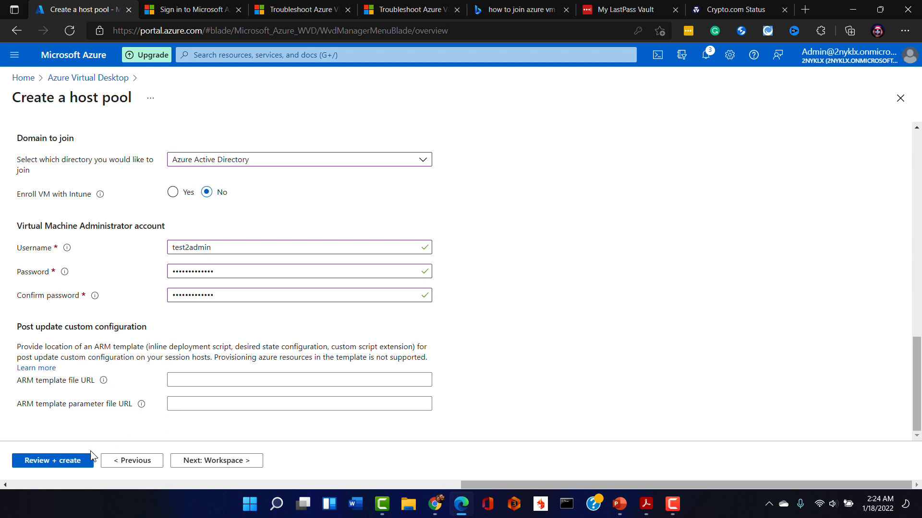
mouse_move(217, 460)
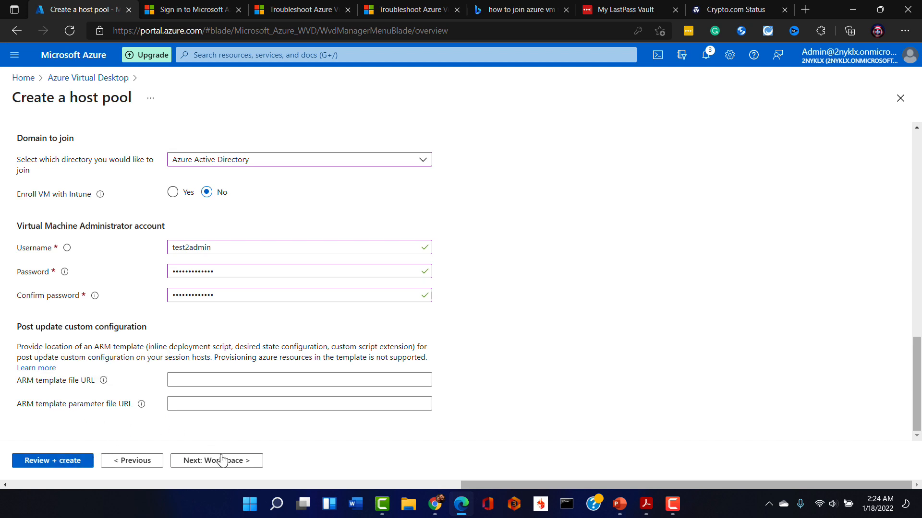
Register the desktop app group to a new workspace named test2
left_click(216, 460)
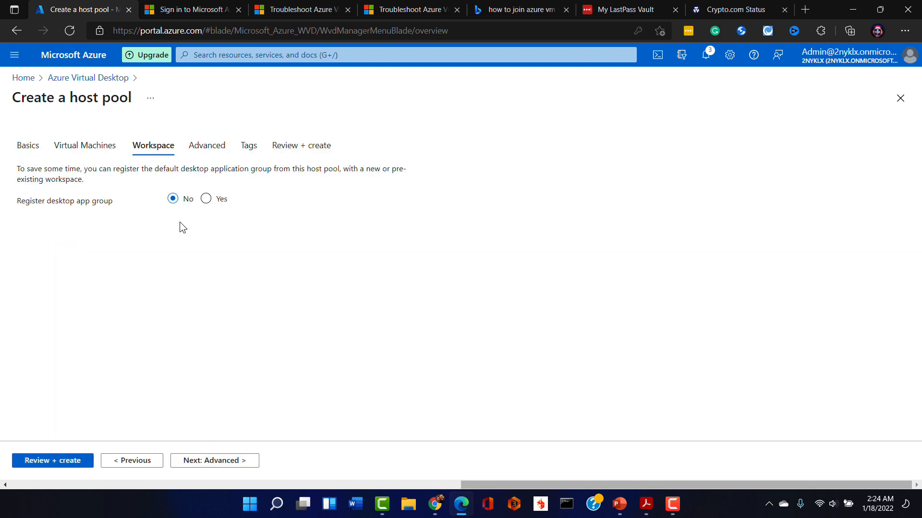
left_click(206, 199)
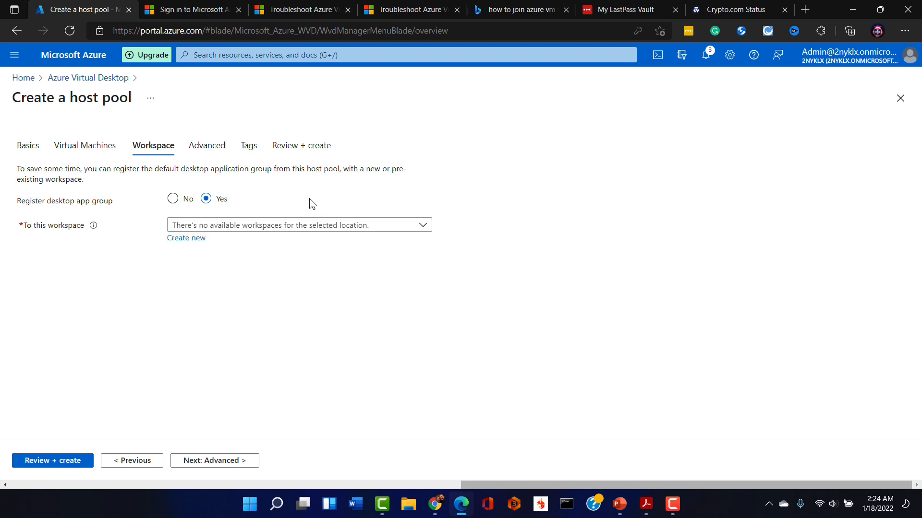
left_click(186, 238)
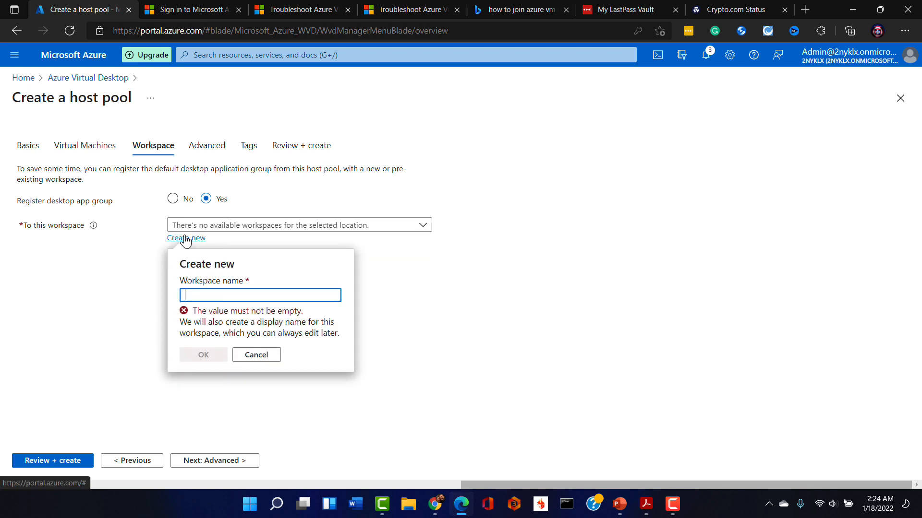
type("test2")
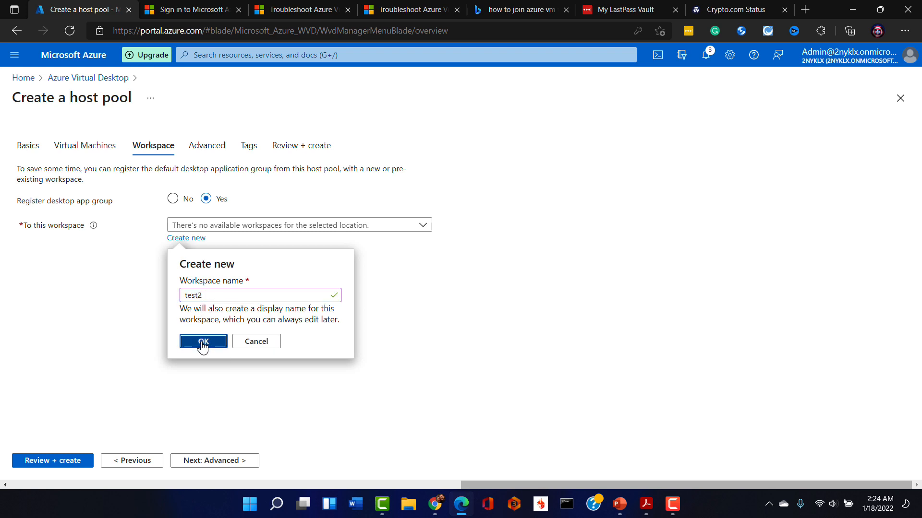
left_click(203, 341)
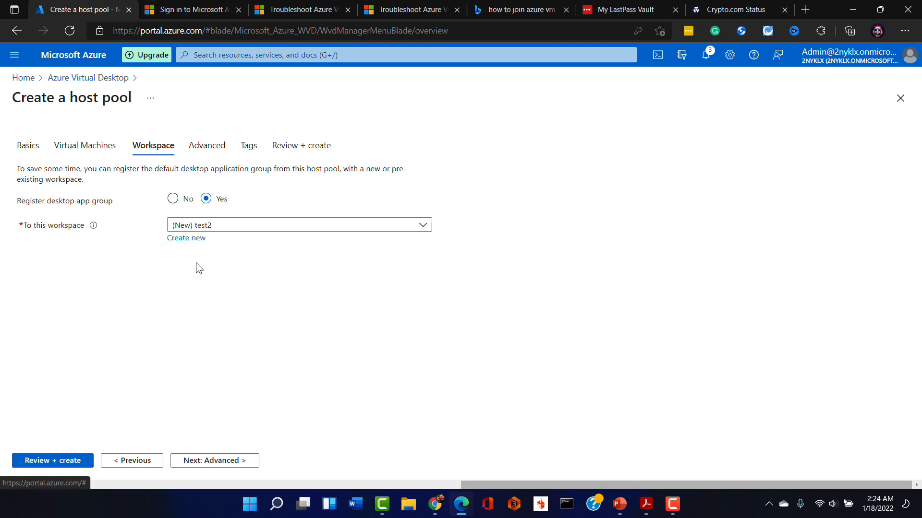
mouse_move(214, 399)
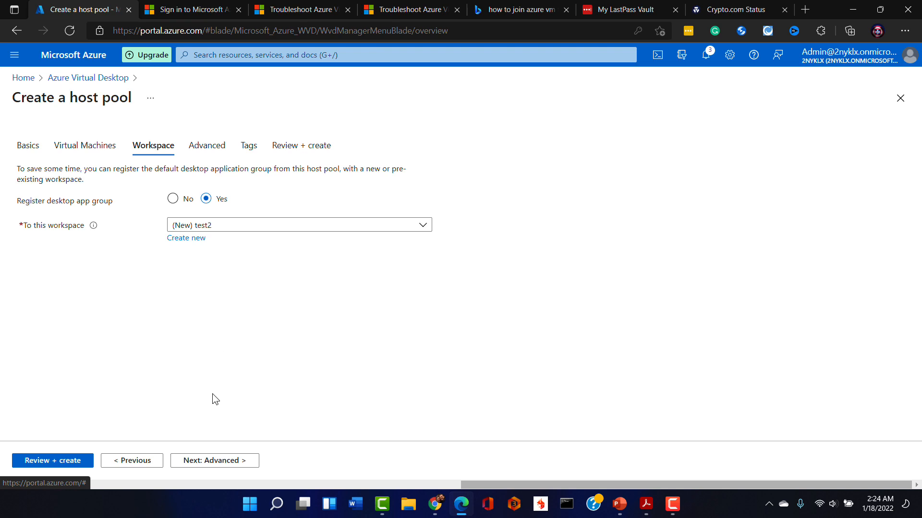
mouse_move(128, 408)
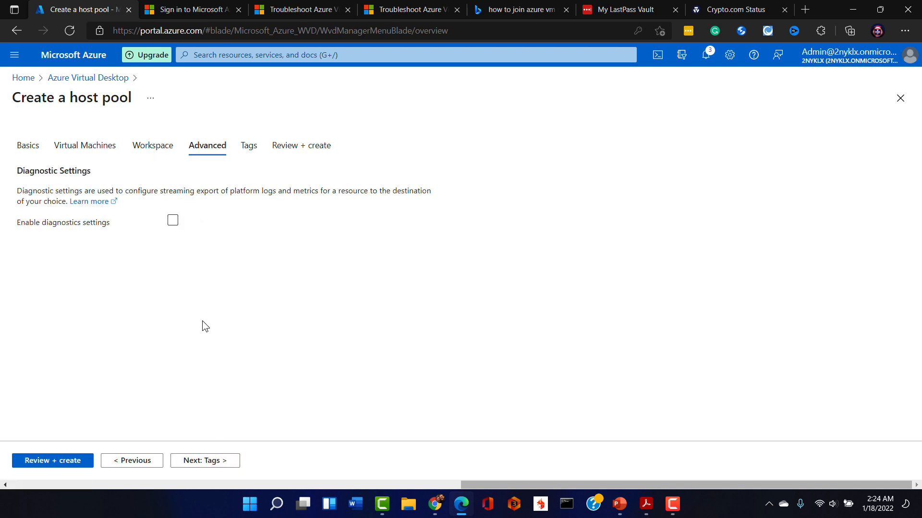
mouse_move(238, 404)
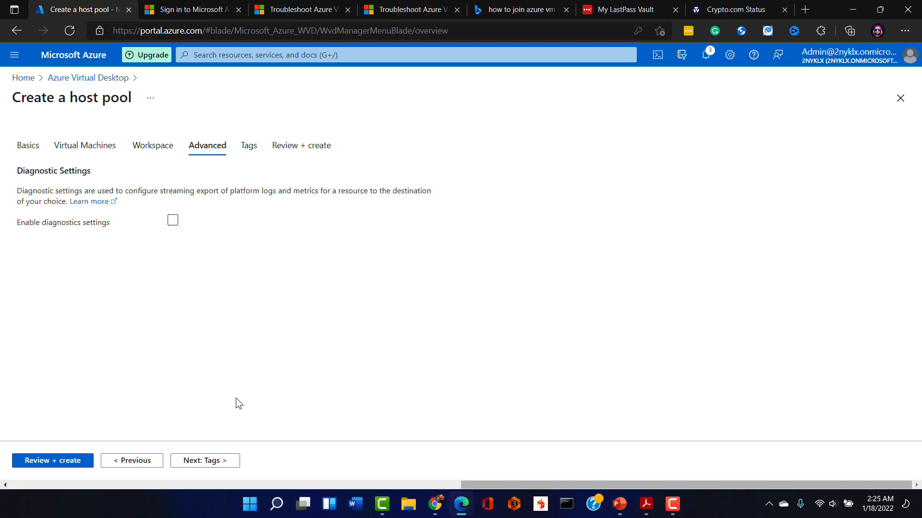
Skip past Advanced and Tags defaults to the Review + create summary
left_click(204, 460)
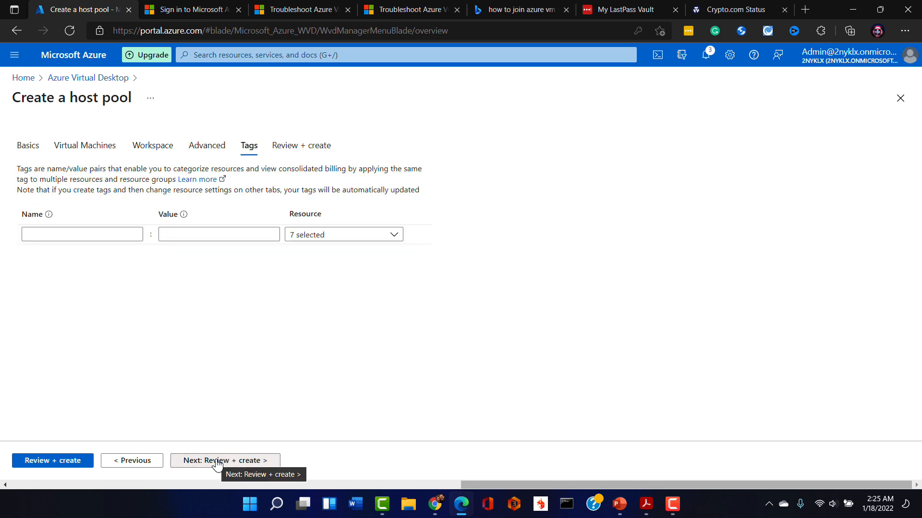
left_click(225, 461)
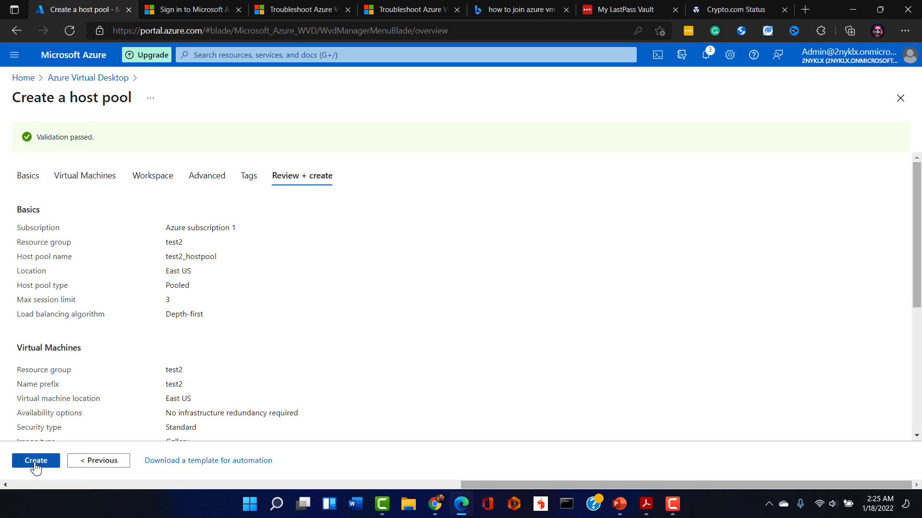
Create test2_hostpool, submitting the deployment to resource group test2
left_click(36, 460)
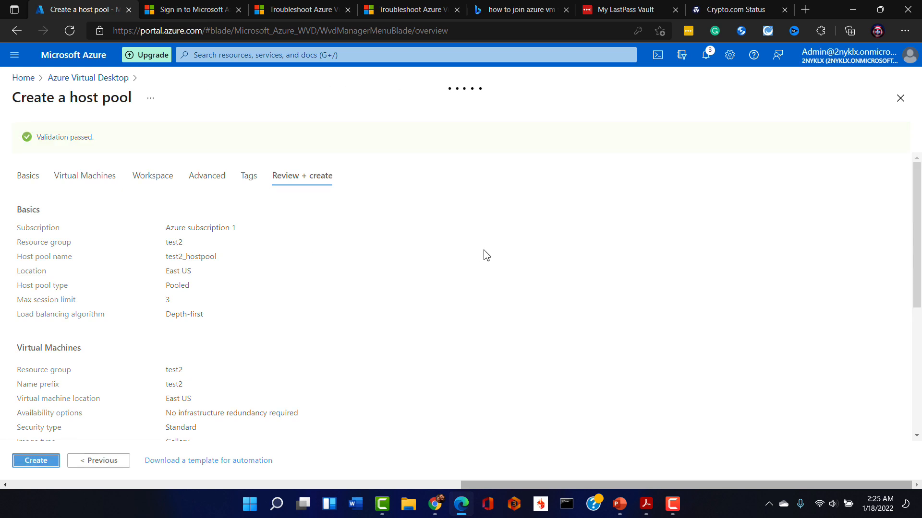
left_click(35, 460)
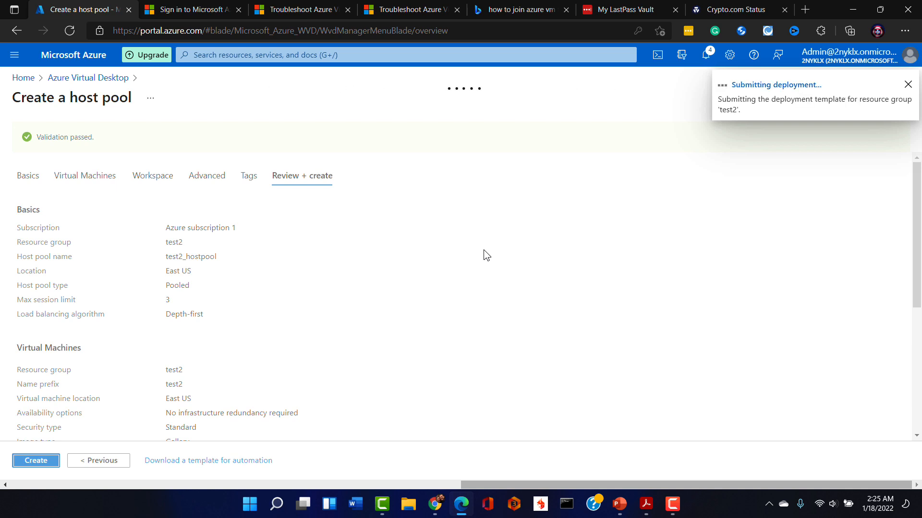
left_click(35, 461)
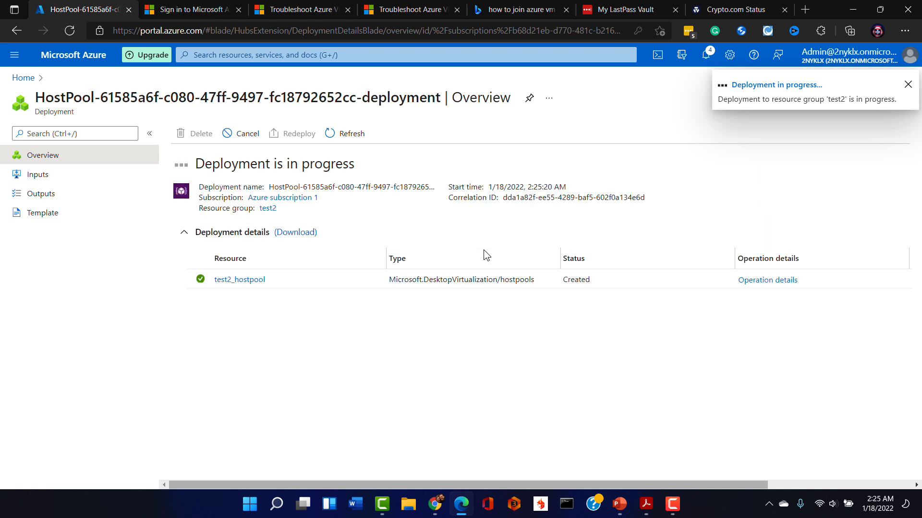
Refresh the deployment overview to see the host pool and DAG created
left_click(907, 84)
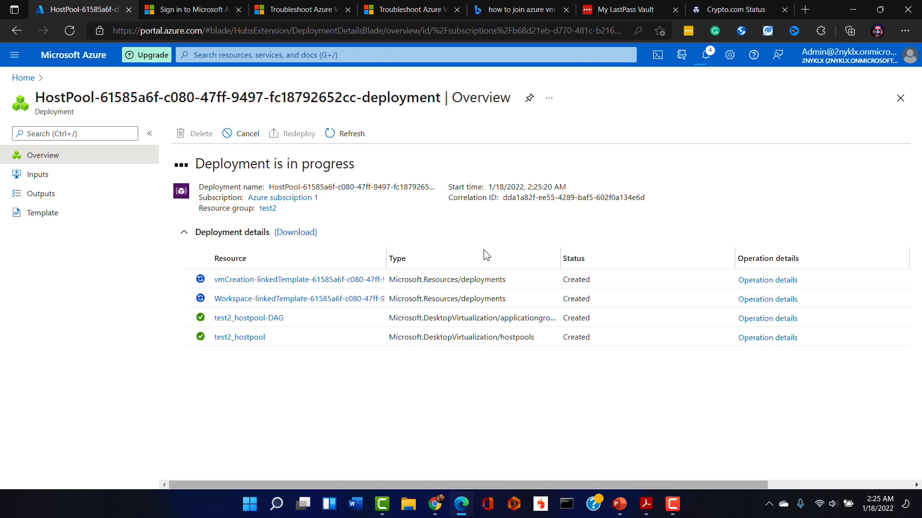
mouse_move(576, 340)
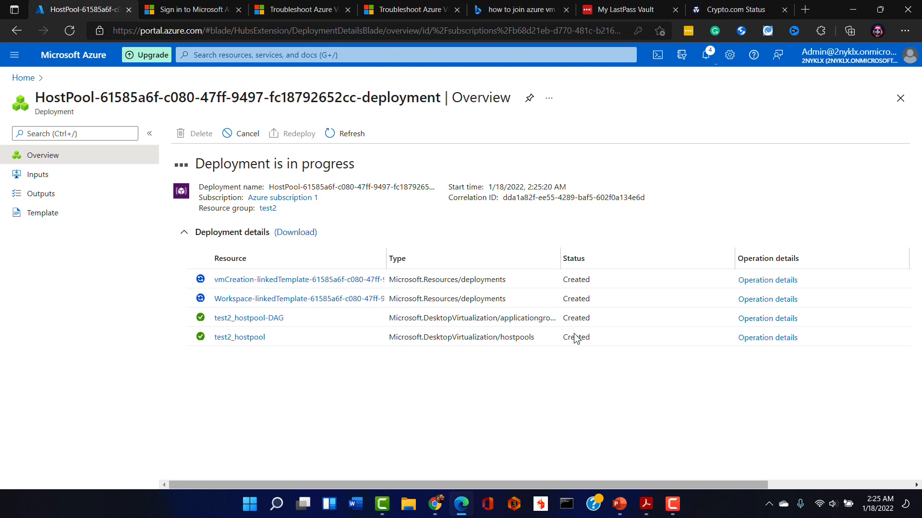